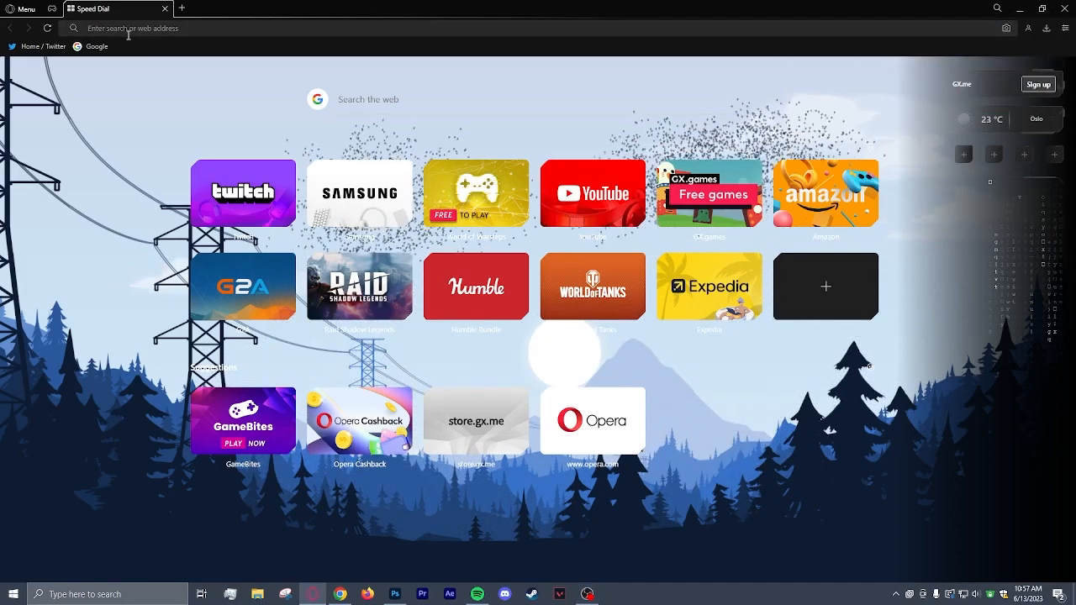
# Search Google Images for 'era eternity' and preview the white-and-gold winged eRa logo on black.
pyautogui.write('era eternity')
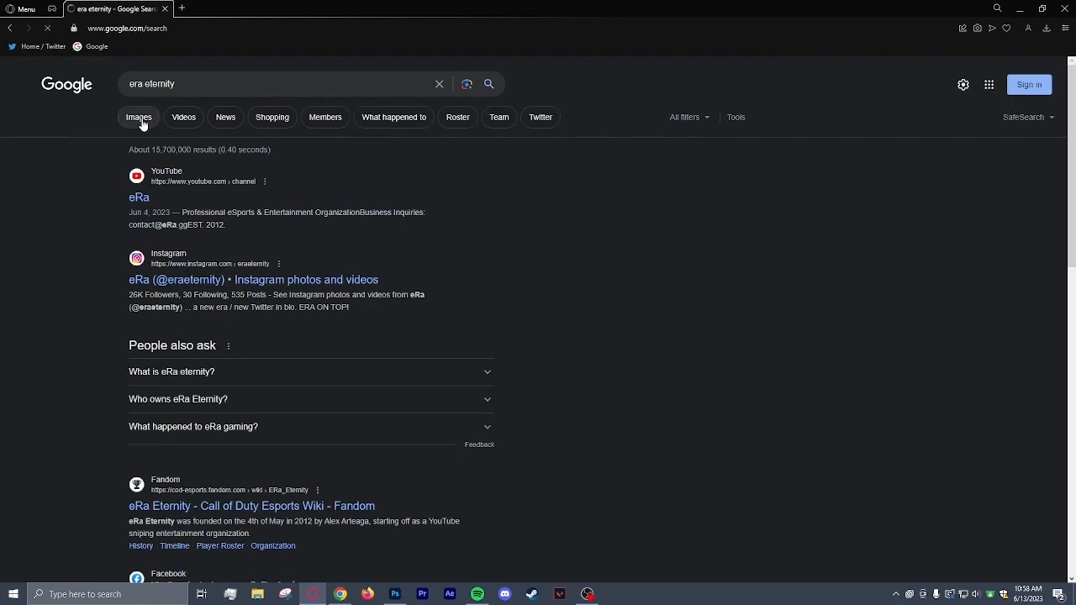
pyautogui.click(138, 117)
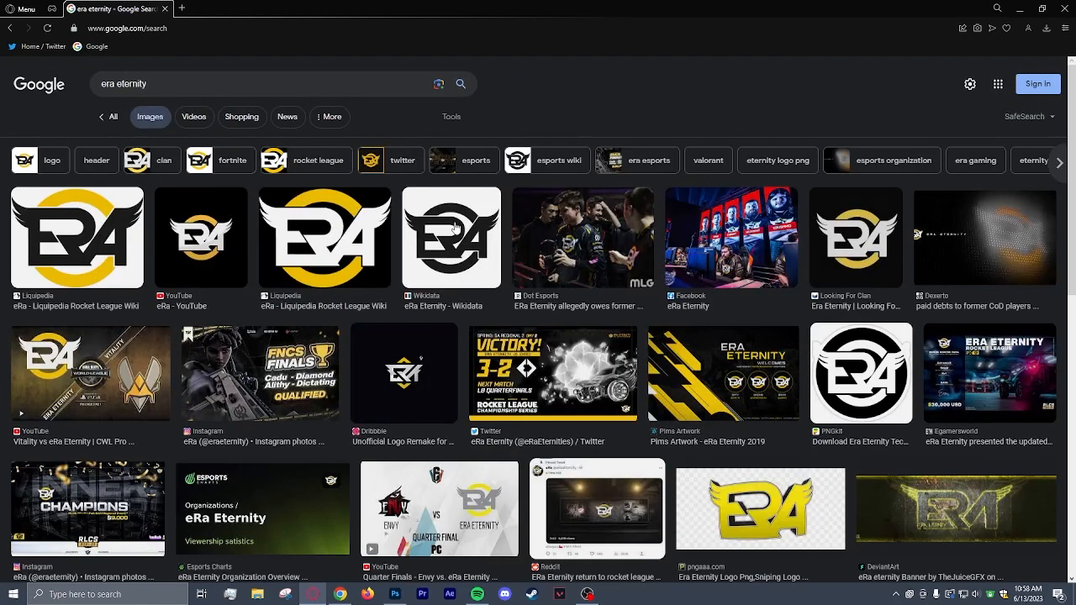
pyautogui.moveTo(490, 358)
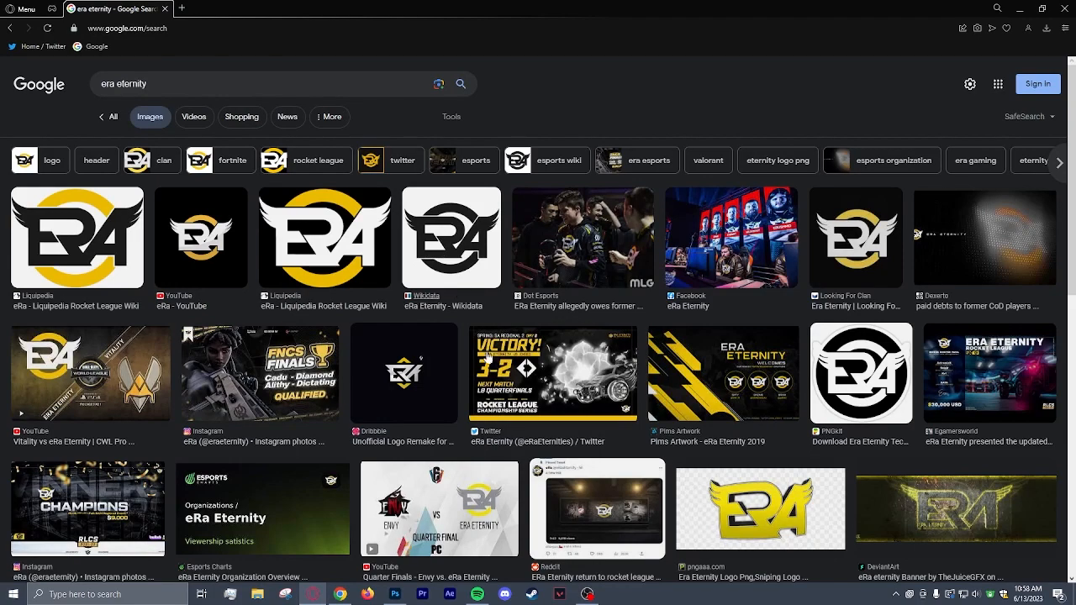
pyautogui.moveTo(468, 246)
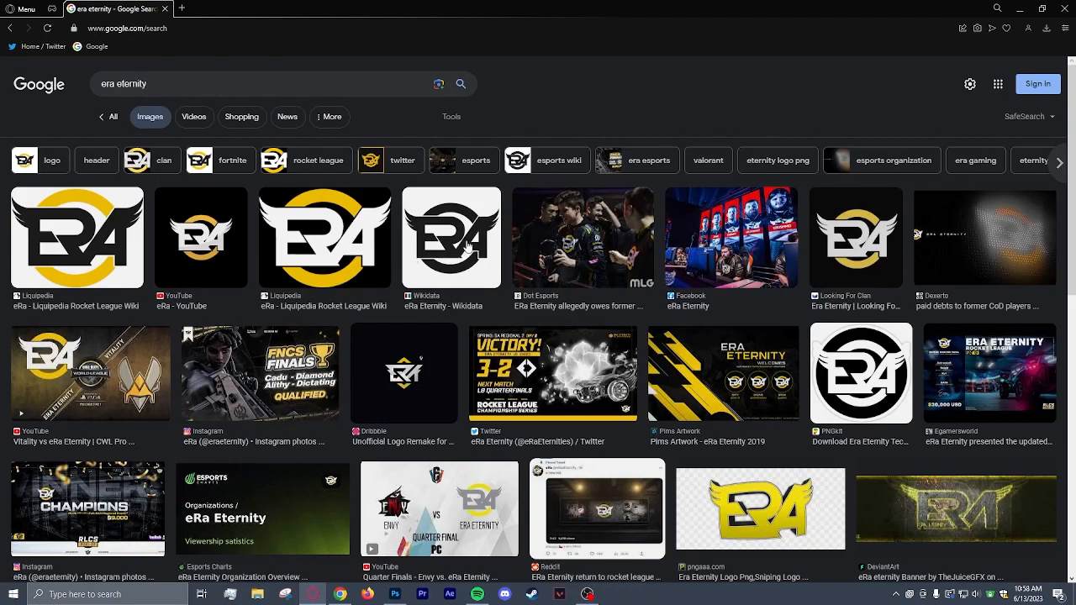
pyautogui.click(451, 238)
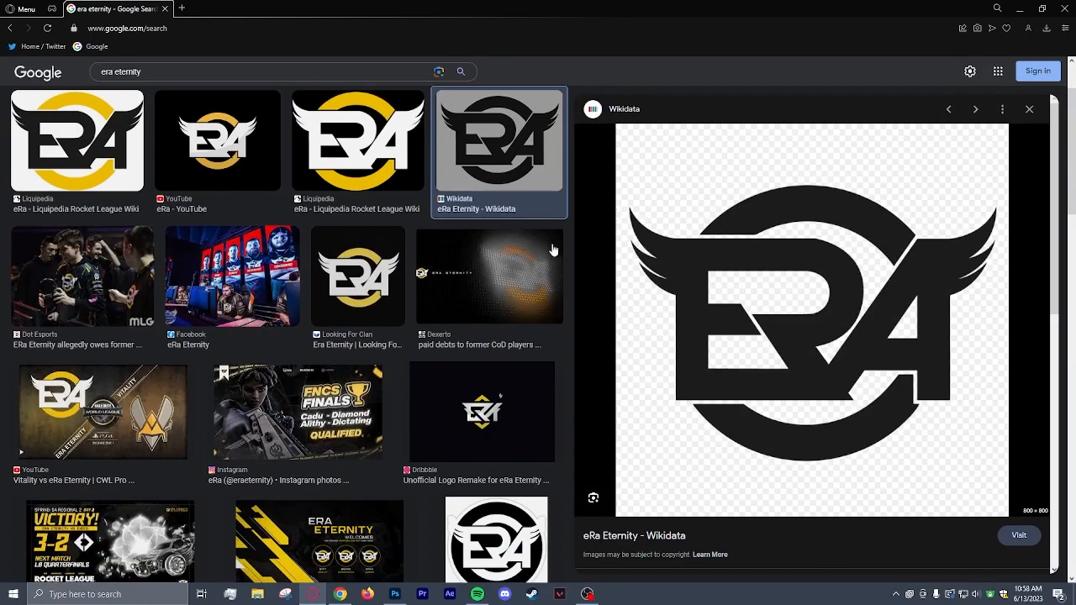
pyautogui.moveTo(360, 139)
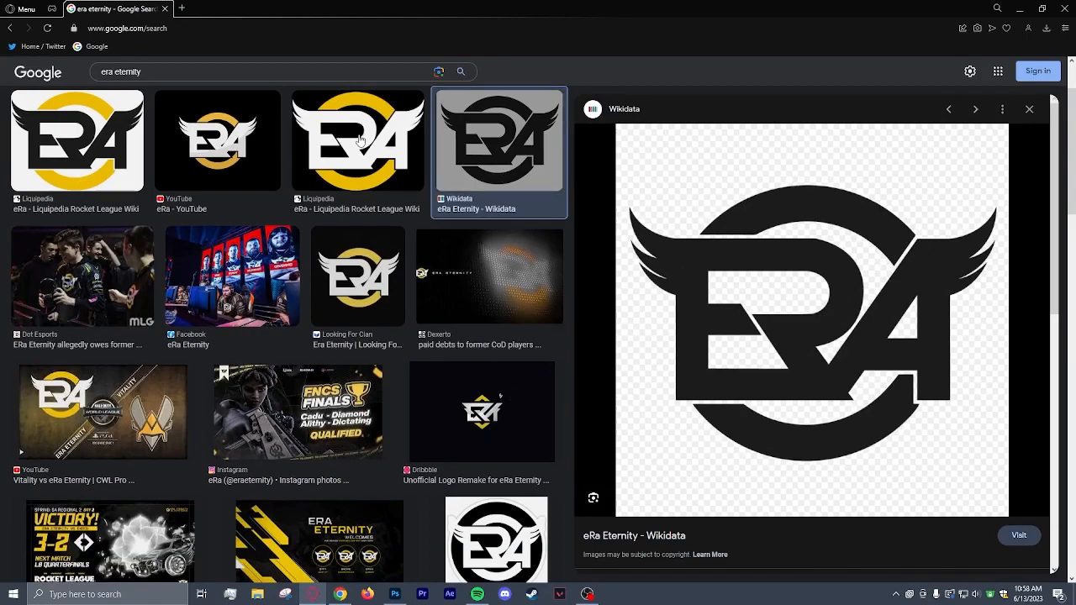
pyautogui.click(357, 140)
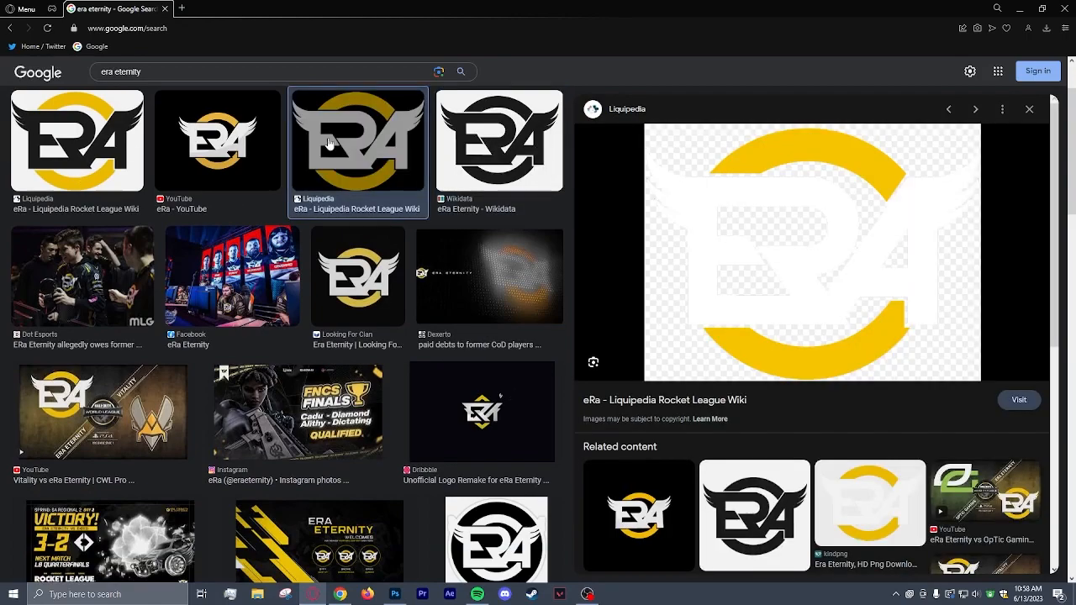
pyautogui.click(217, 140)
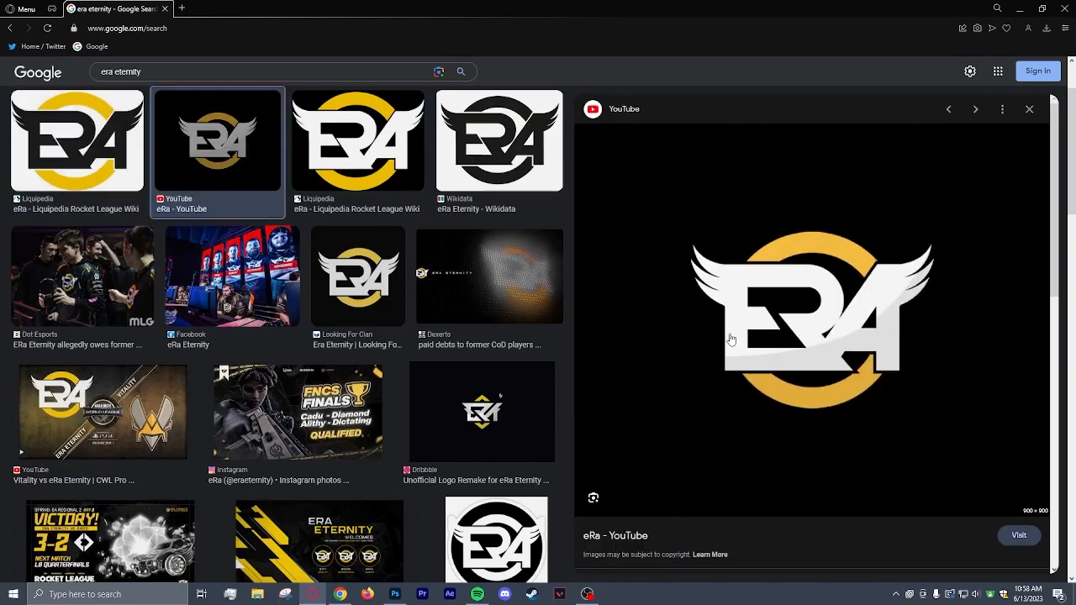
pyautogui.moveTo(827, 204)
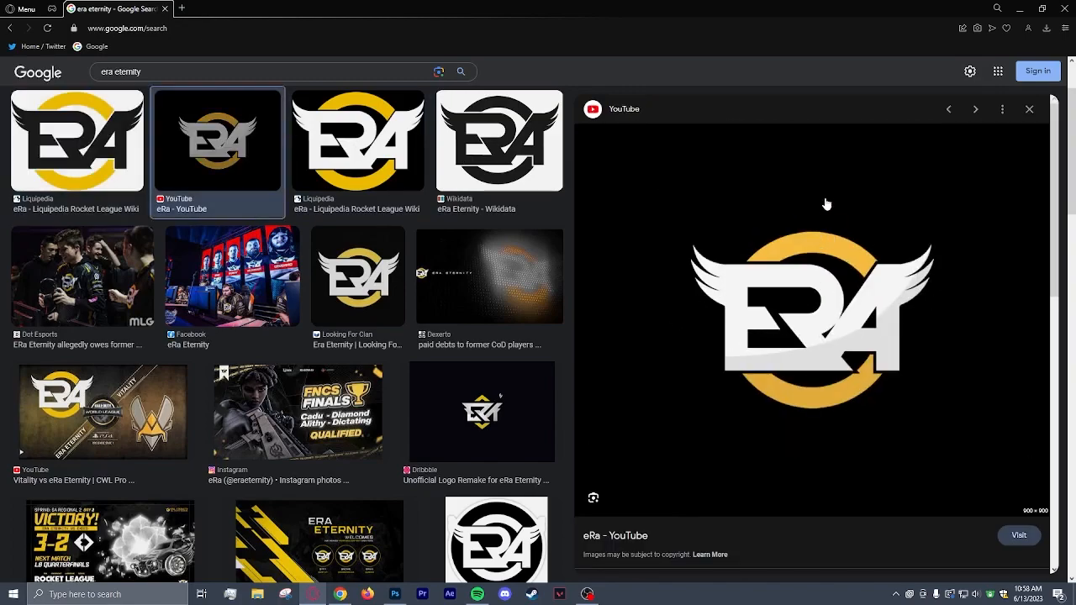
pyautogui.click(394, 594)
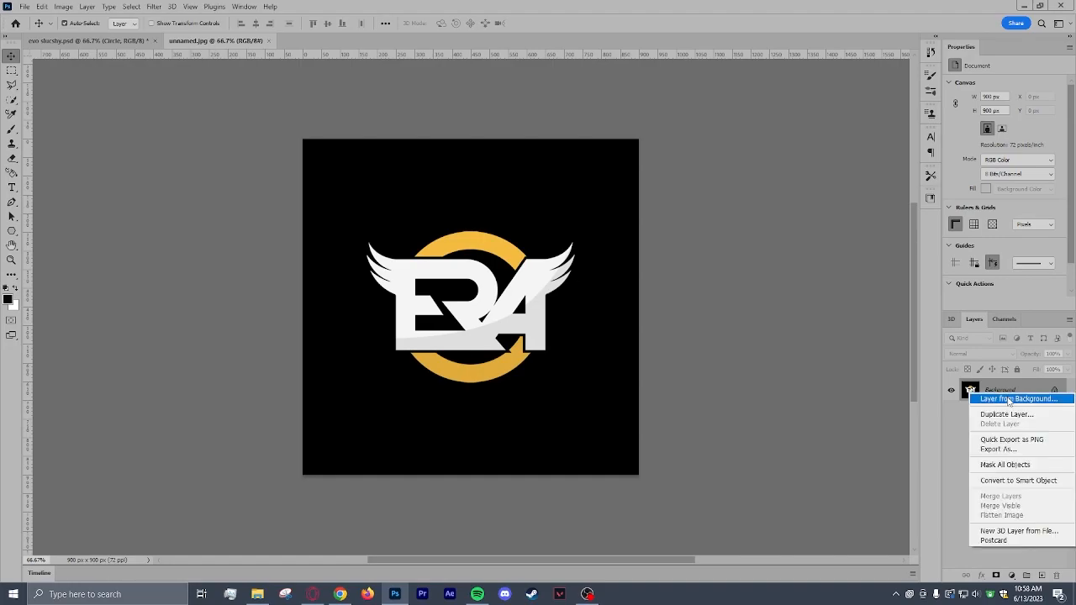
# Convert the locked Background into regular Layer 0 with Layer From Background.
pyautogui.click(1018, 398)
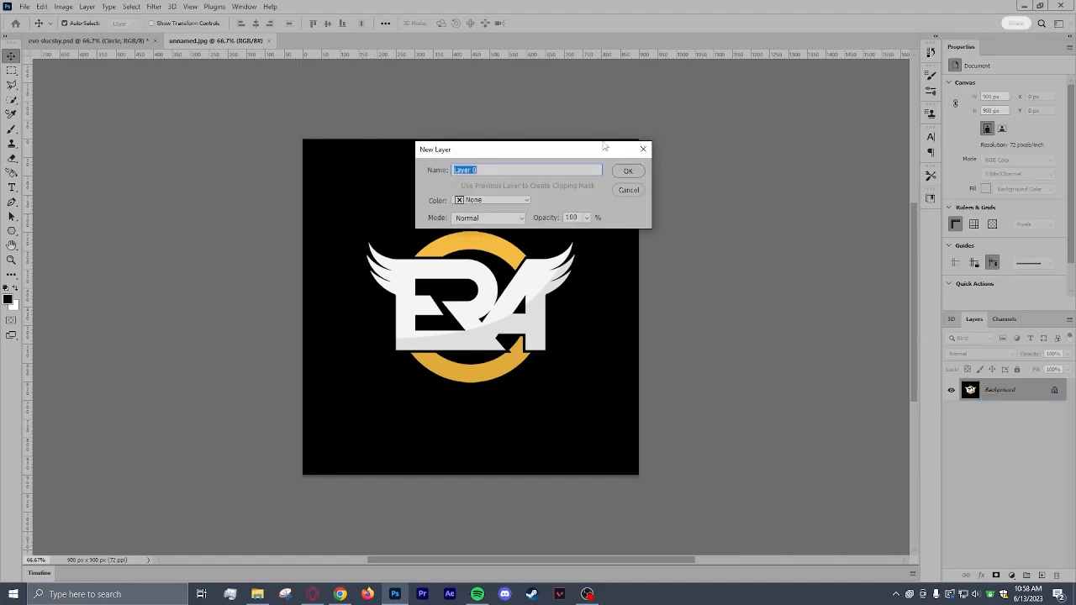
pyautogui.click(627, 172)
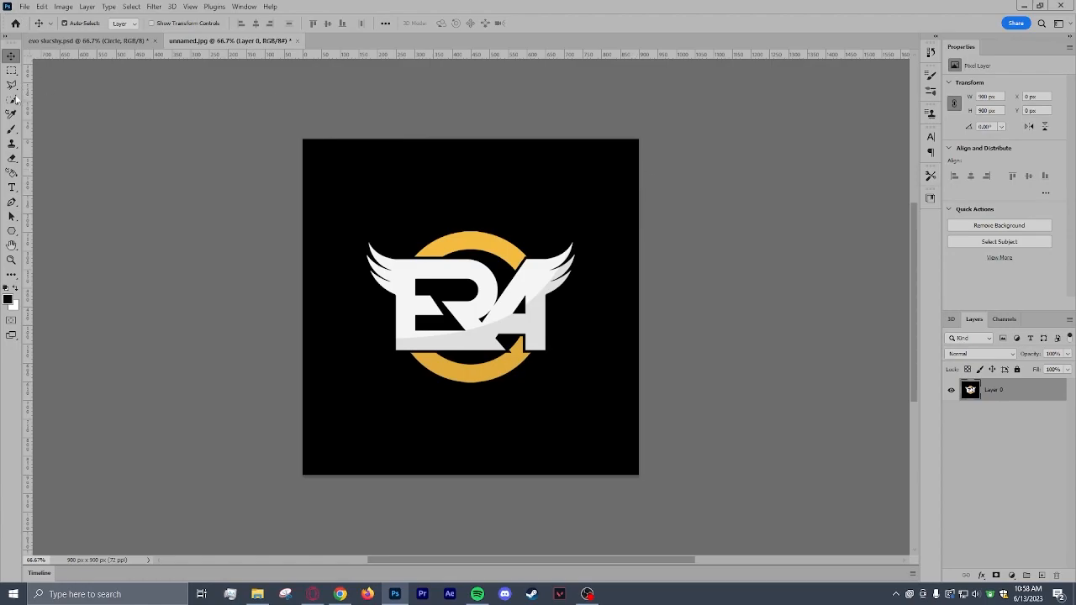
pyautogui.moveTo(12, 100)
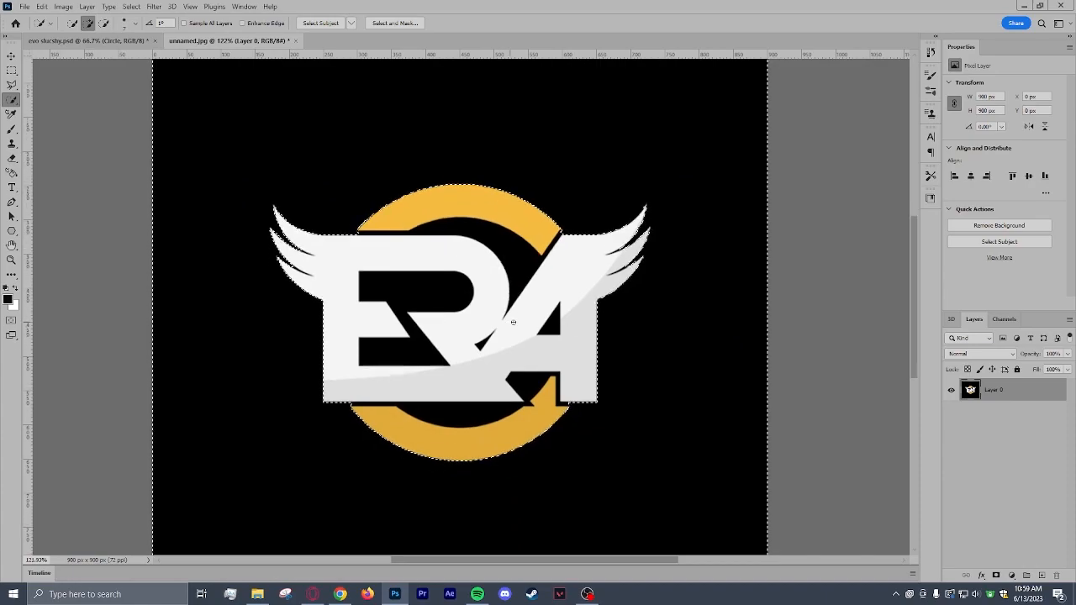
# Delete the selected black background and pick up the leftover black sliver inside the letters.
pyautogui.press('Delete')
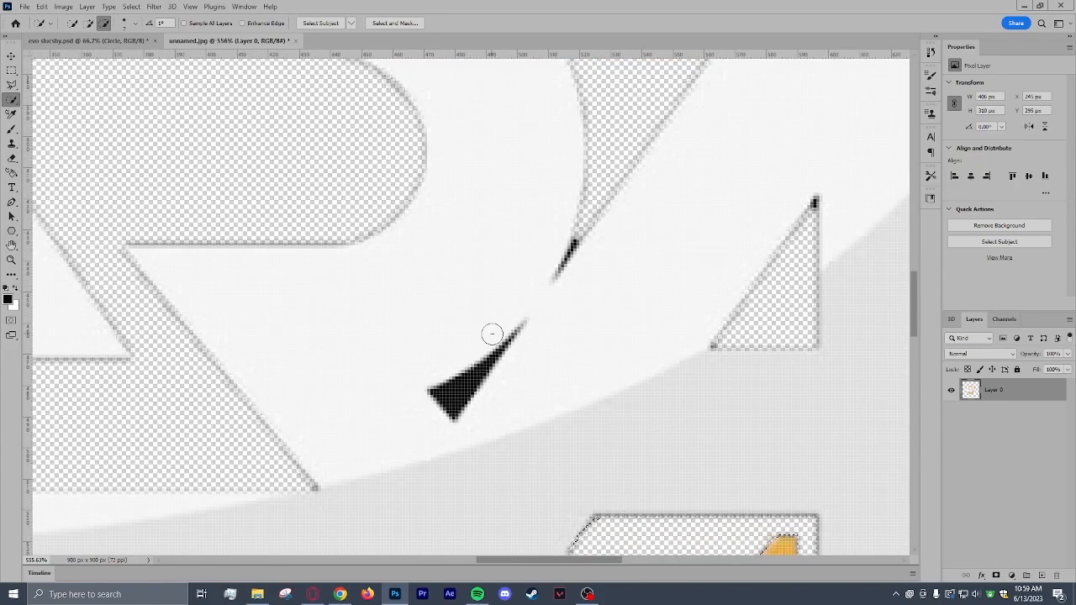
pyautogui.click(140, 23)
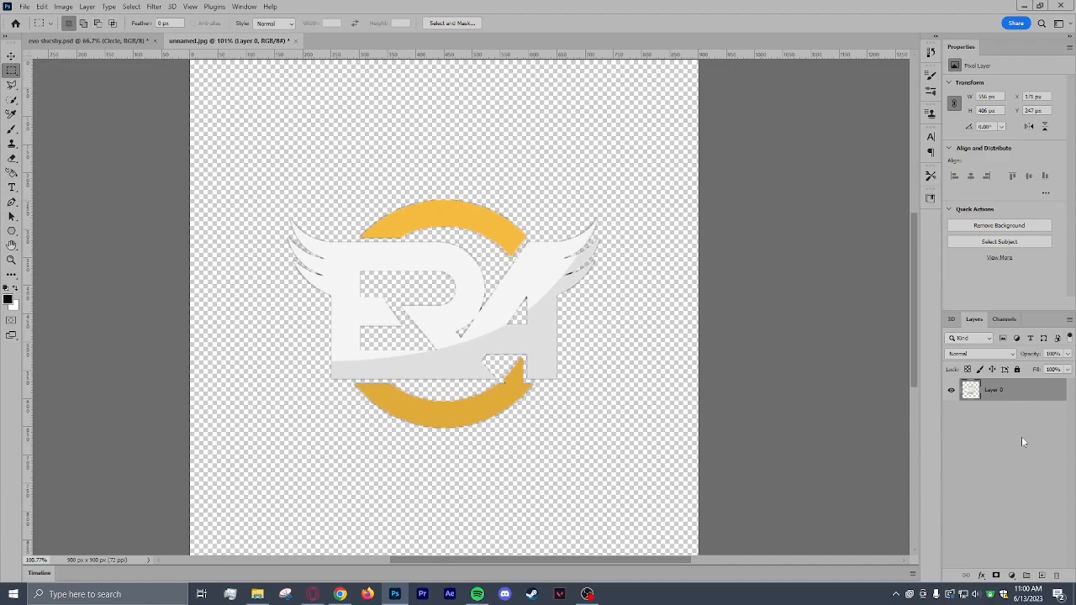
# Extrude the logo layer into a 3D object and orbit it to an angled view.
pyautogui.rightClick(995, 389)
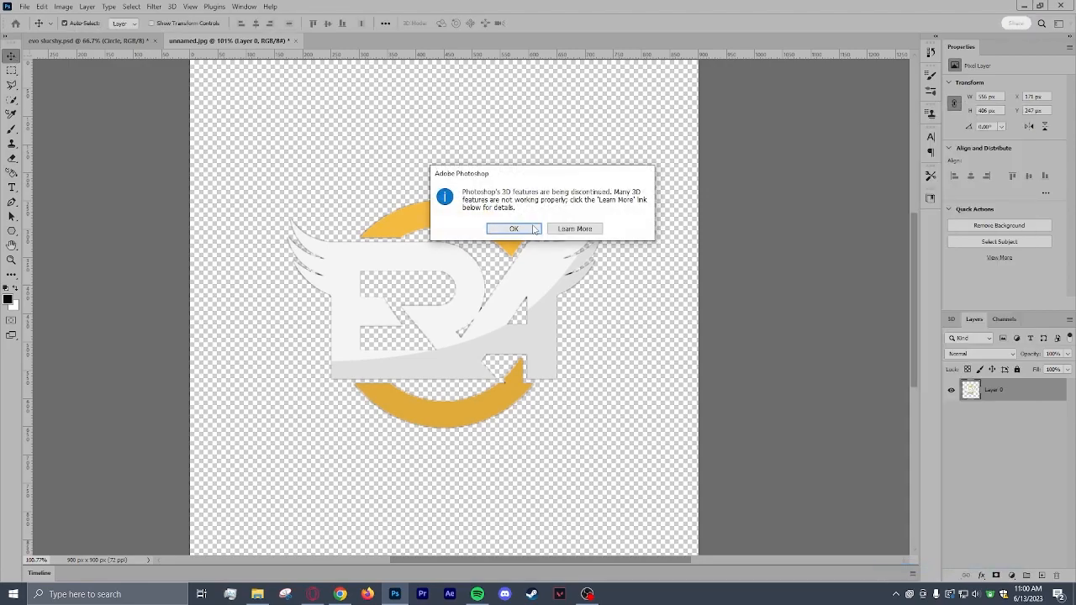
pyautogui.click(513, 228)
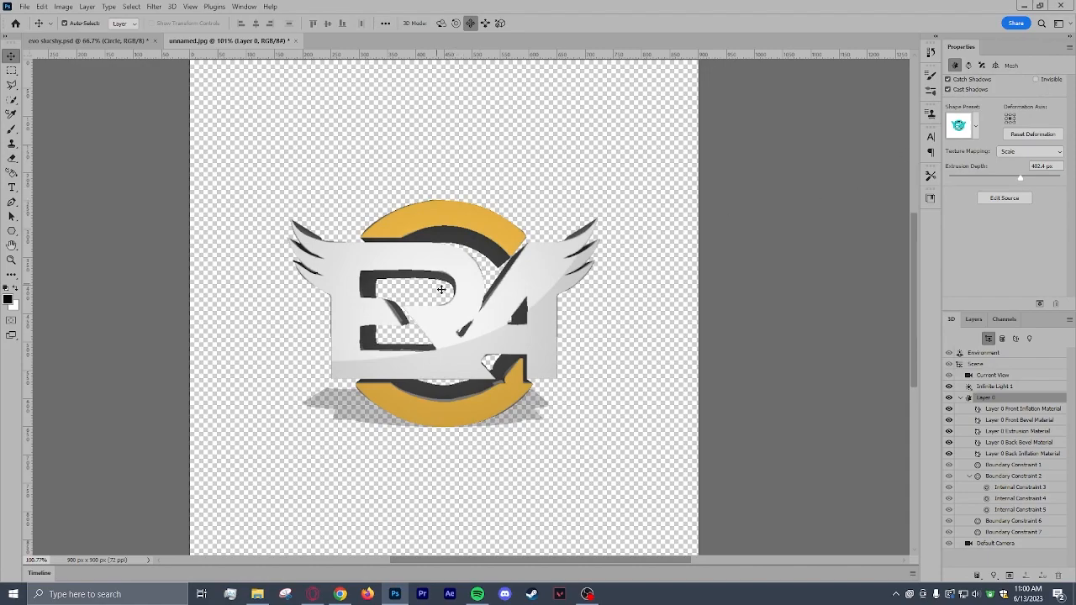
pyautogui.click(1021, 408)
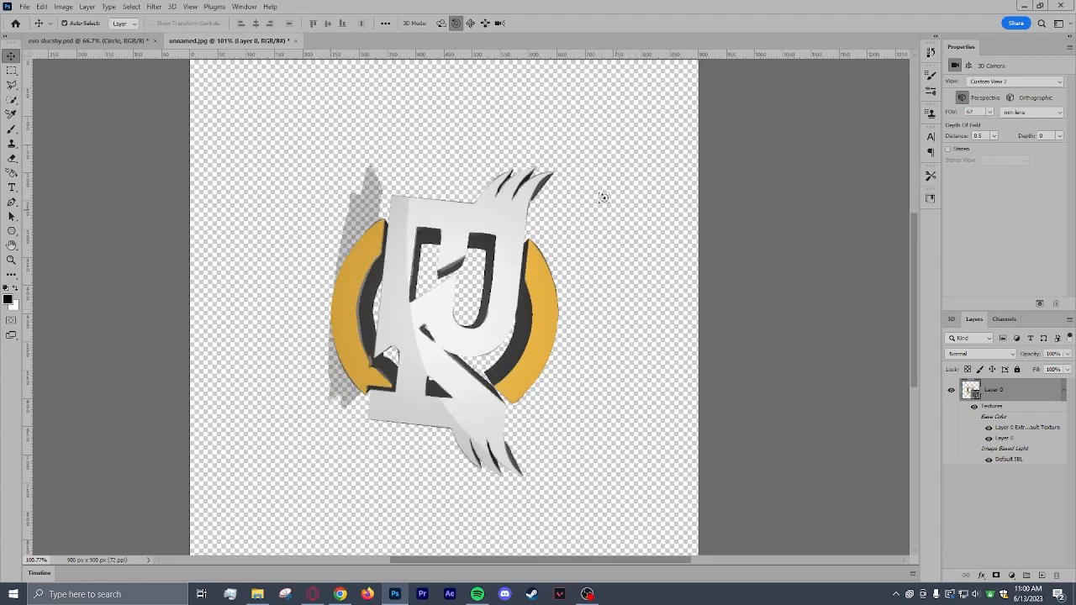
pyautogui.moveTo(601, 198); pyautogui.dragTo(503, 454)
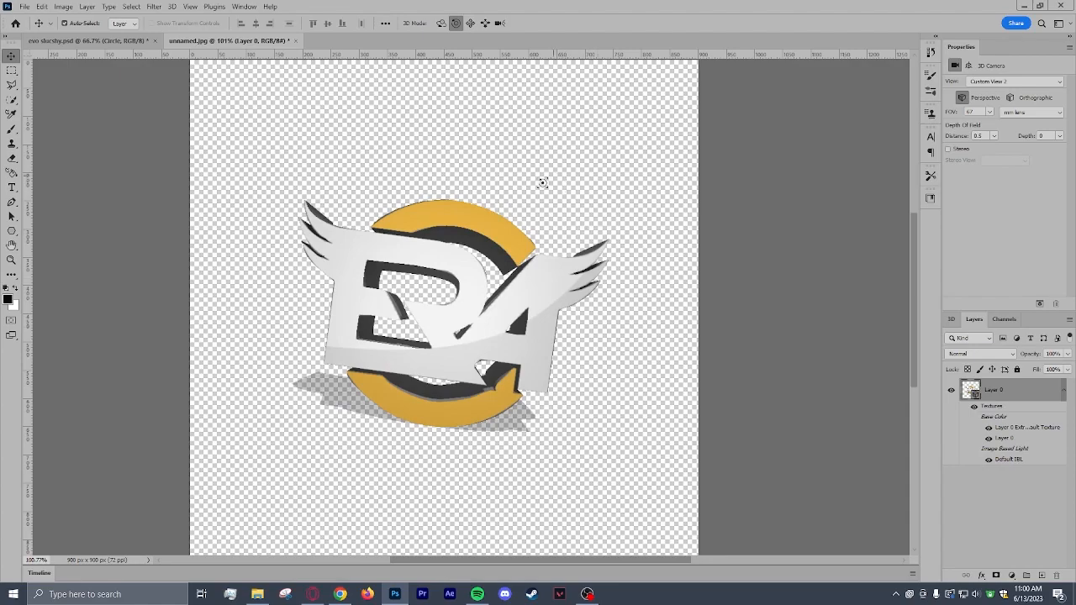
pyautogui.moveTo(459, 155)
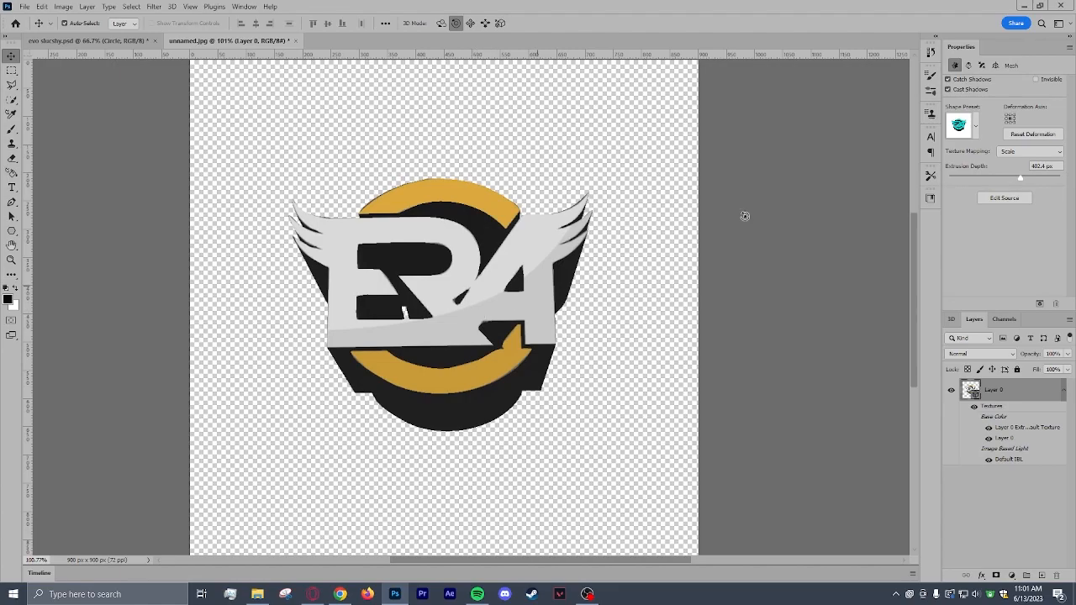
pyautogui.moveTo(1017, 188)
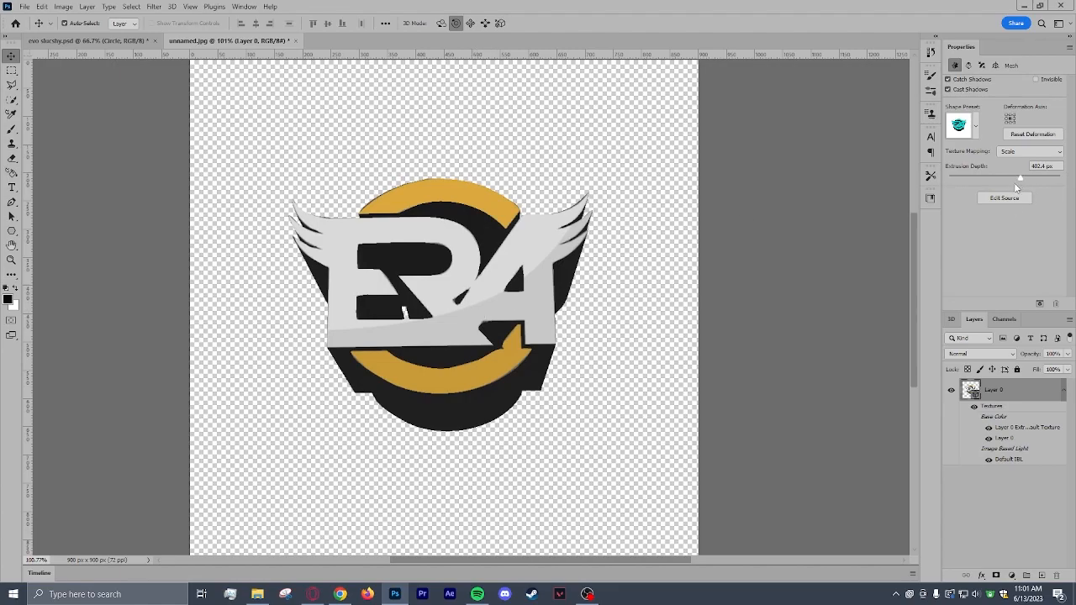
# Lower the logo's Extrusion Depth to about 119 px.
pyautogui.moveTo(1017, 177); pyautogui.dragTo(1004, 185)
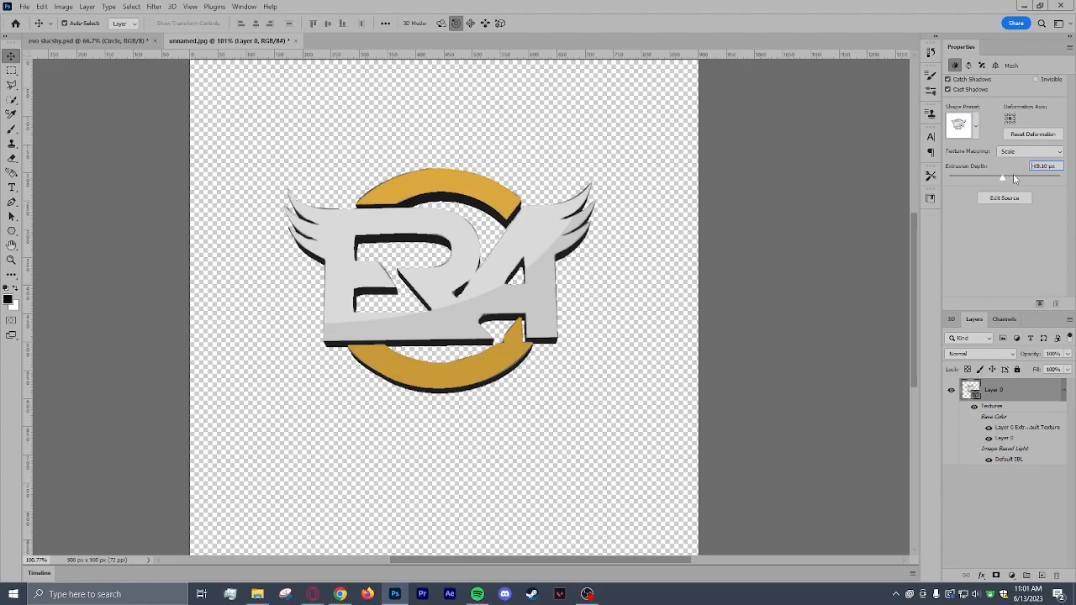
pyautogui.moveTo(1002, 177); pyautogui.dragTo(1013, 180)
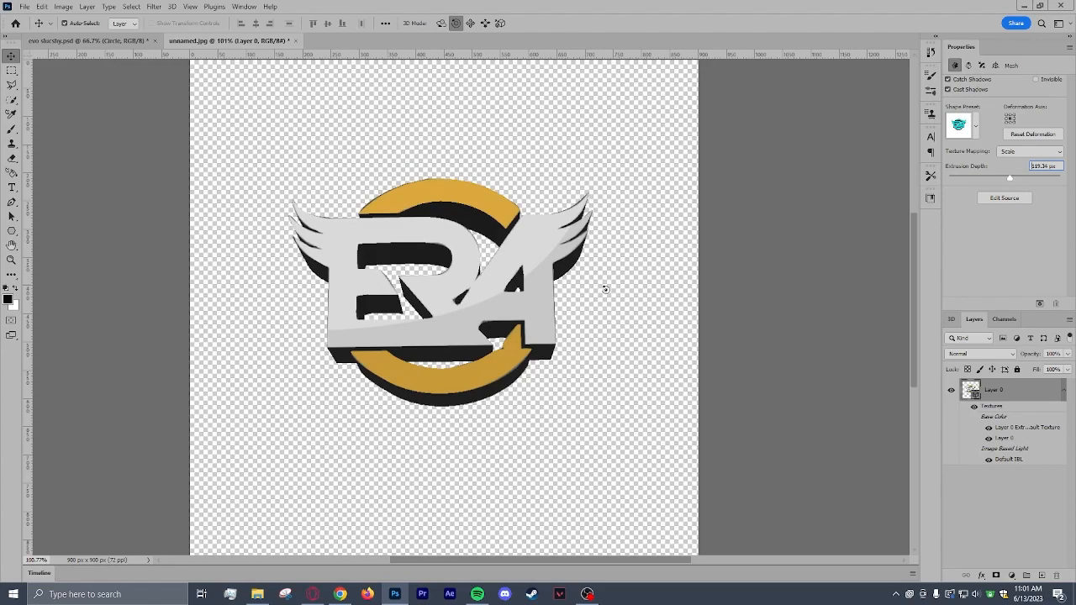
pyautogui.moveTo(769, 262)
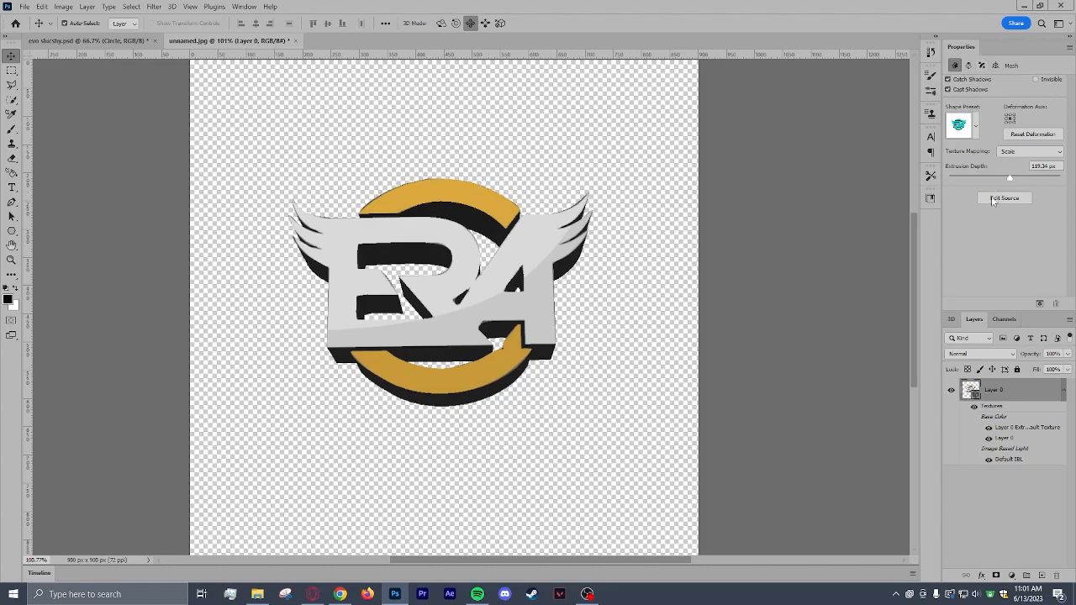
# Apply a material preset to the 3D logo and adjust its Base Color.
pyautogui.click(968, 65)
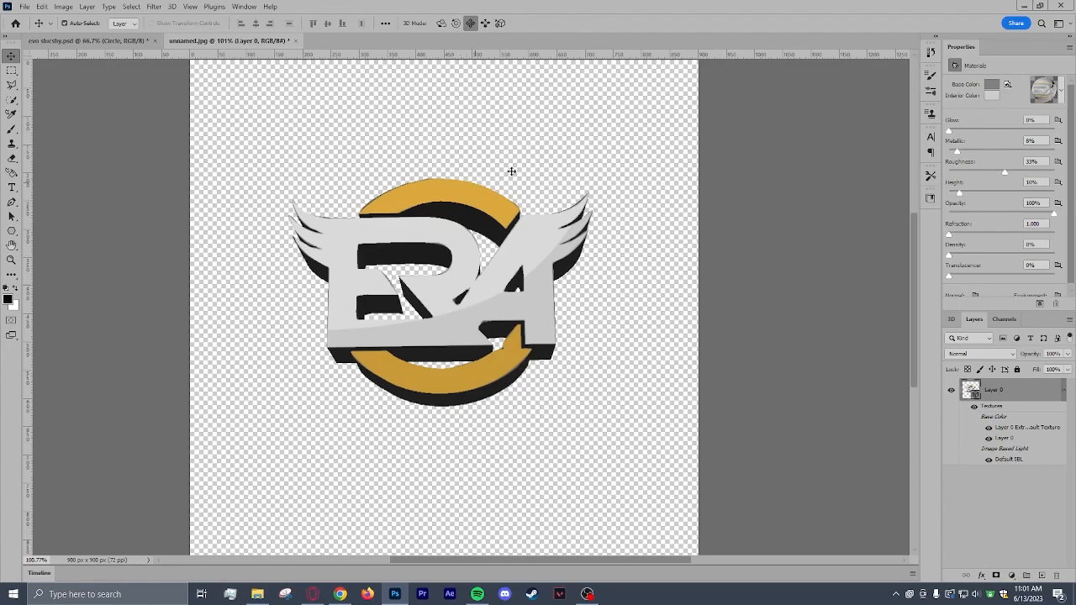
pyautogui.click(1046, 90)
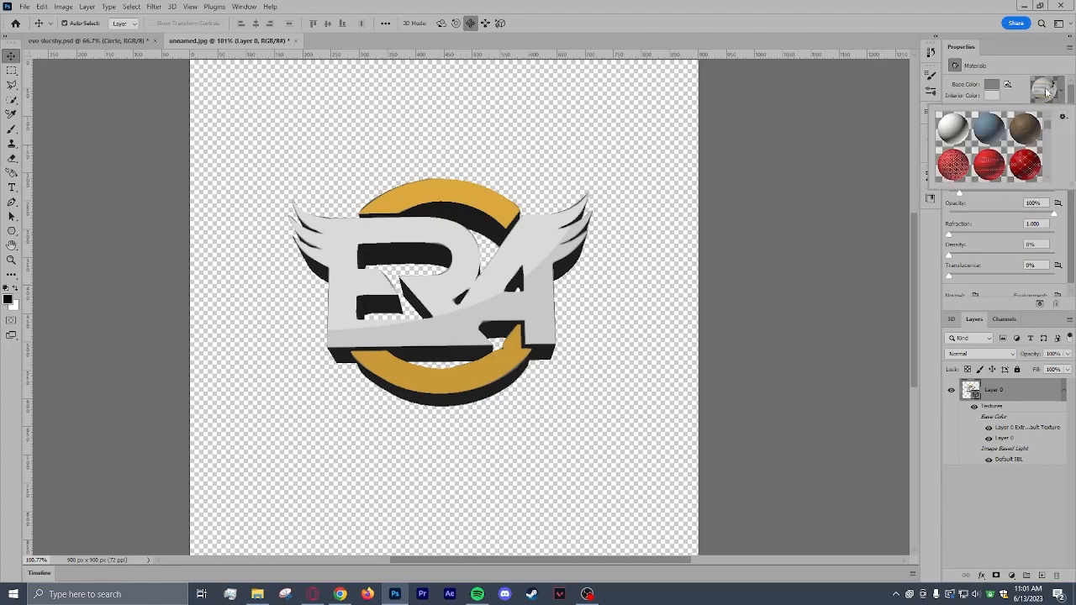
pyautogui.moveTo(1051, 88)
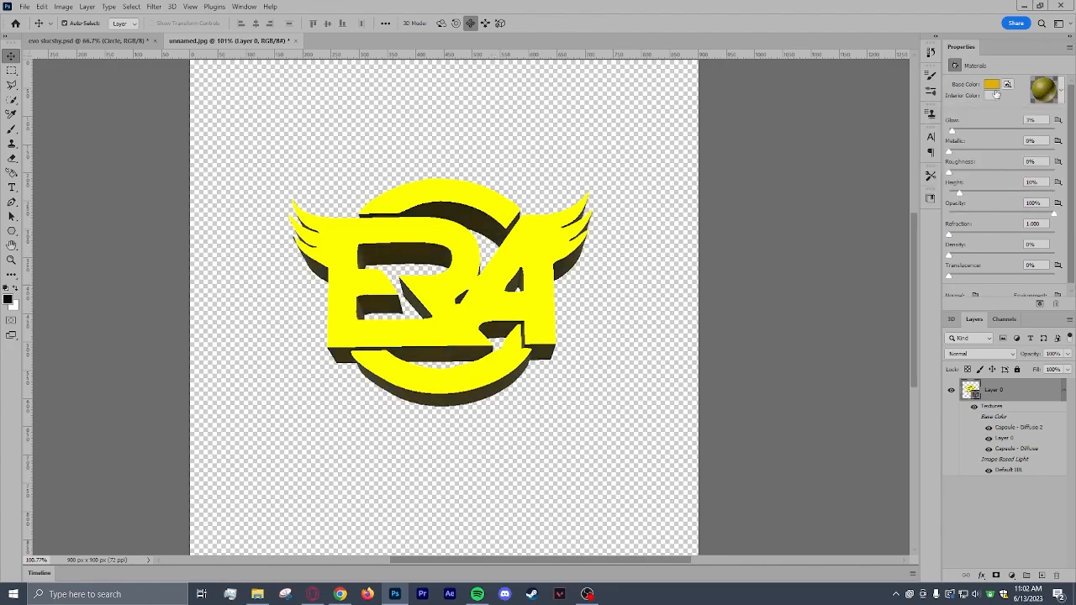
pyautogui.click(990, 84)
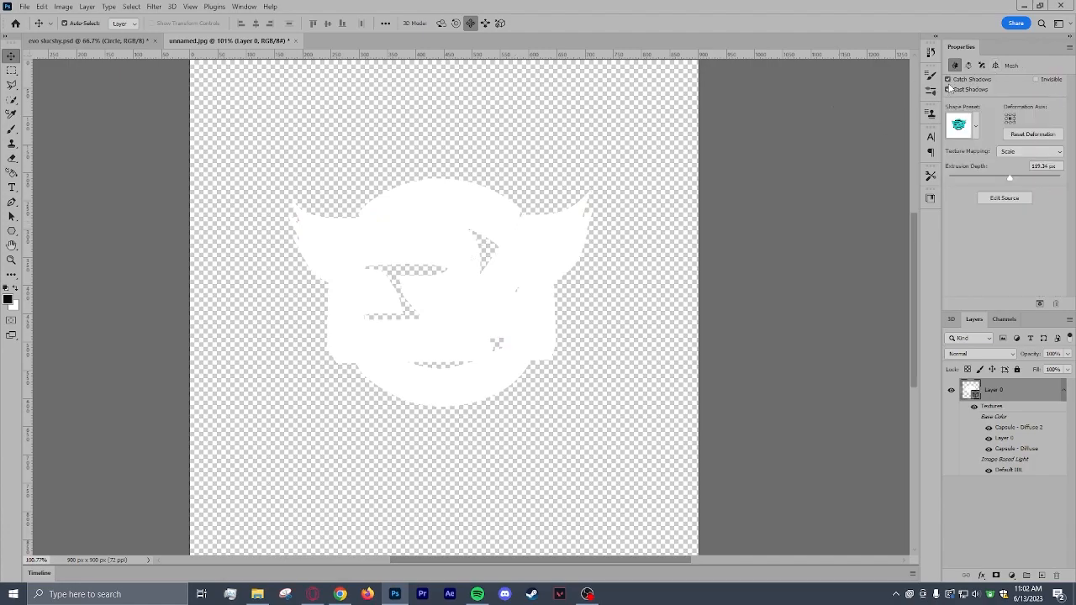
# Turn off the logo's shadow casting and render the 3D layer at full quality.
pyautogui.click(949, 89)
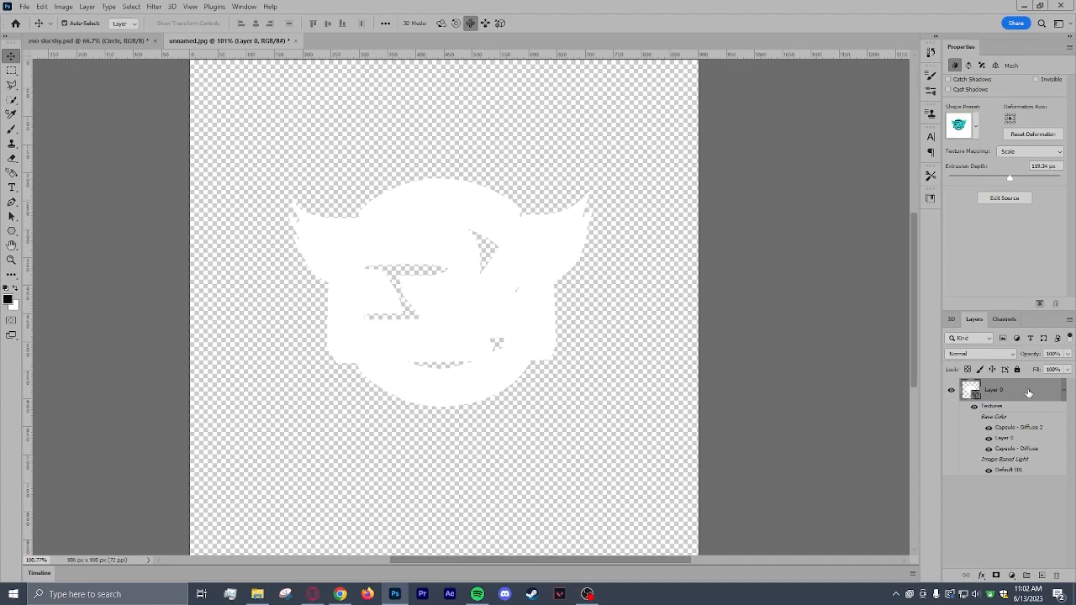
pyautogui.rightClick(993, 389)
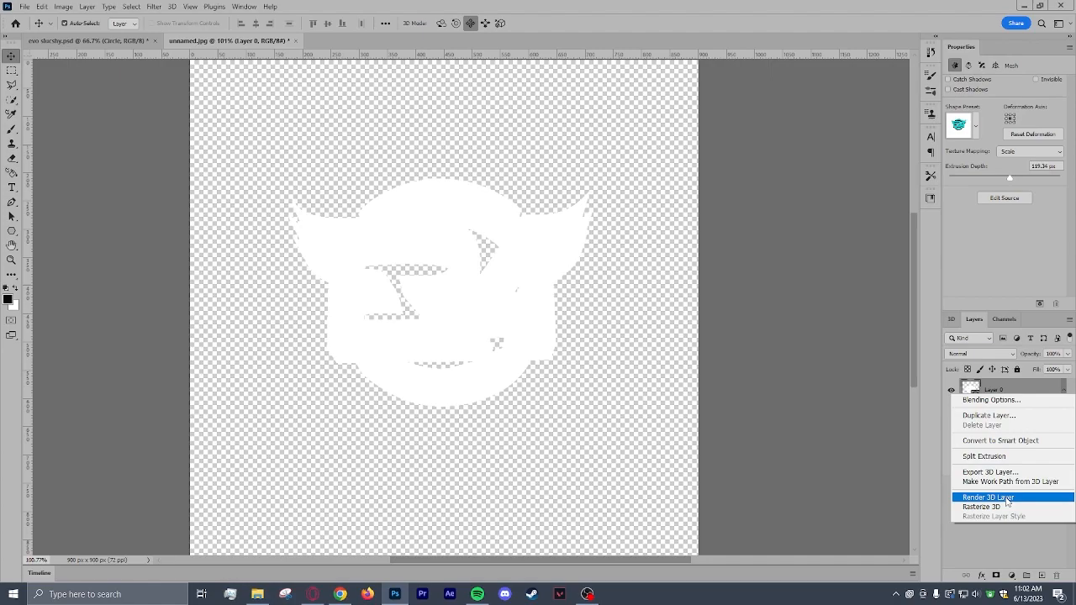
pyautogui.click(988, 497)
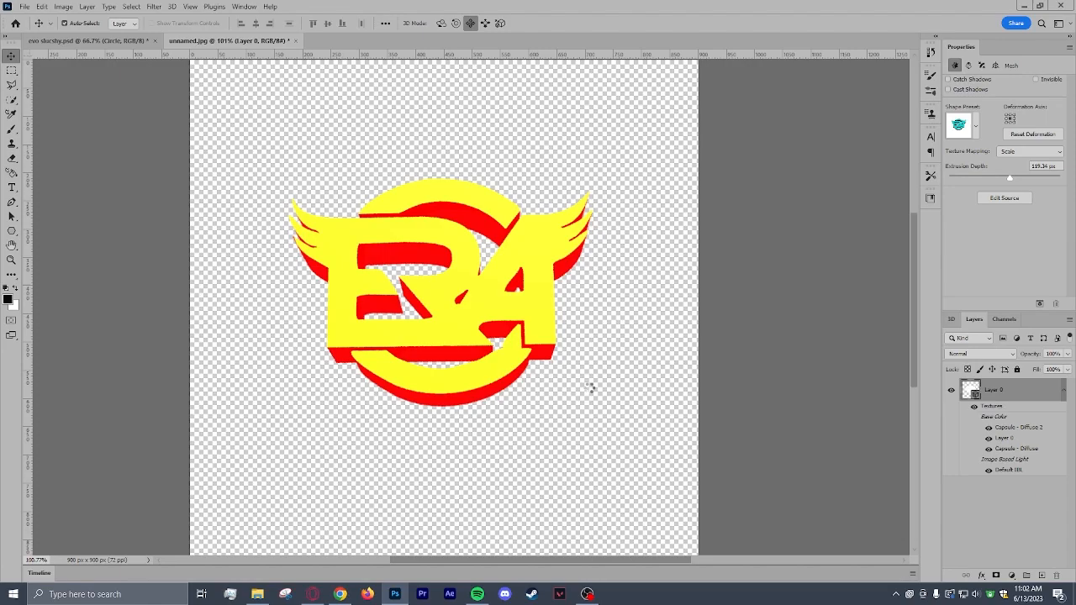
pyautogui.moveTo(588, 387)
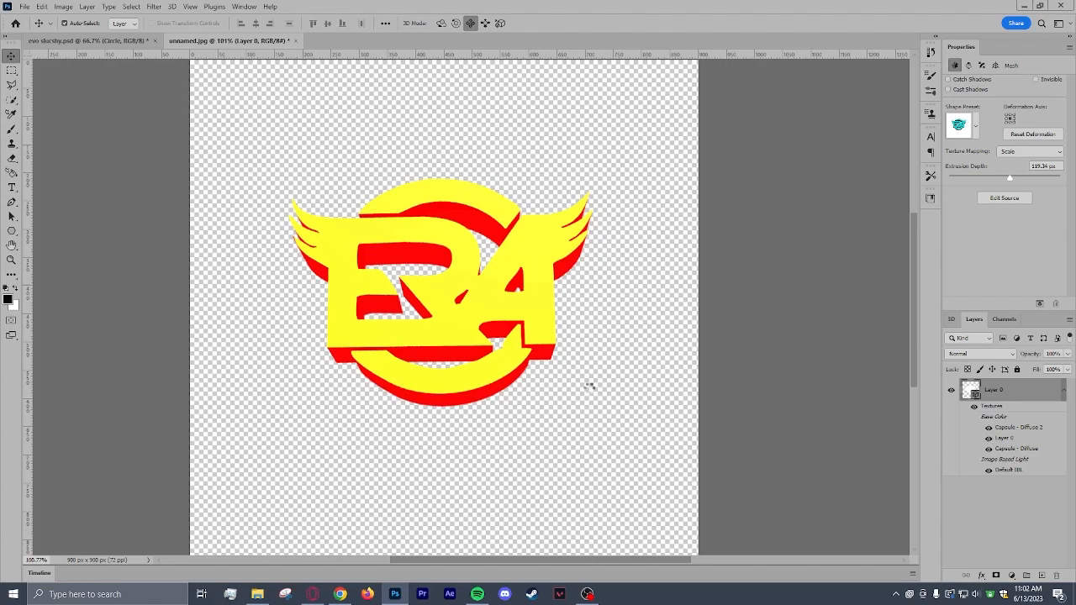
pyautogui.moveTo(588, 388)
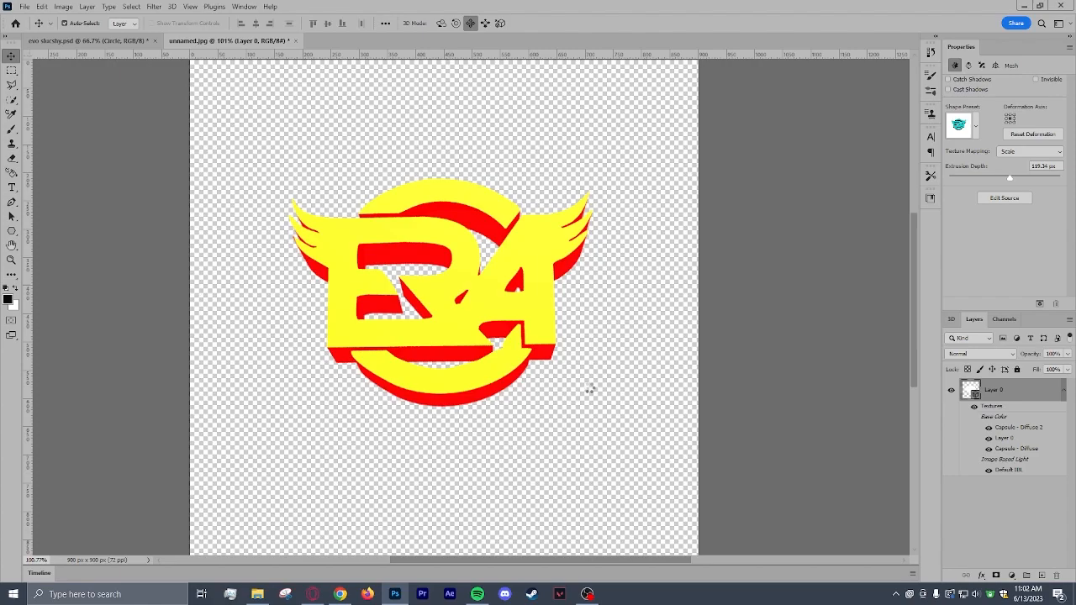
pyautogui.moveTo(589, 388)
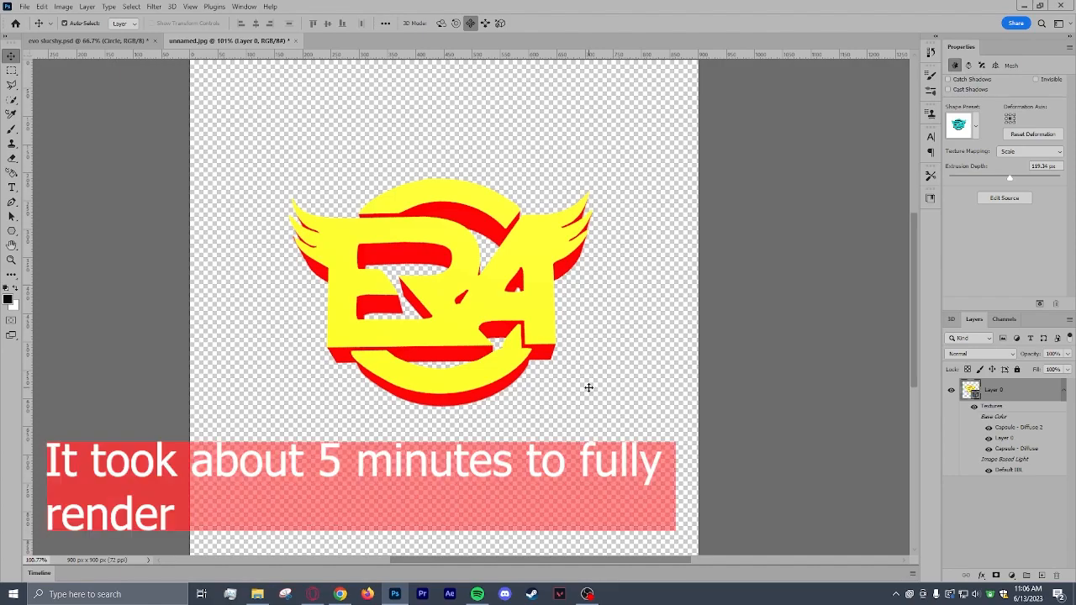
pyautogui.moveTo(578, 395)
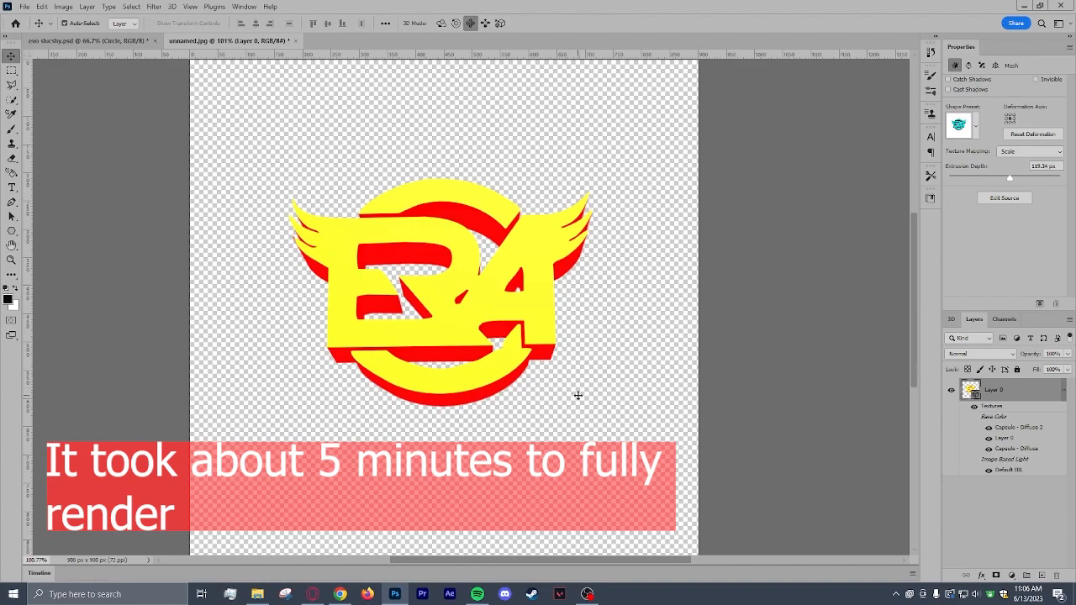
pyautogui.moveTo(580, 385)
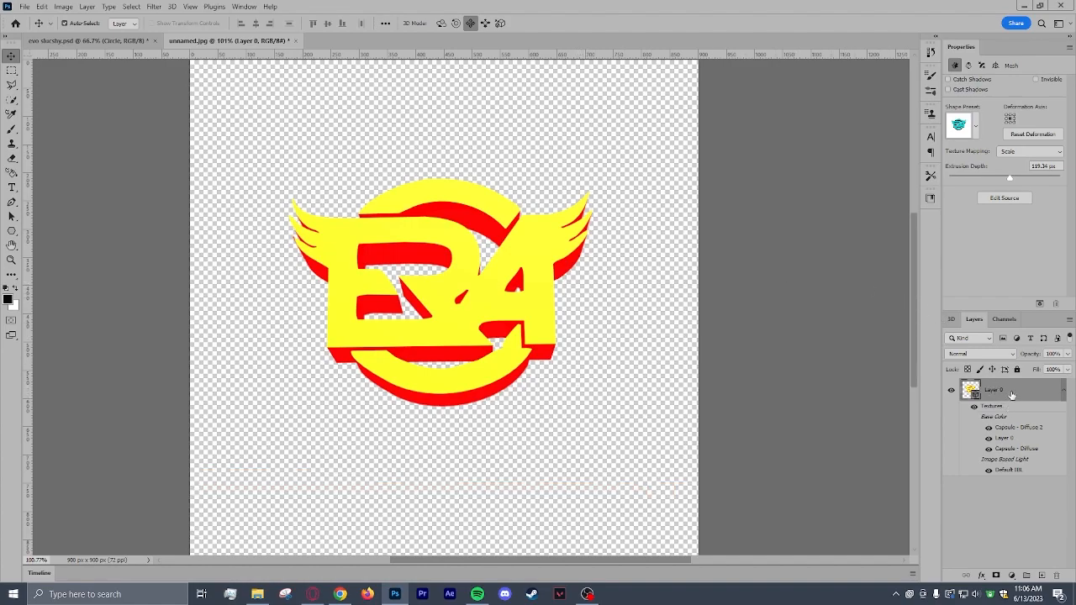
# Rasterize the 3D Layer 0 into flat pixels.
pyautogui.rightClick(994, 389)
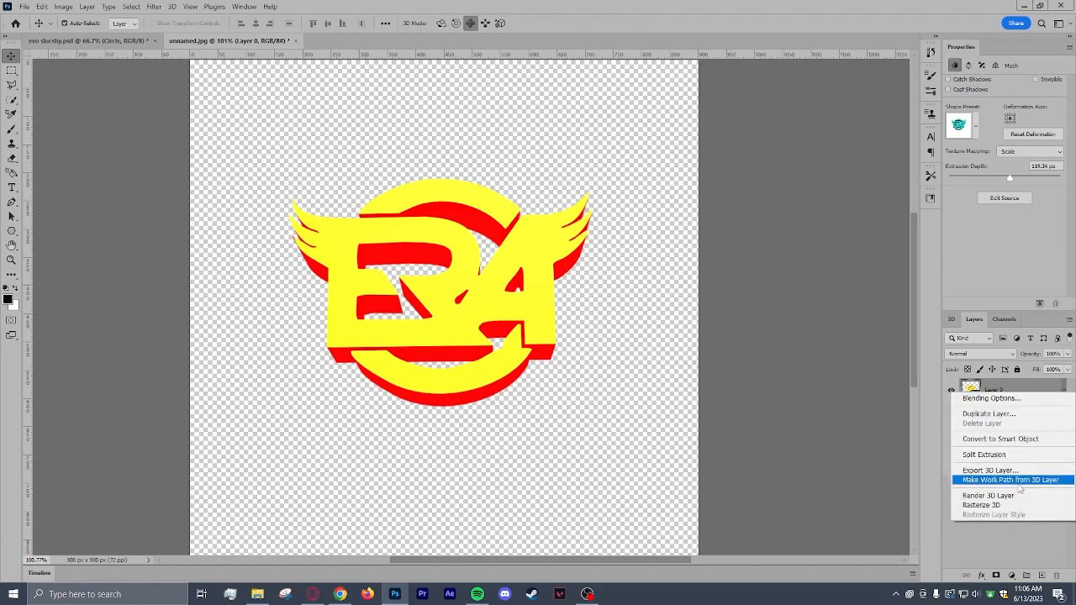
pyautogui.moveTo(991, 505)
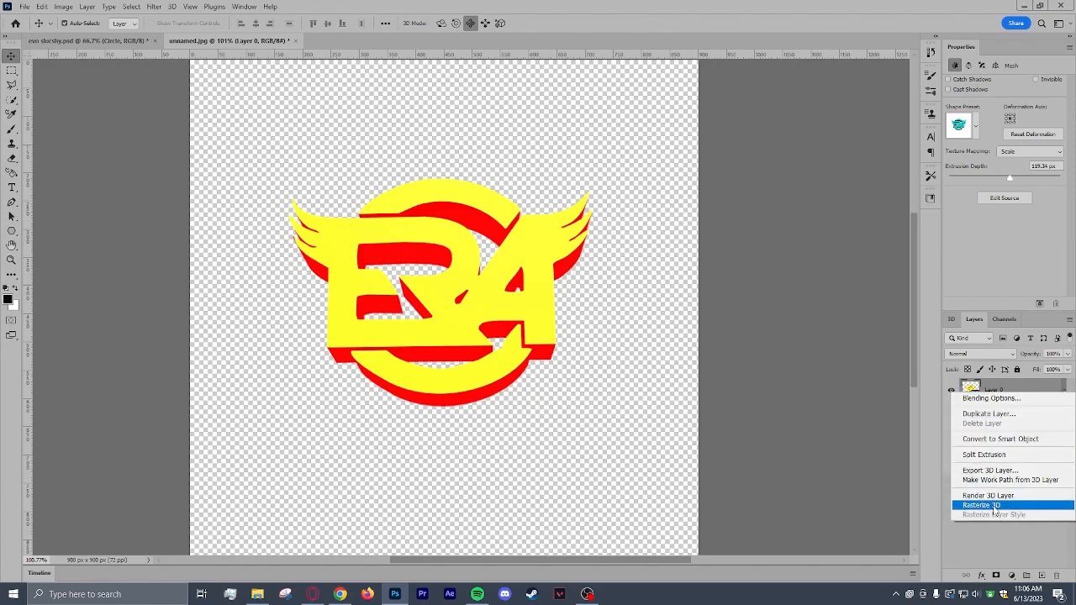
pyautogui.click(981, 505)
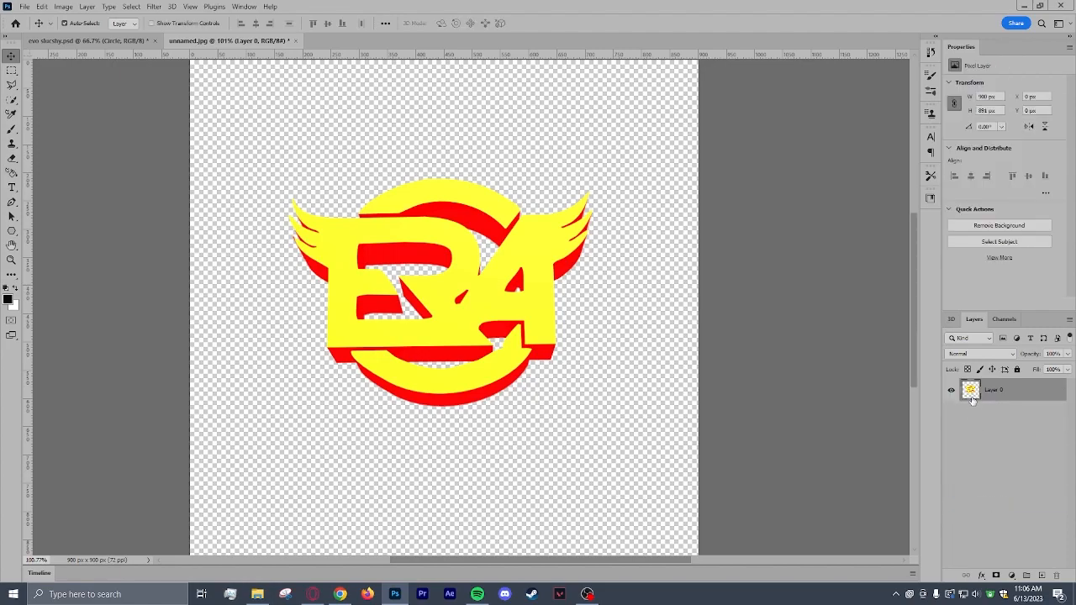
pyautogui.moveTo(820, 246)
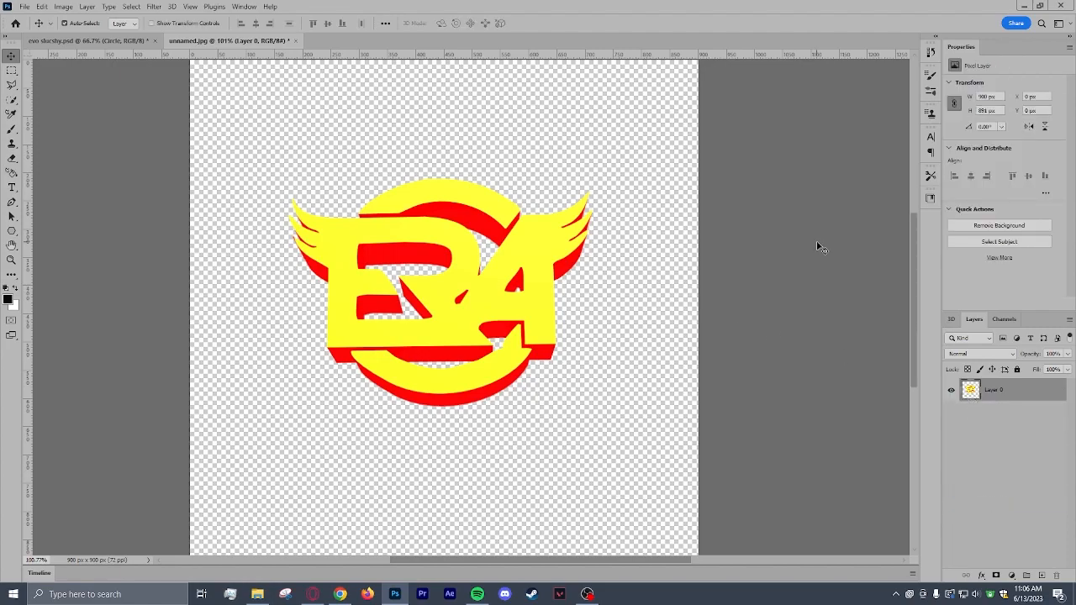
pyautogui.moveTo(591, 186)
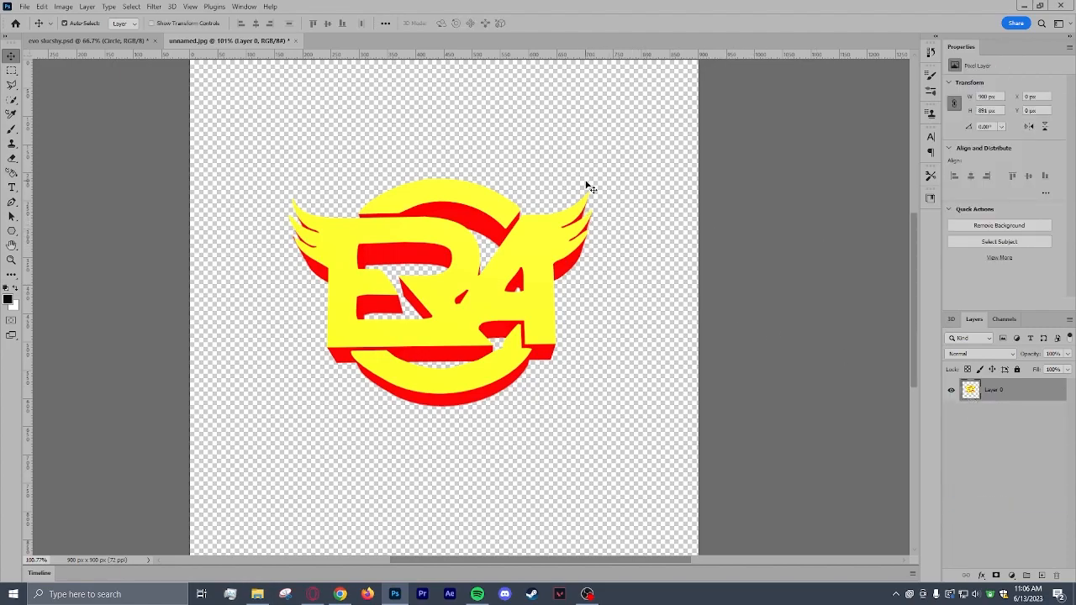
pyautogui.moveTo(496, 339)
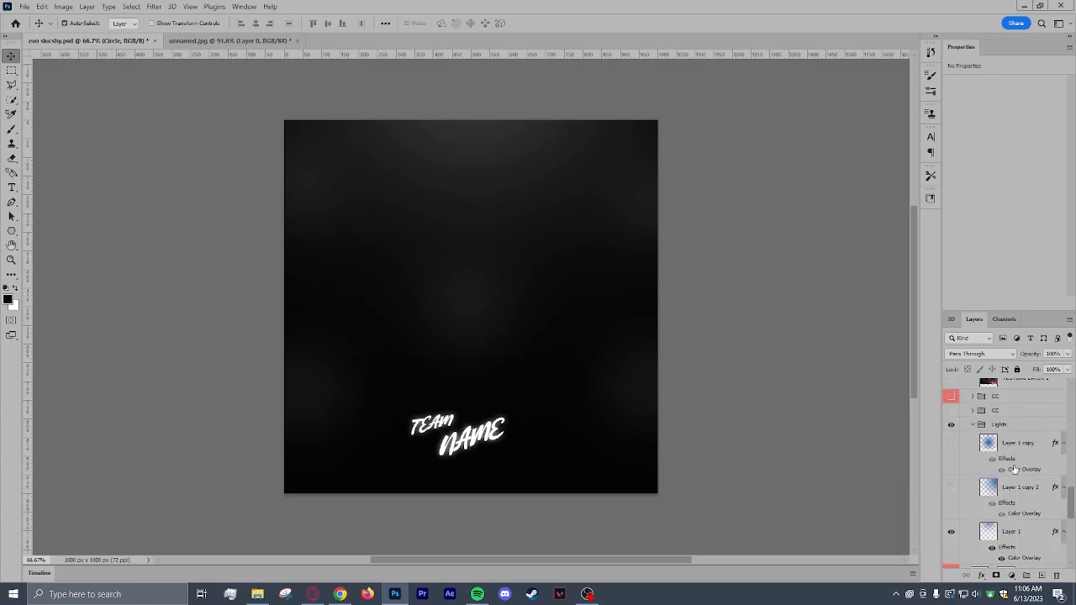
pyautogui.scroll(-3)
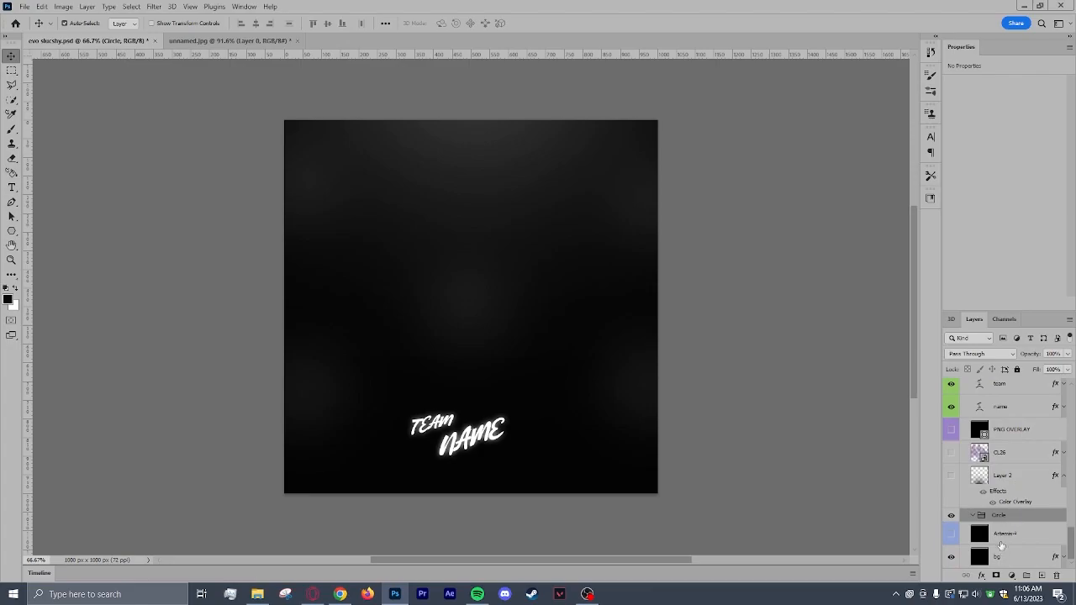
pyautogui.moveTo(1001, 519)
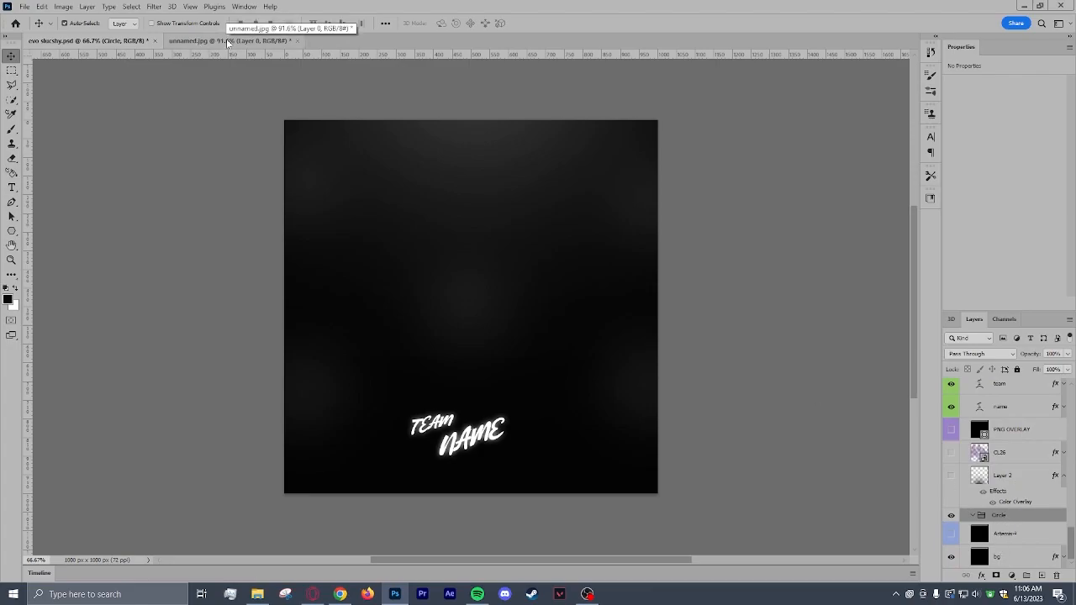
pyautogui.click(227, 41)
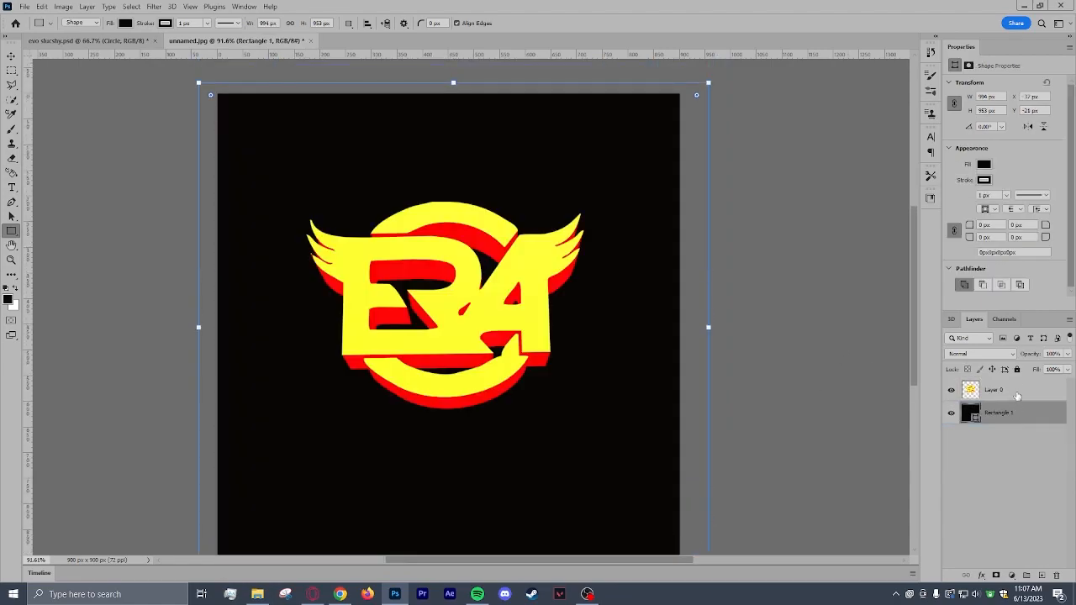
# Select the logo's Layer 0 above the black background.
pyautogui.click(993, 389)
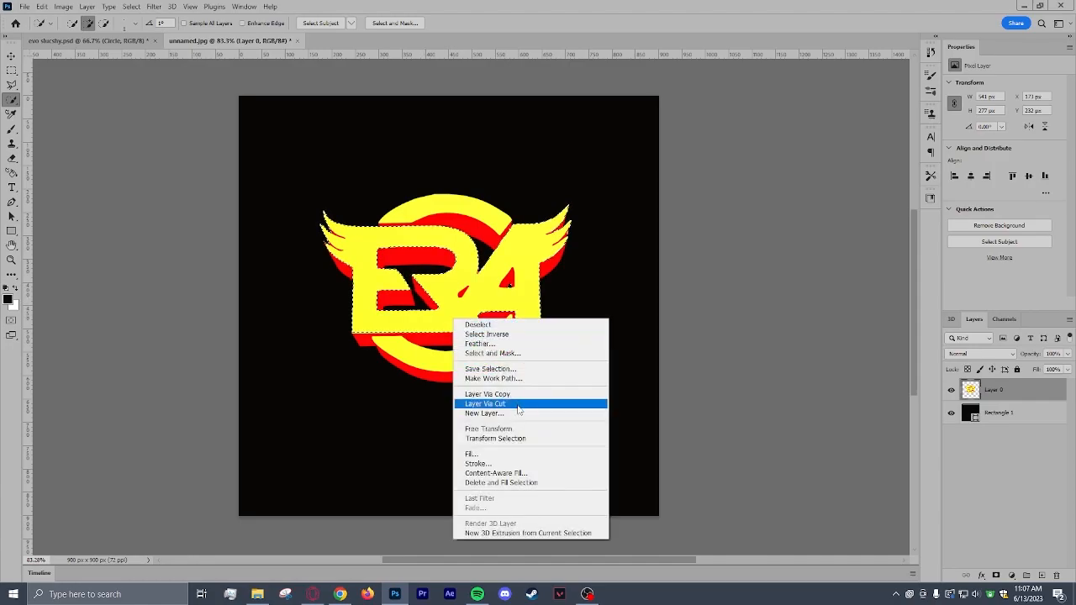
pyautogui.moveTo(517, 394)
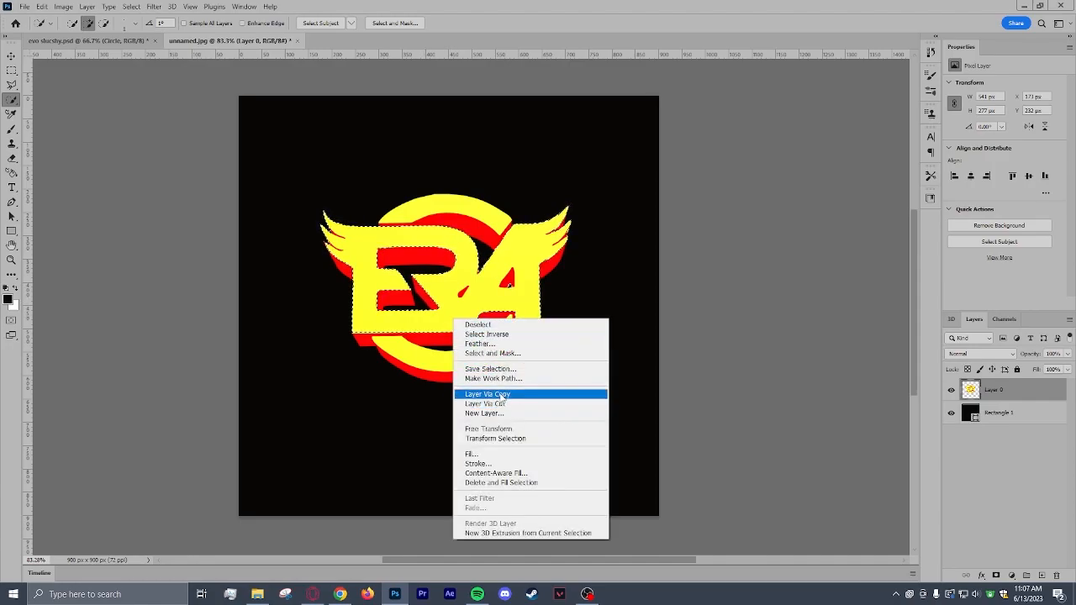
# Copy the yellow letters, upper area and lower ring to new layers, then hide Layer 0.
pyautogui.click(486, 393)
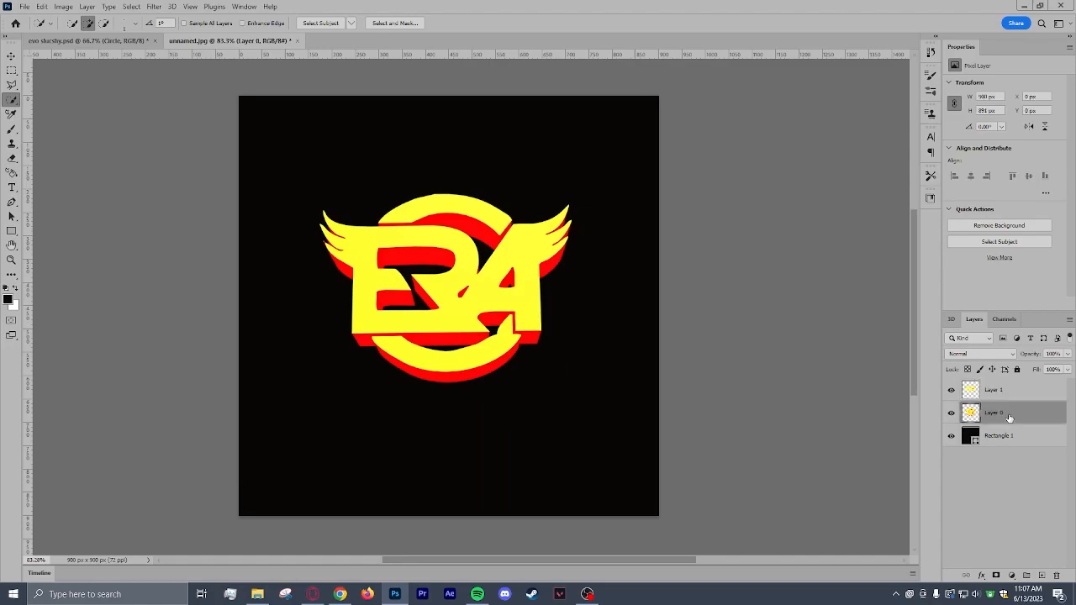
pyautogui.click(996, 413)
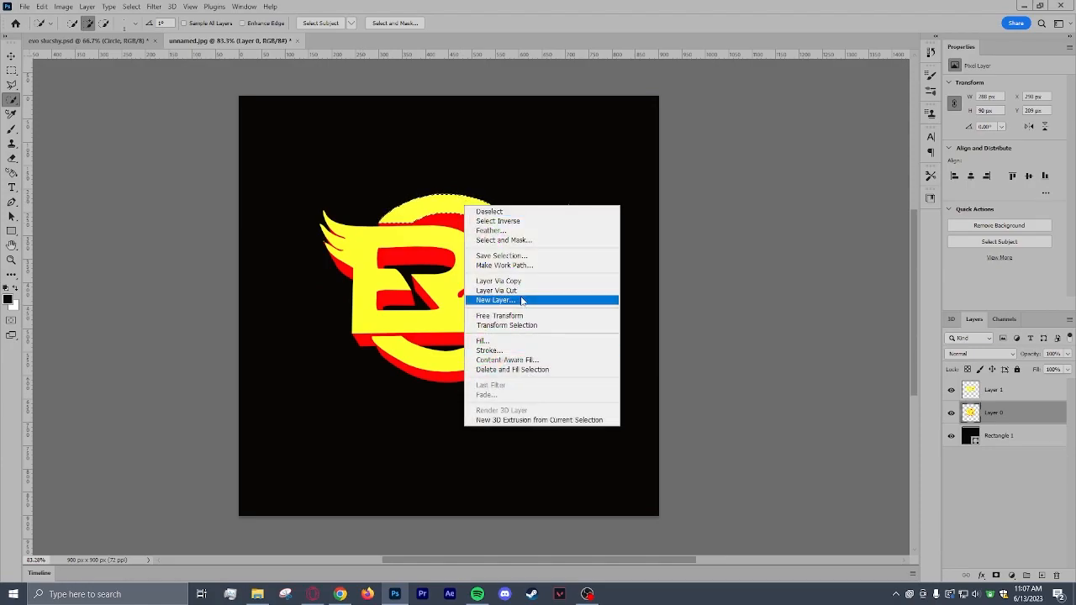
pyautogui.click(495, 300)
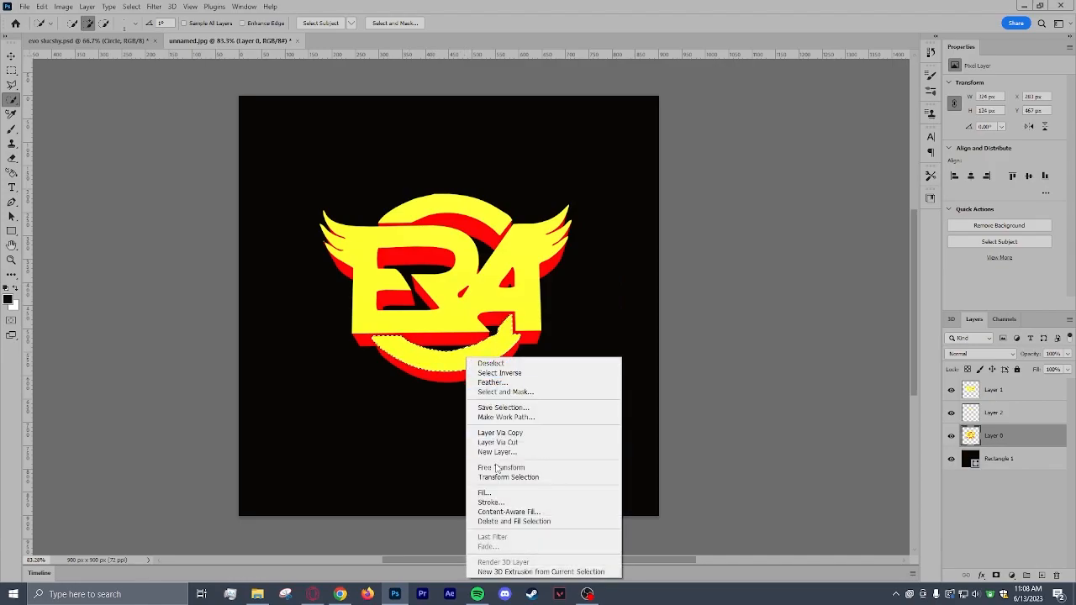
pyautogui.moveTo(499, 433)
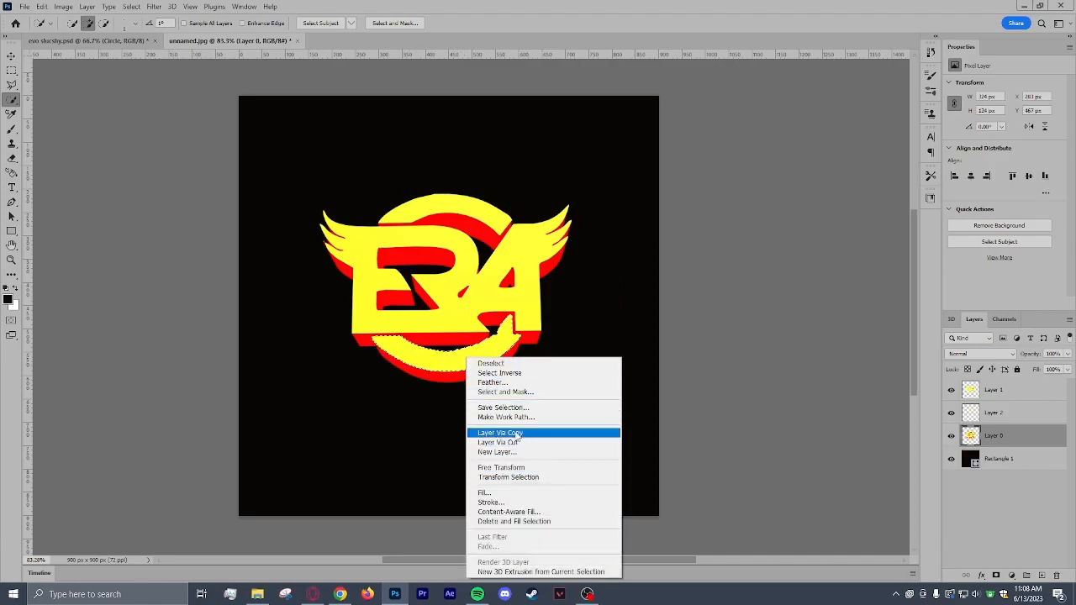
pyautogui.click(499, 432)
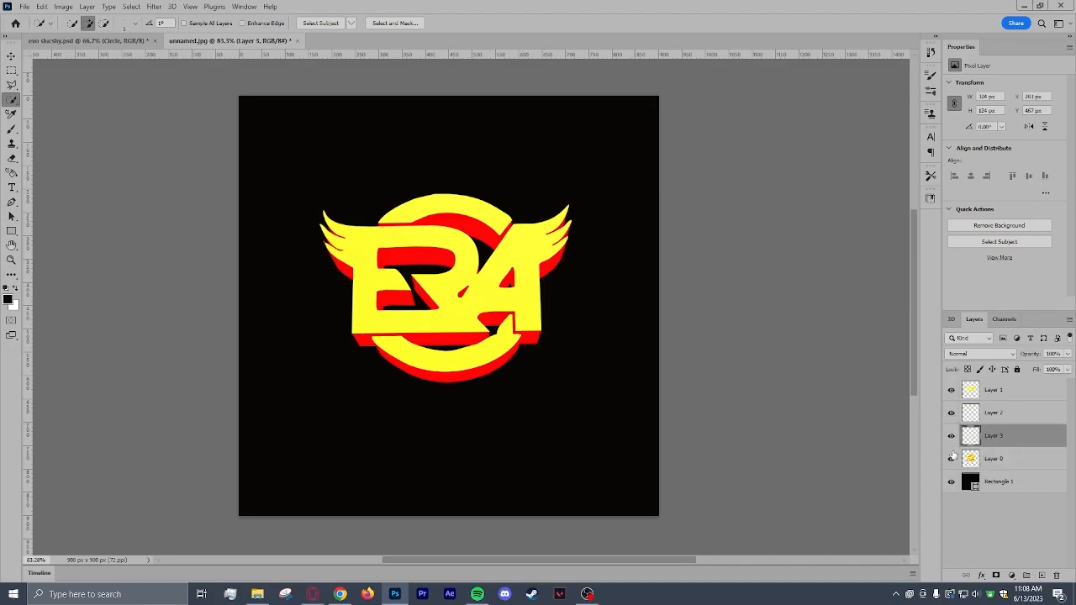
pyautogui.click(952, 458)
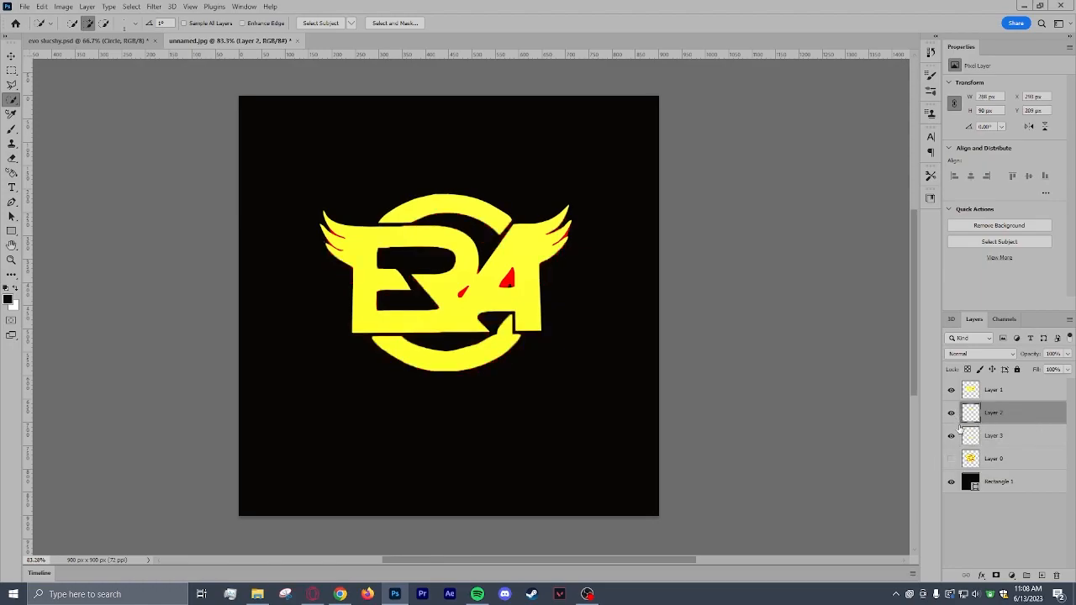
pyautogui.click(994, 389)
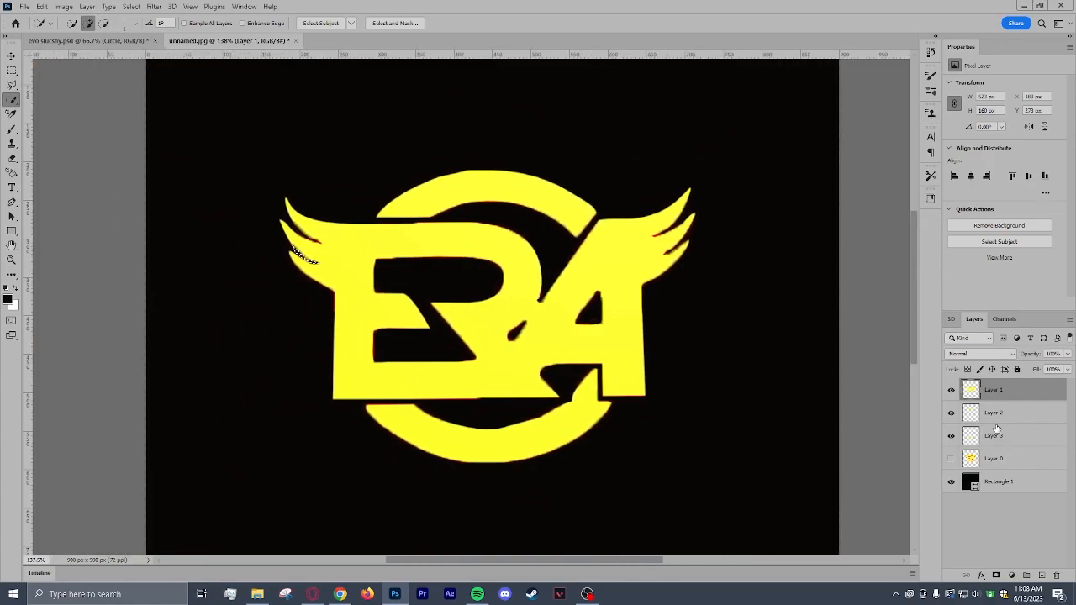
# Select Layers 1 to 3, the three yellow face pieces, together in the Layers panel.
pyautogui.click(995, 435)
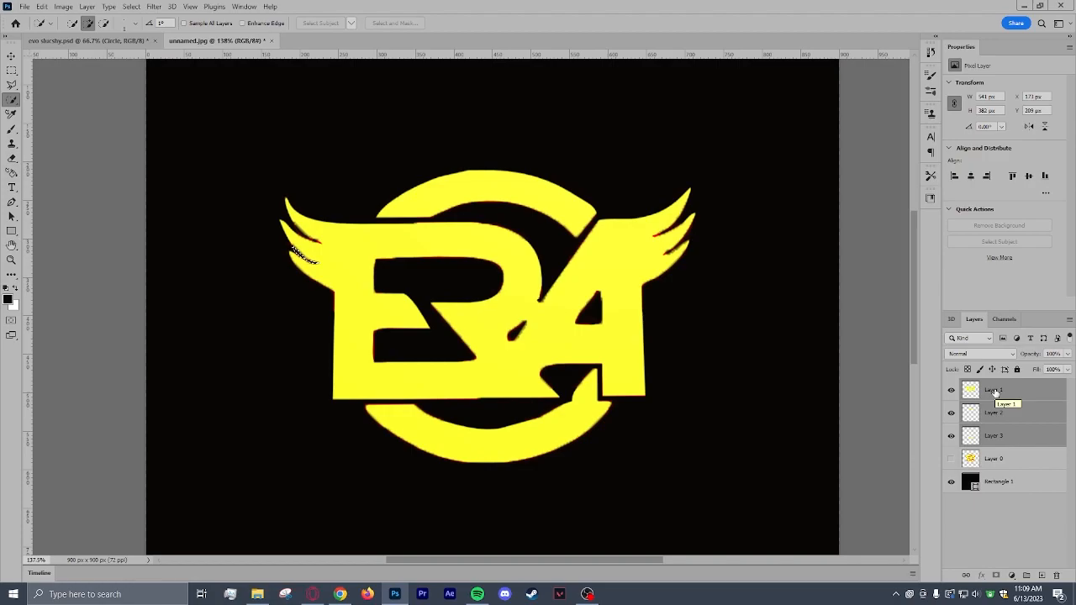
# Merge the three selected yellow face layers into a single layer.
pyautogui.rightClick(994, 390)
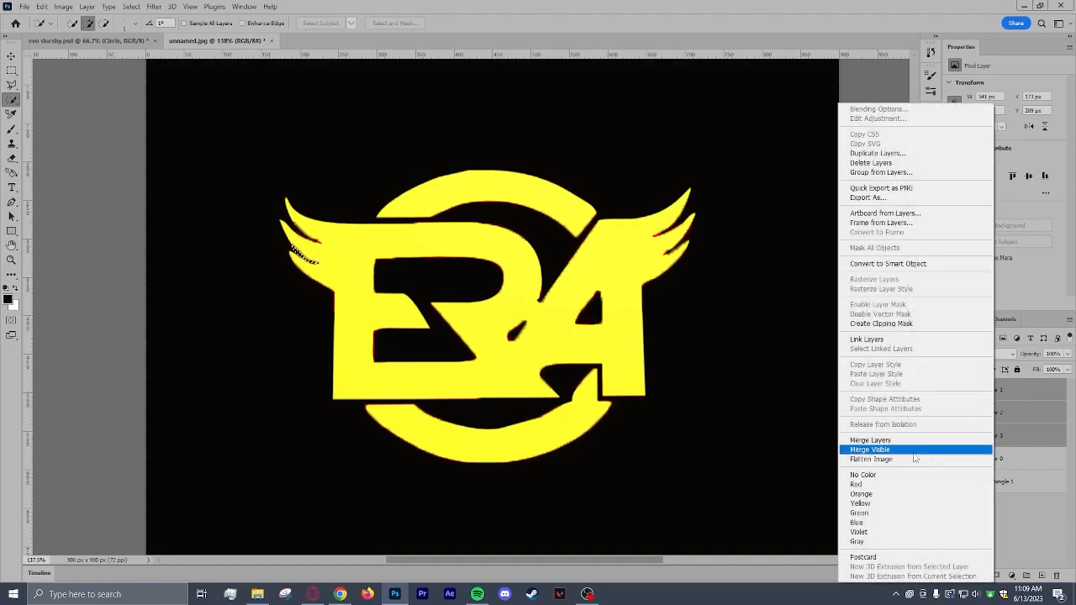
pyautogui.click(870, 448)
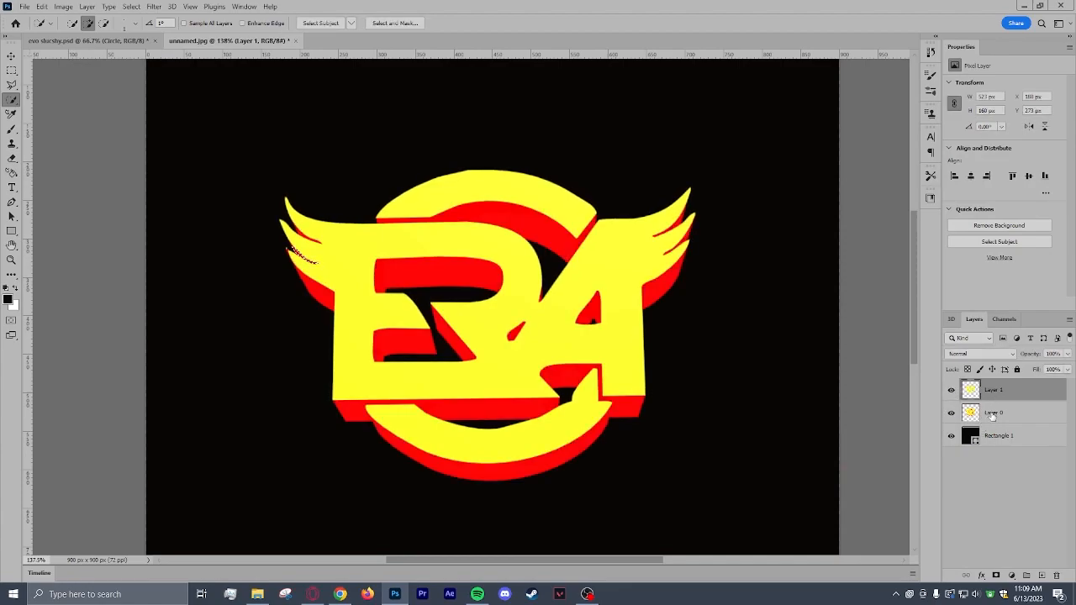
# Add a grey Color Overlay to the extruded logo layer.
pyautogui.click(996, 413)
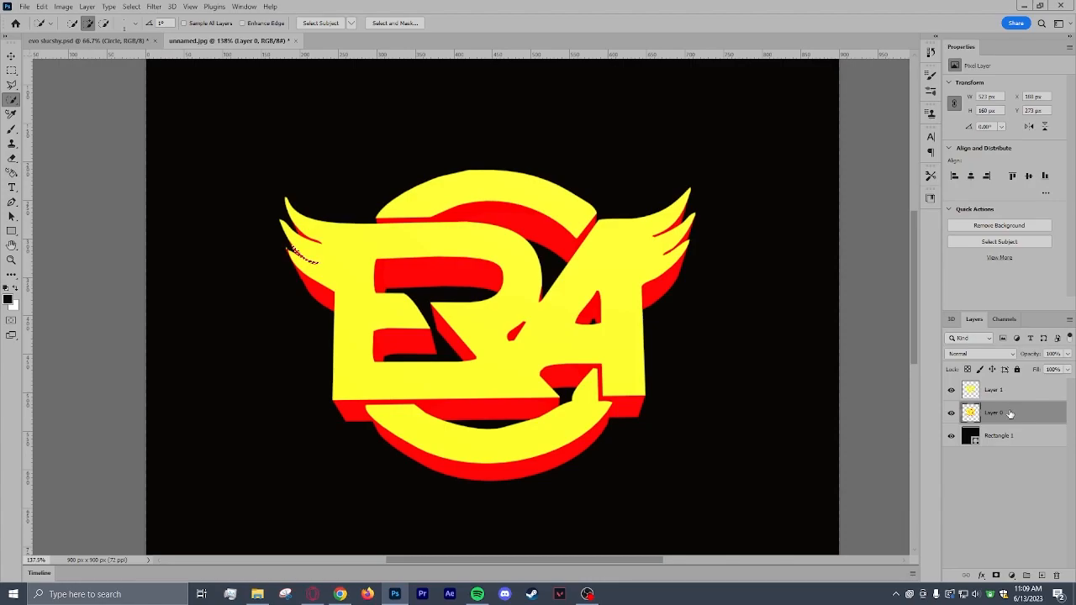
pyautogui.rightClick(996, 412)
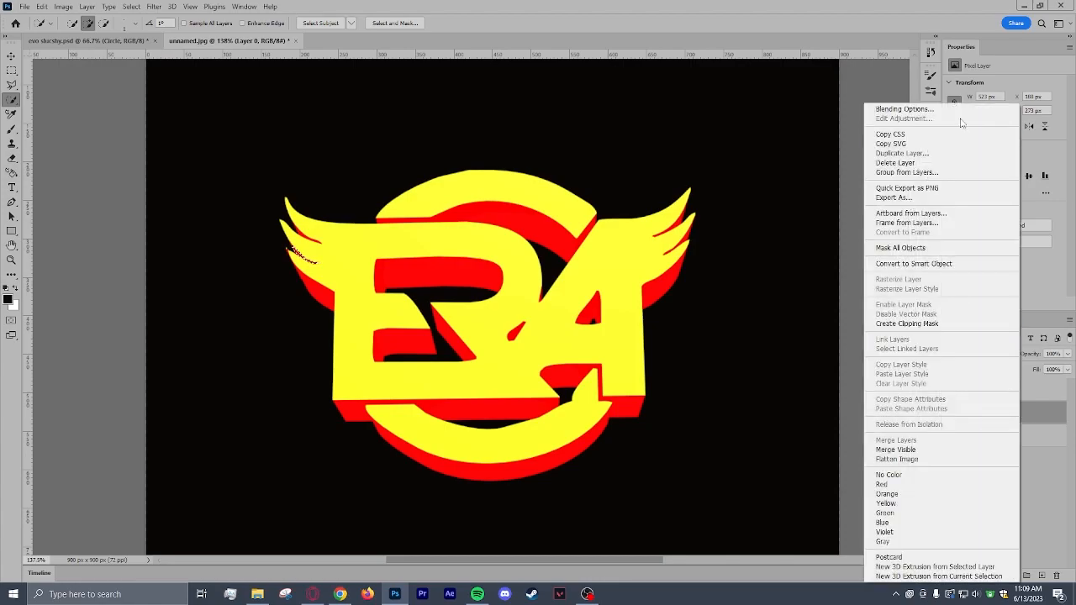
pyautogui.click(903, 109)
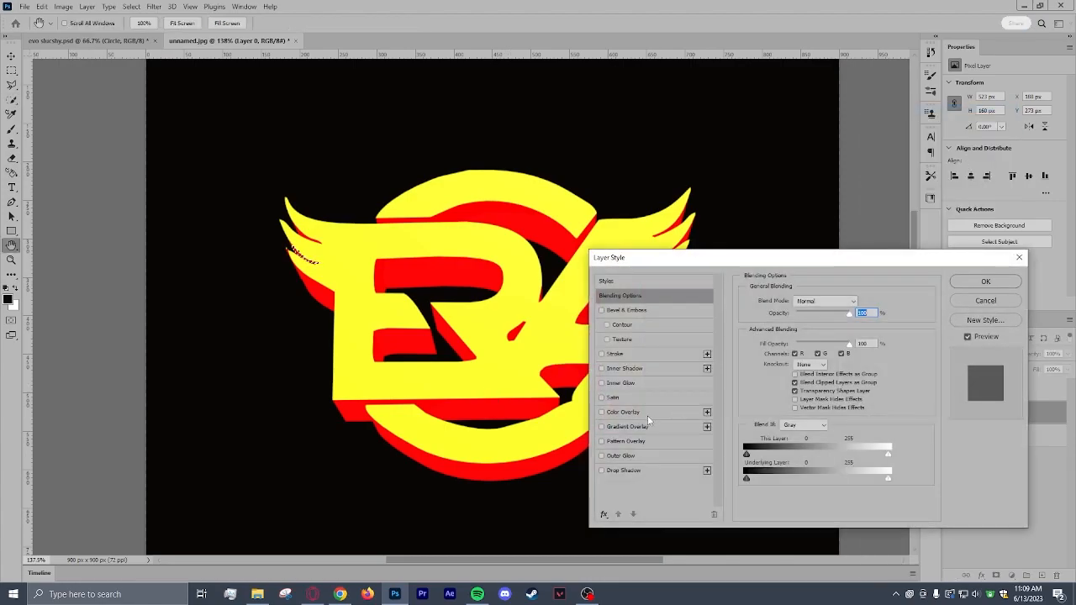
pyautogui.click(601, 411)
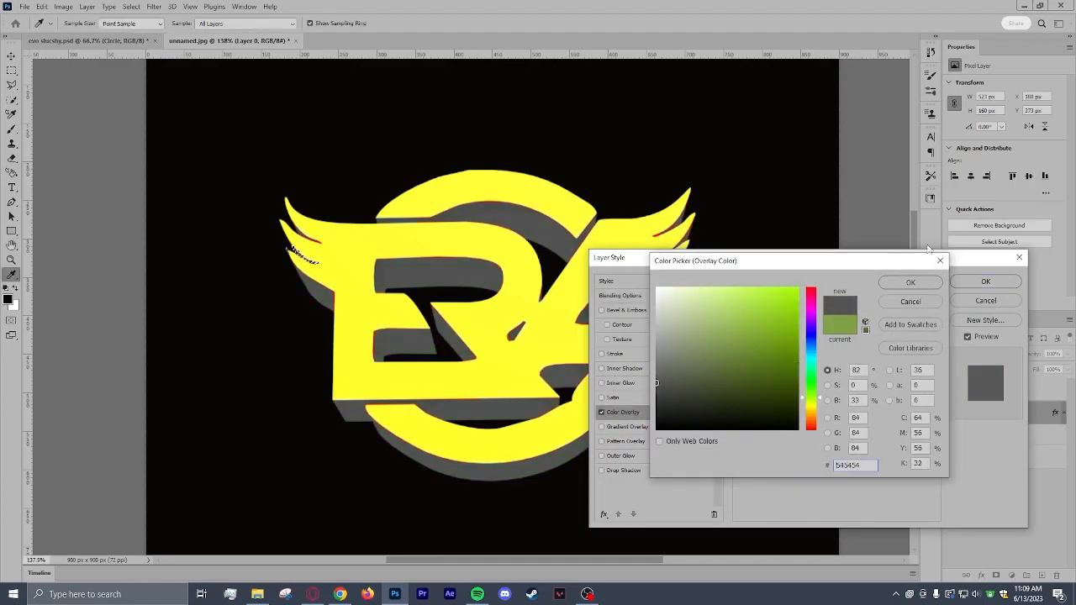
pyautogui.click(909, 282)
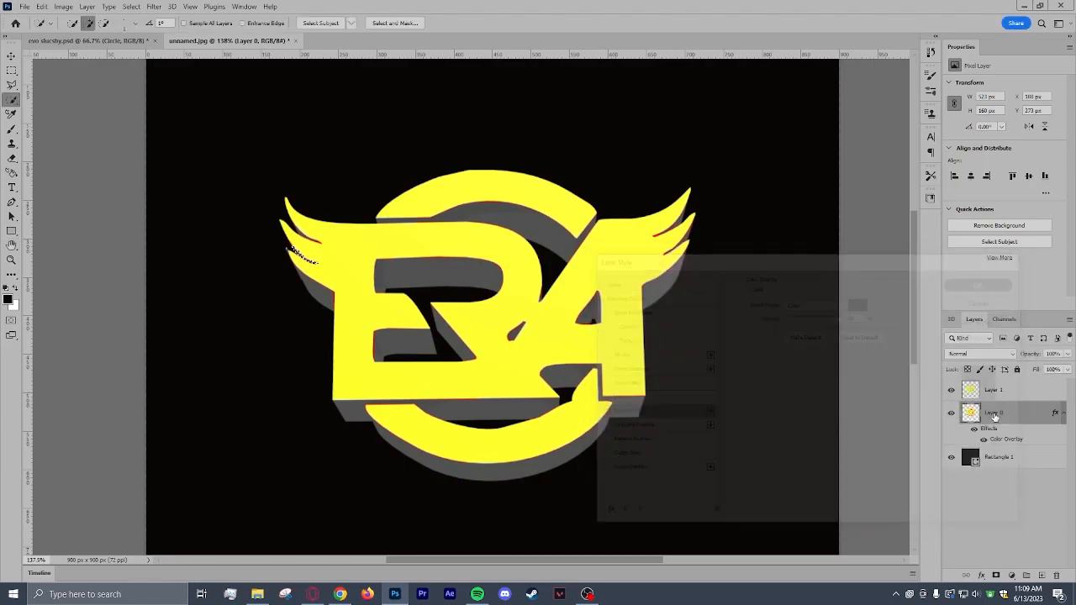
# Set the merged face layer's Color Overlay to Normal blend with a lighter grey.
pyautogui.rightClick(995, 412)
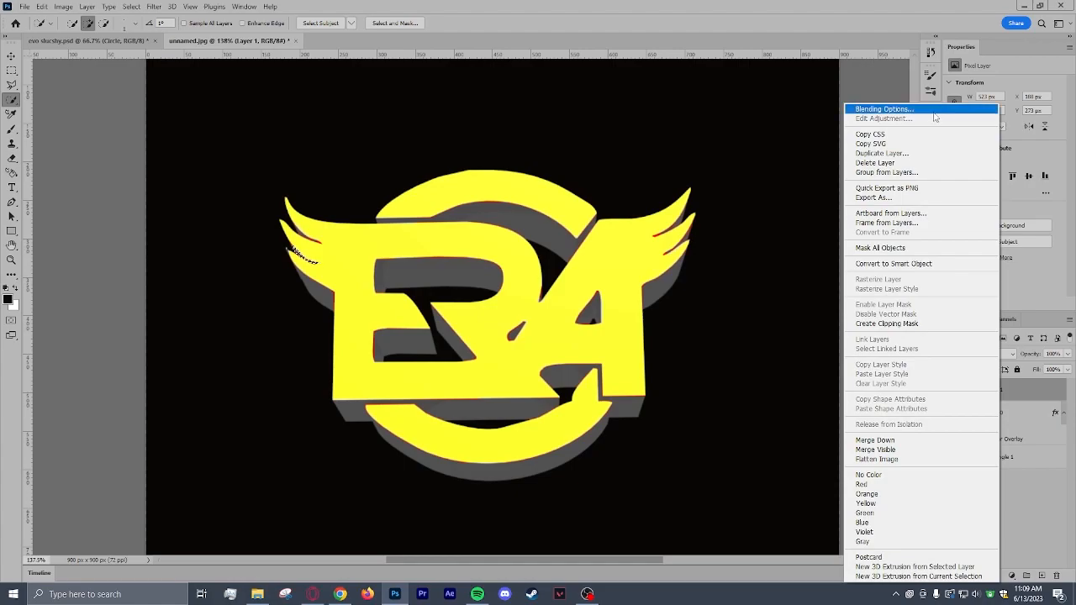
pyautogui.click(883, 109)
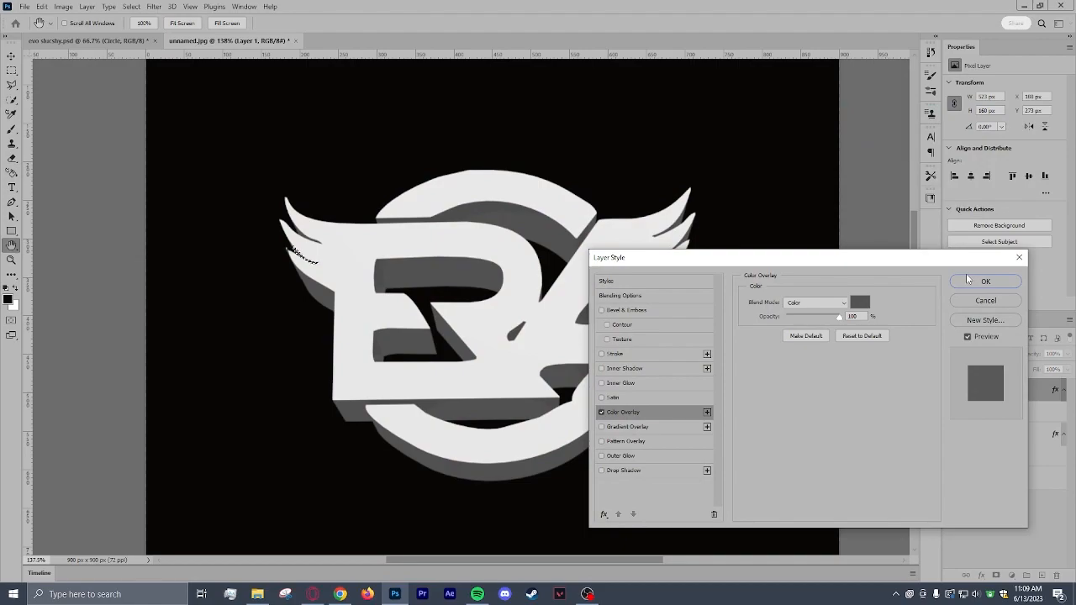
pyautogui.click(815, 302)
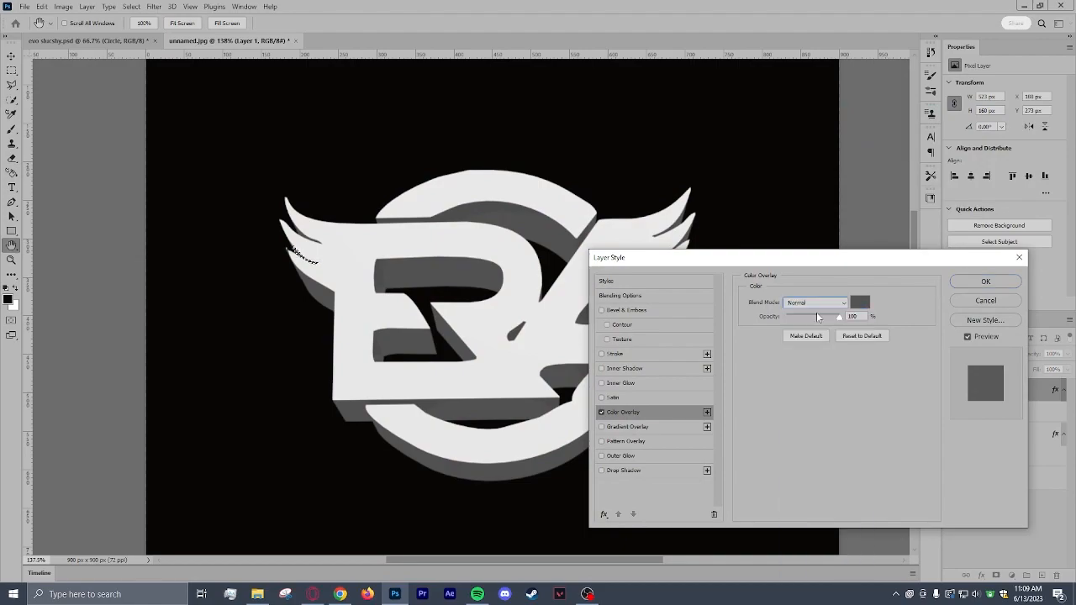
pyautogui.click(859, 303)
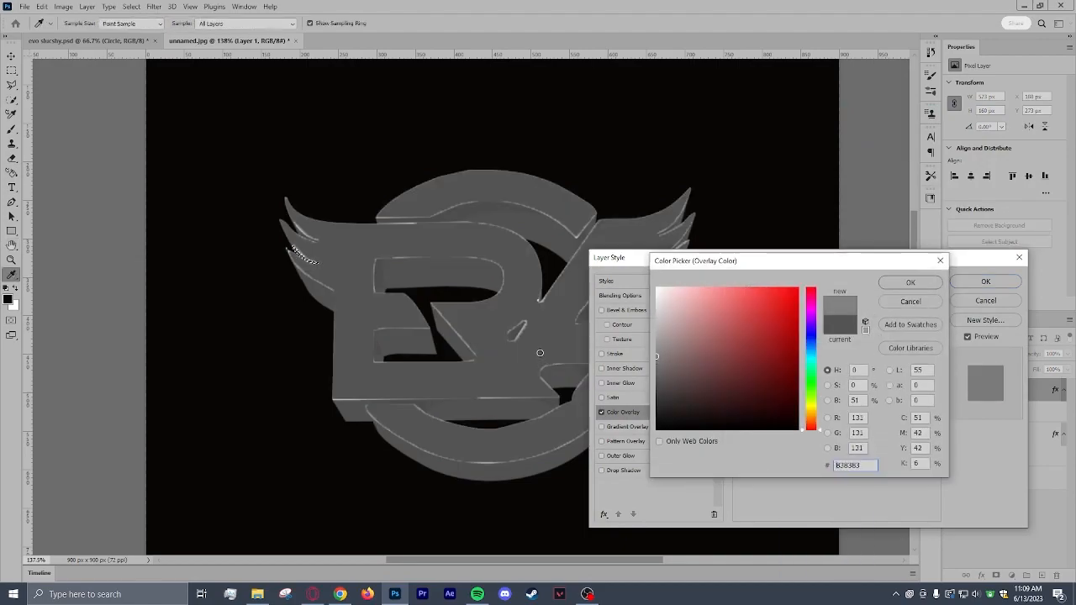
pyautogui.click(909, 283)
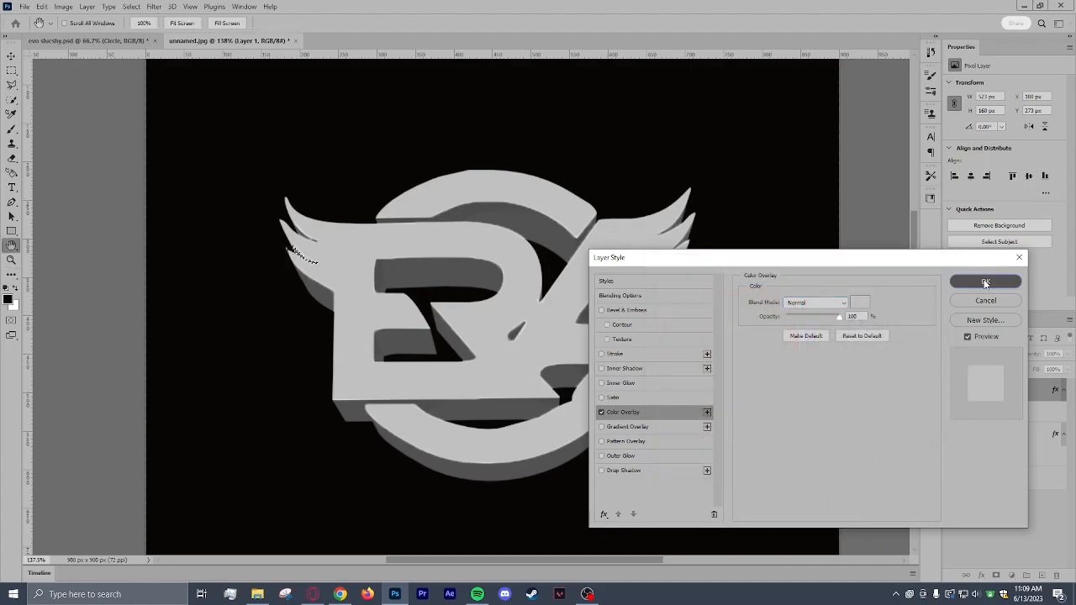
pyautogui.click(985, 281)
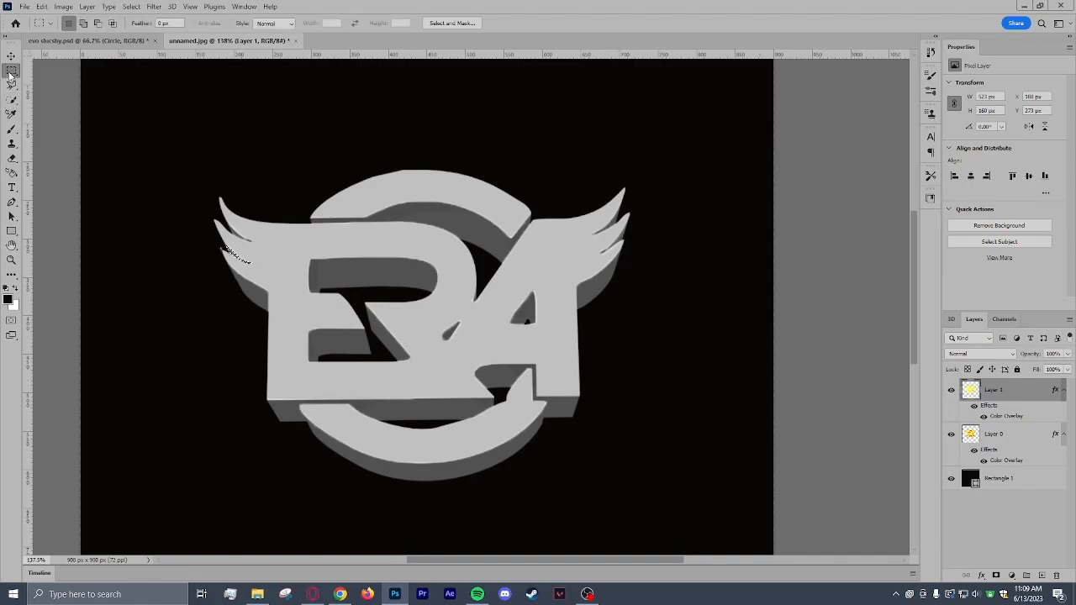
# Rasterize the top logo layer's style to bake in the grey overlay.
pyautogui.click(996, 389)
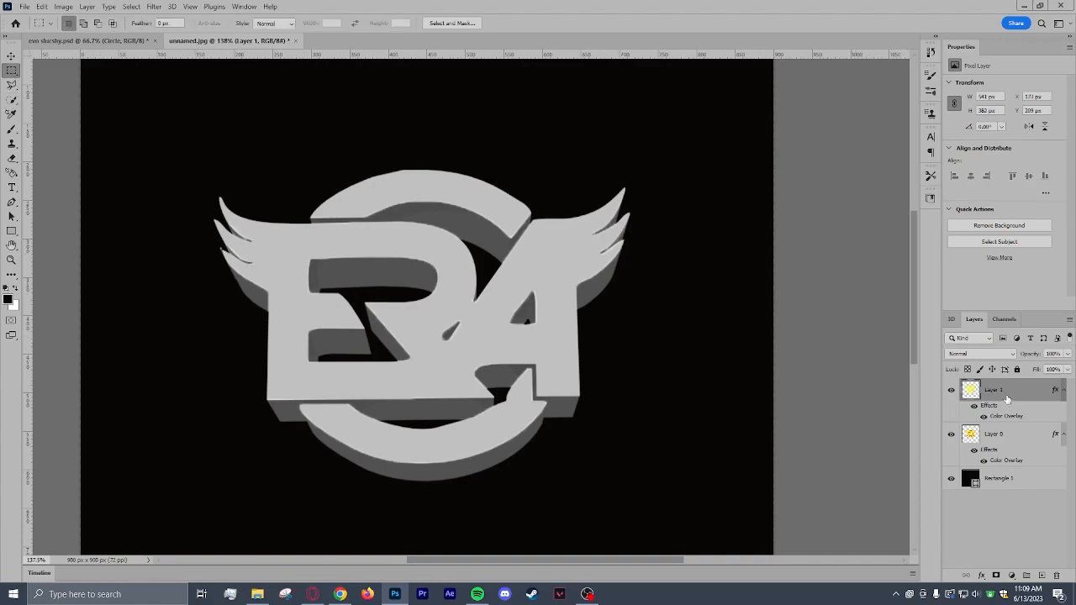
pyautogui.moveTo(1009, 392)
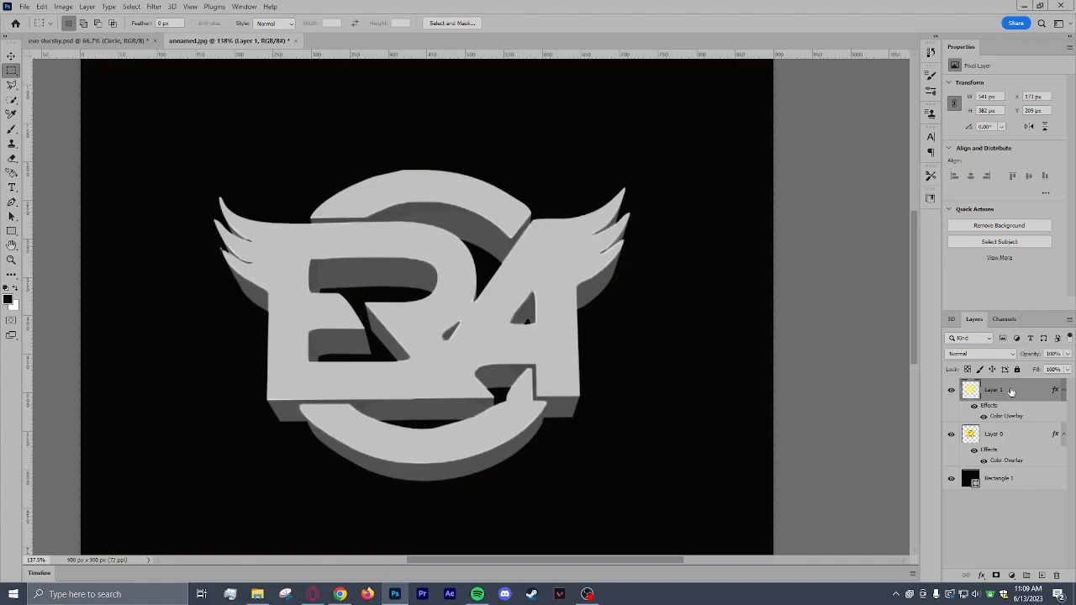
pyautogui.rightClick(996, 389)
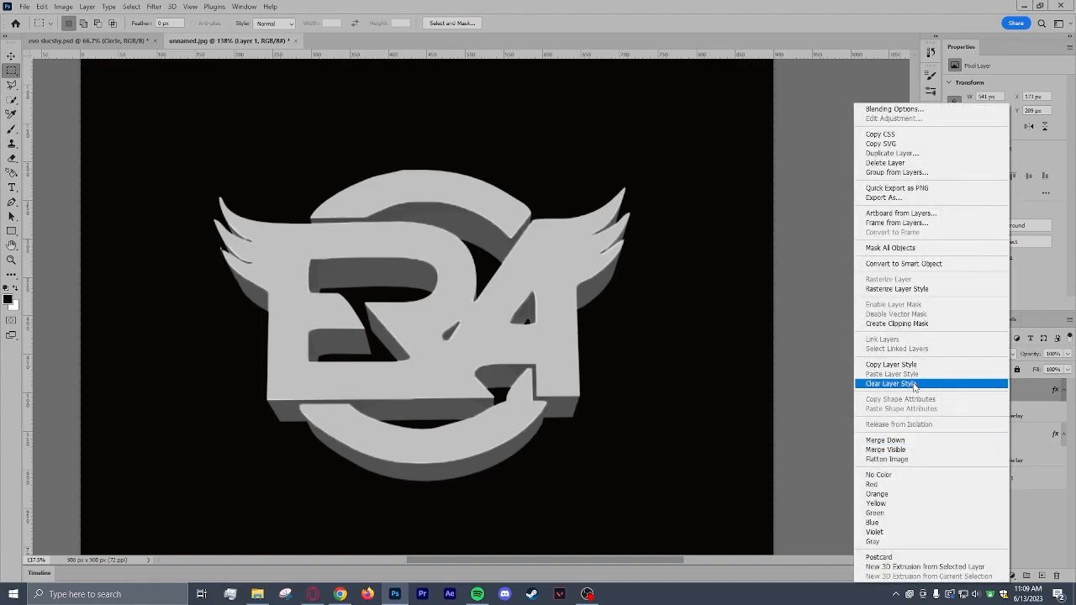
pyautogui.click(889, 383)
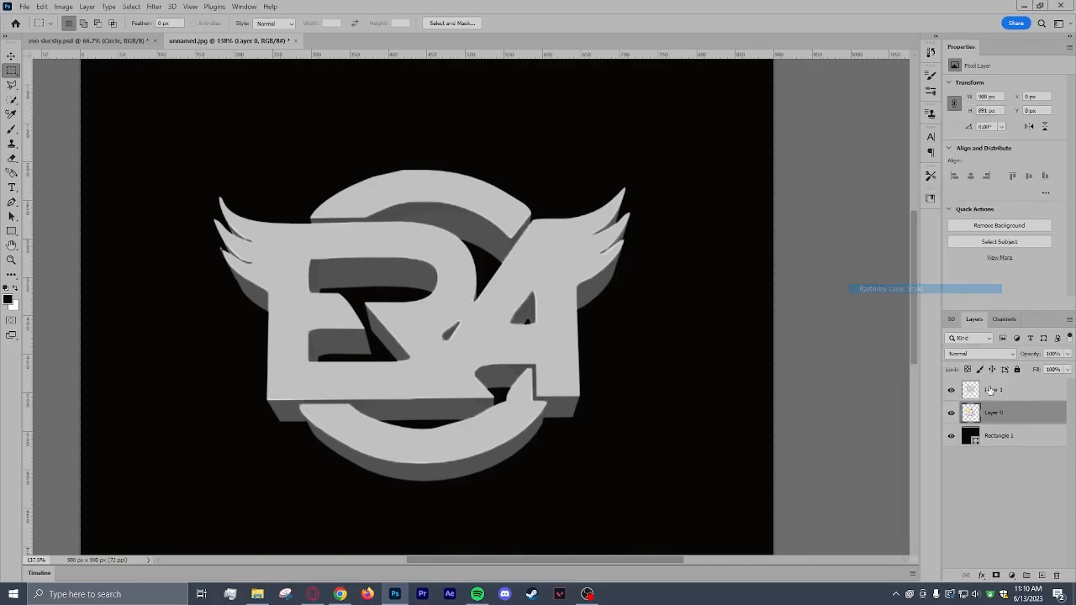
# Rename the face layer to 2d and the extrusion layer to 3d.
pyautogui.click(996, 390)
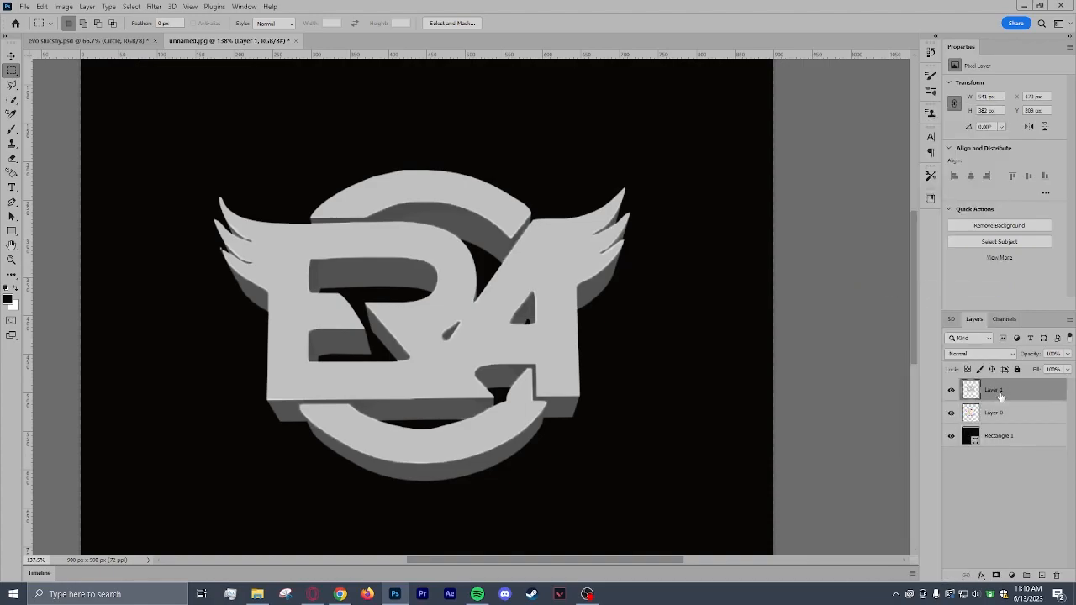
pyautogui.doubleClick(993, 389)
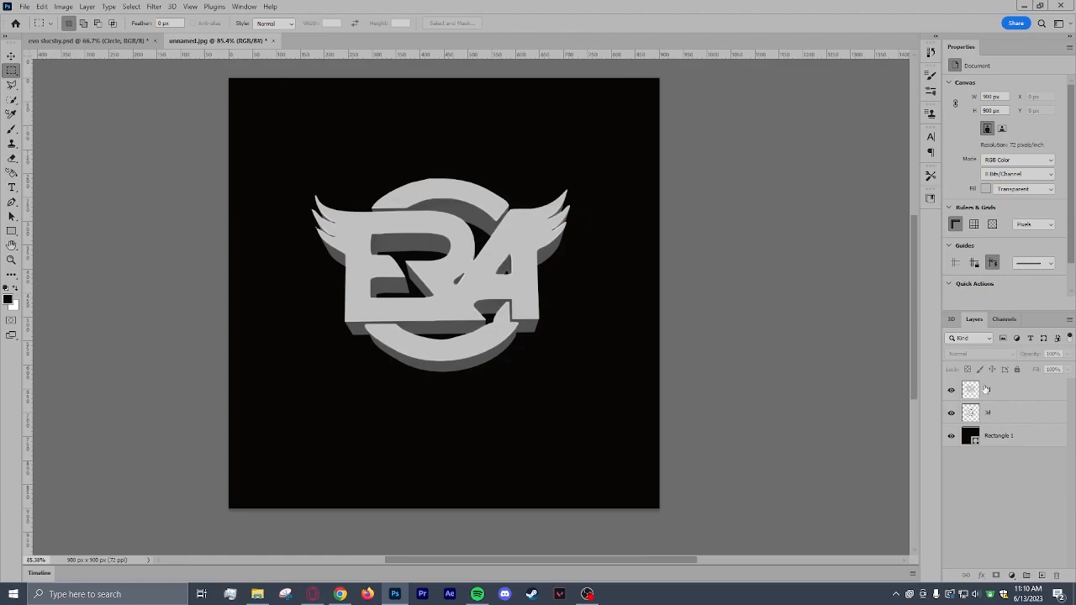
pyautogui.moveTo(868, 411)
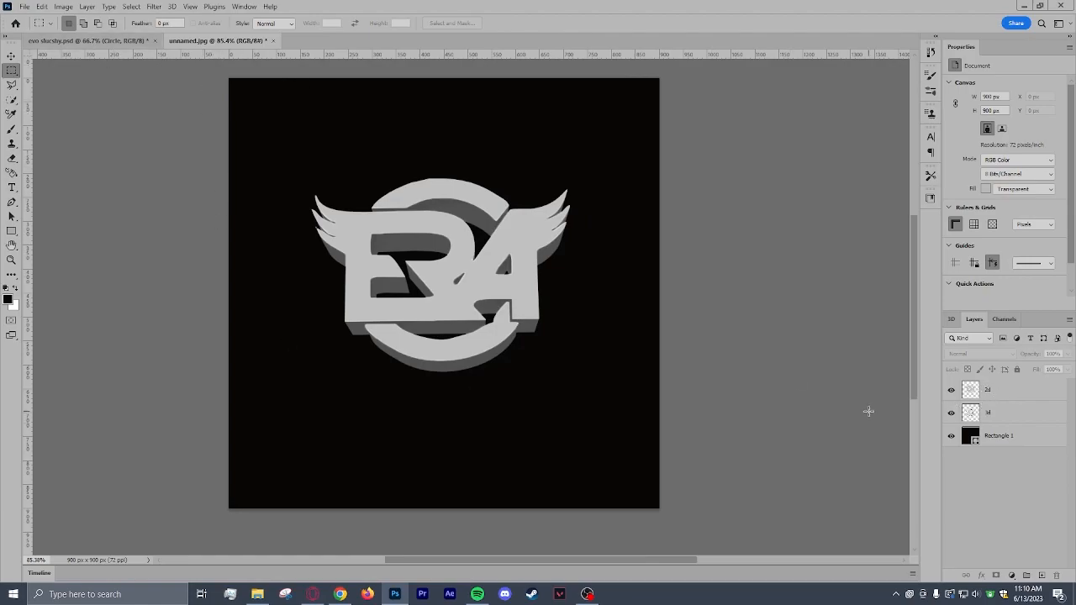
pyautogui.click(992, 389)
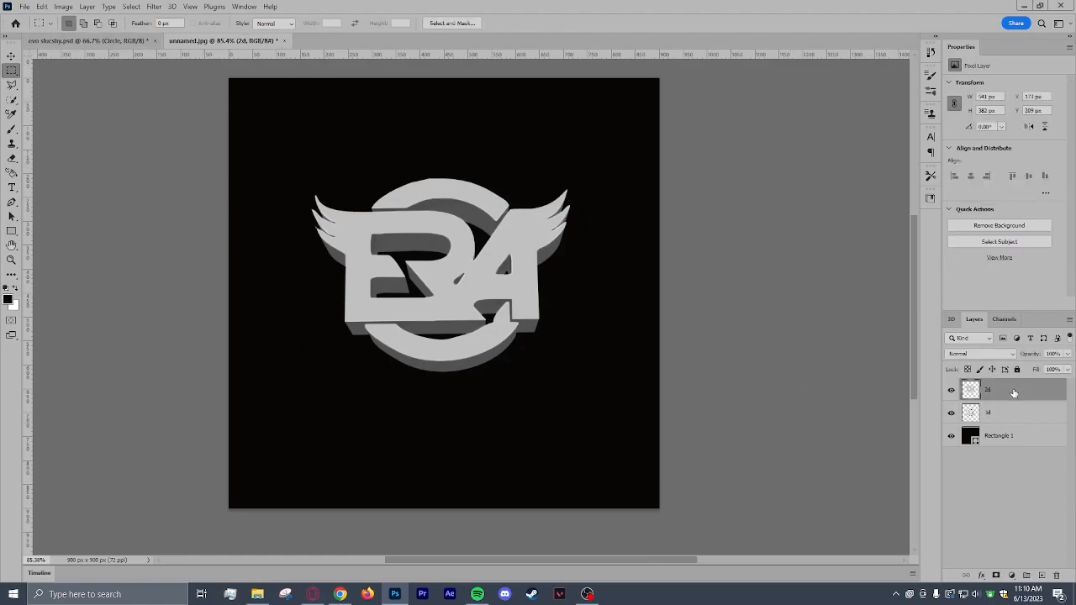
pyautogui.rightClick(988, 389)
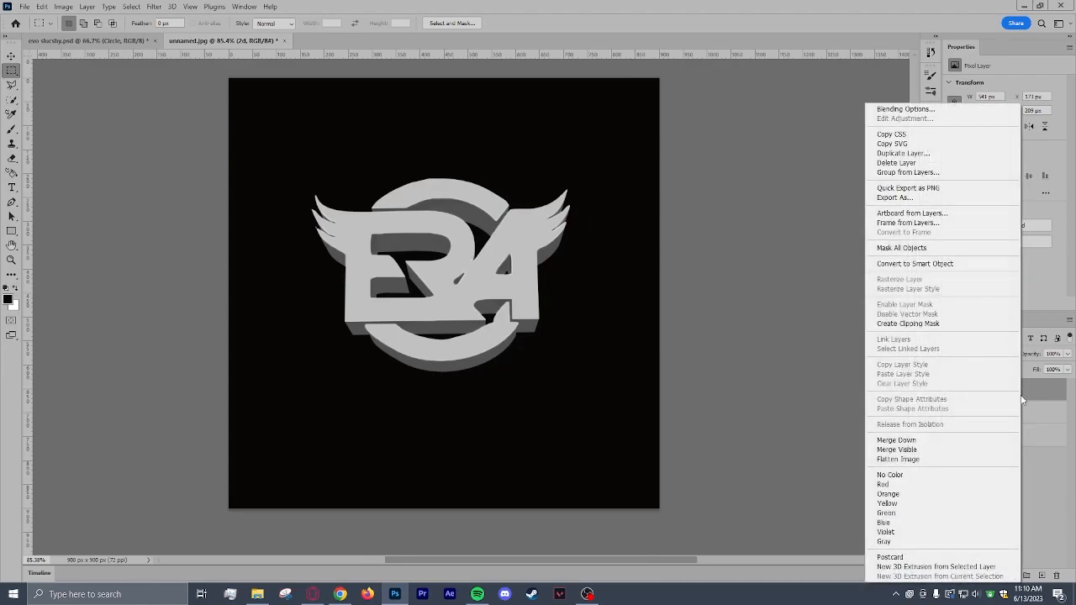
pyautogui.moveTo(905, 109)
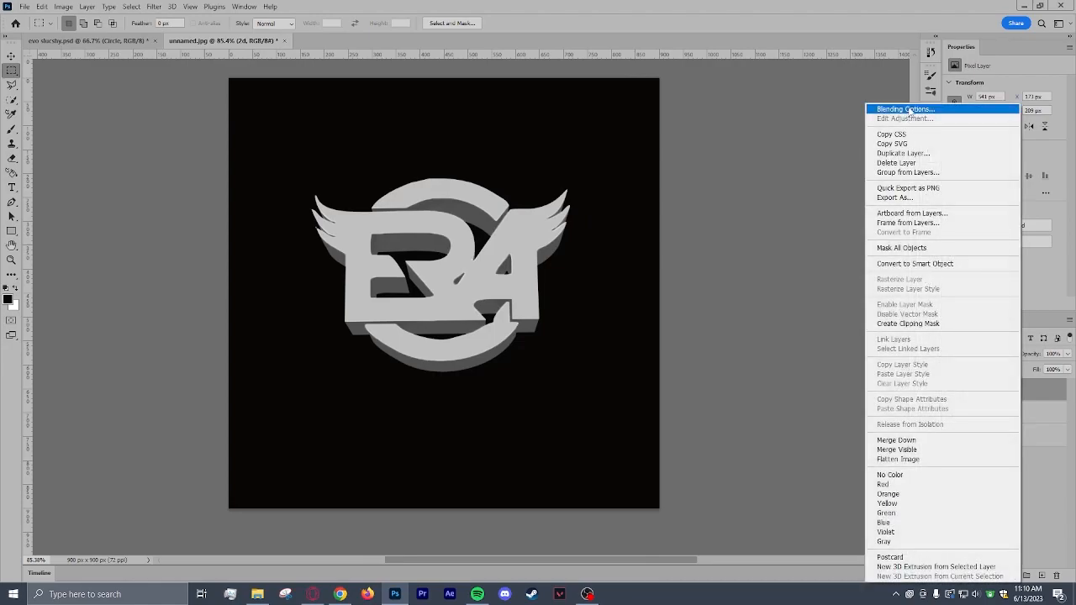
# On the 2d layer, add a white Inner Glow and a Drop Shadow with wider spread.
pyautogui.click(904, 109)
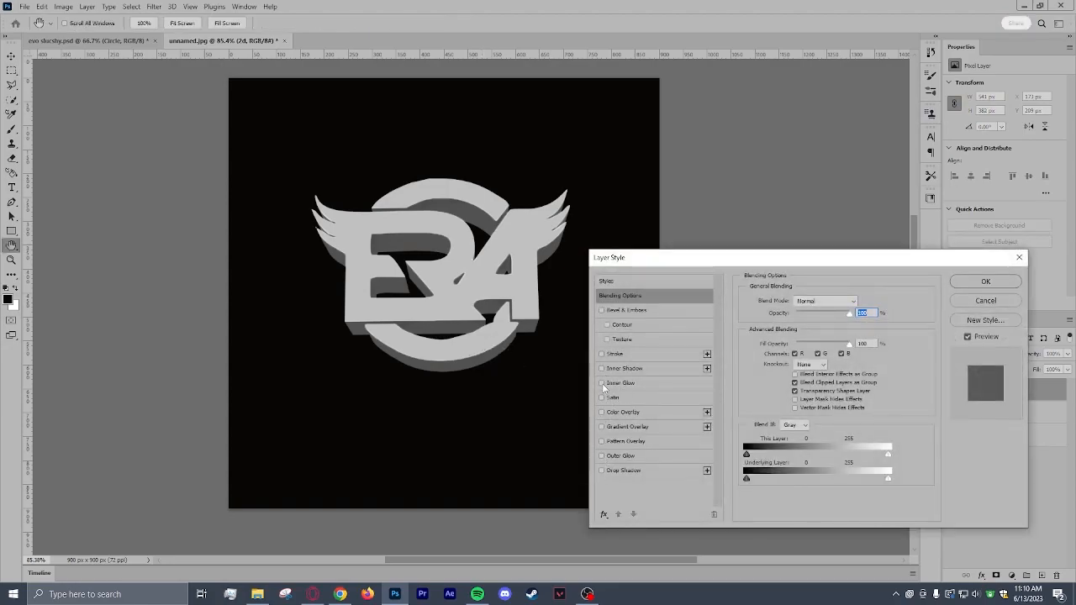
pyautogui.click(601, 383)
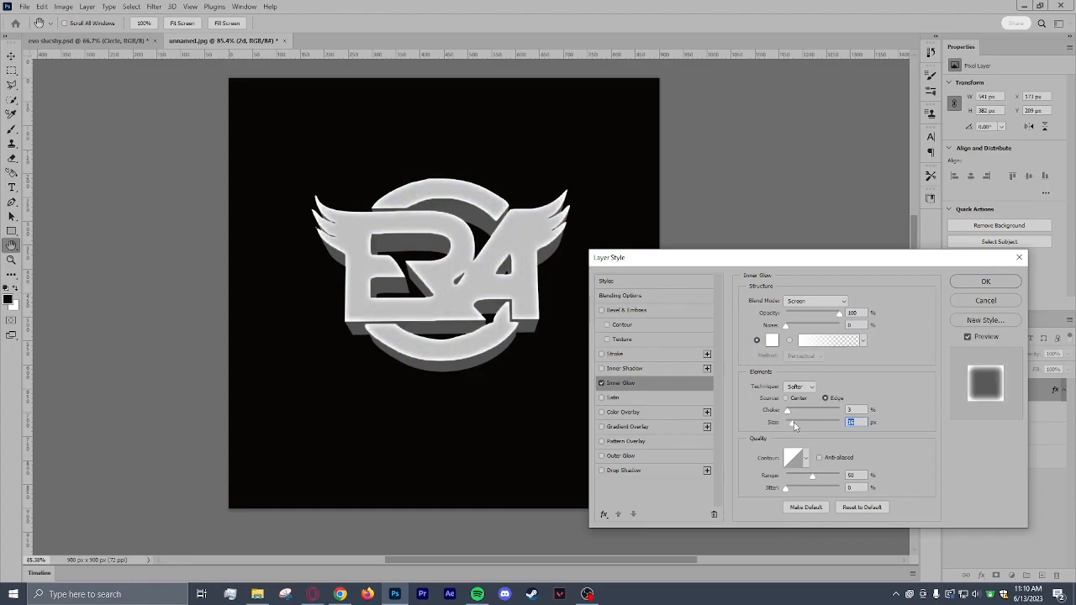
pyautogui.moveTo(660, 376)
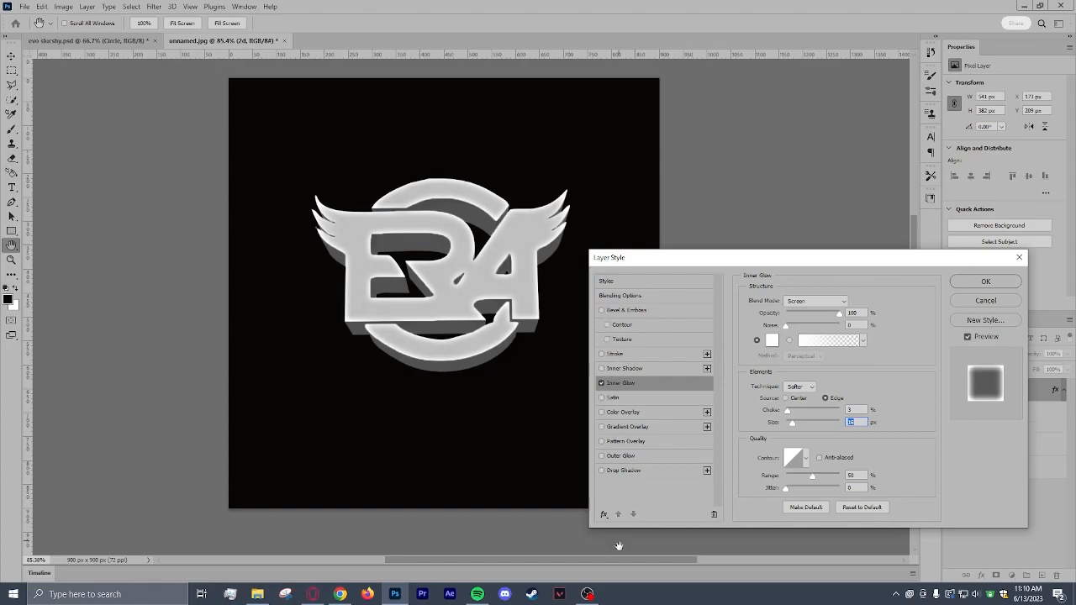
pyautogui.click(624, 470)
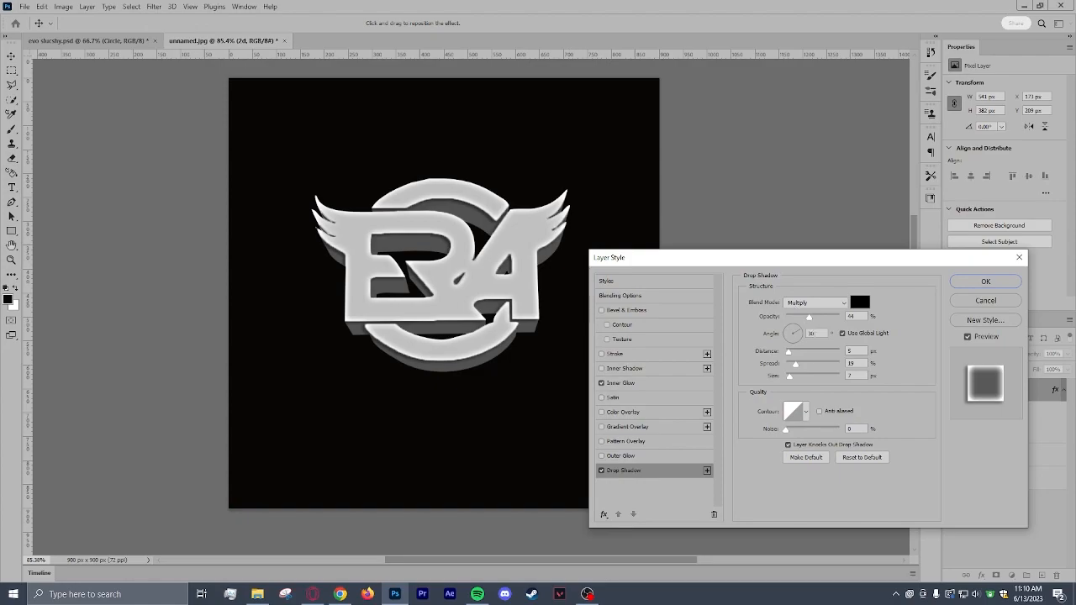
pyautogui.moveTo(789, 363); pyautogui.dragTo(803, 363)
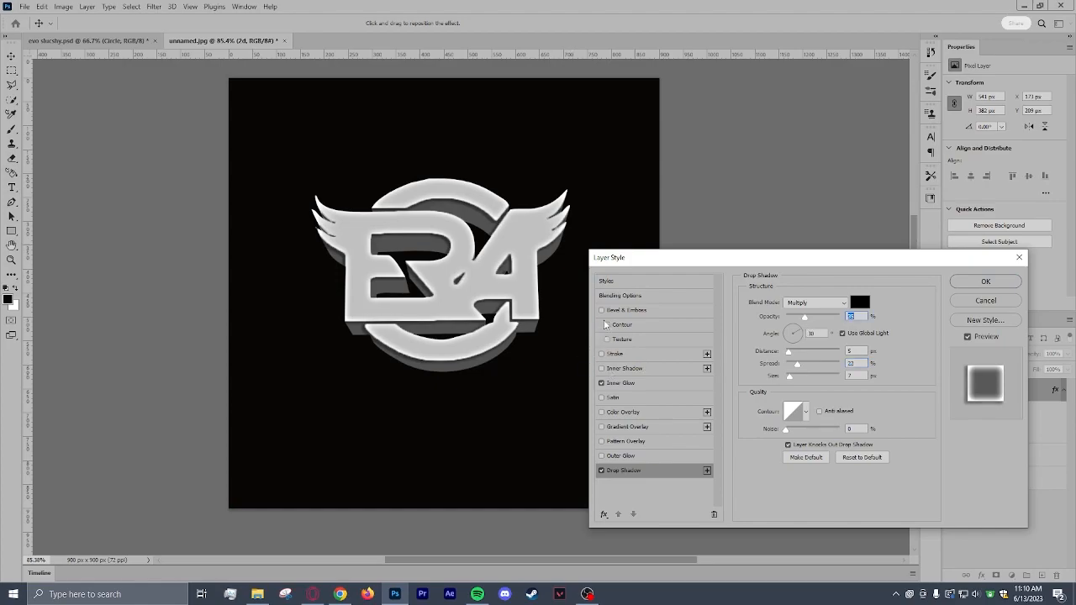
# Add a larger Bevel & Emboss and an adjusted Inner Shadow, keep Inner Glow, and apply.
pyautogui.click(601, 310)
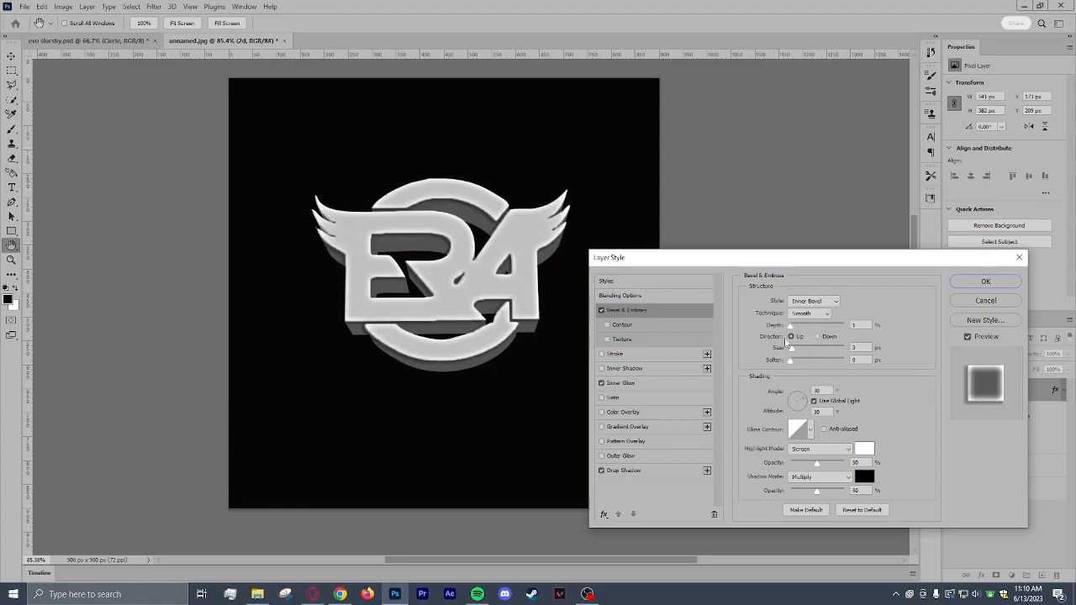
pyautogui.moveTo(790, 348); pyautogui.dragTo(815, 348)
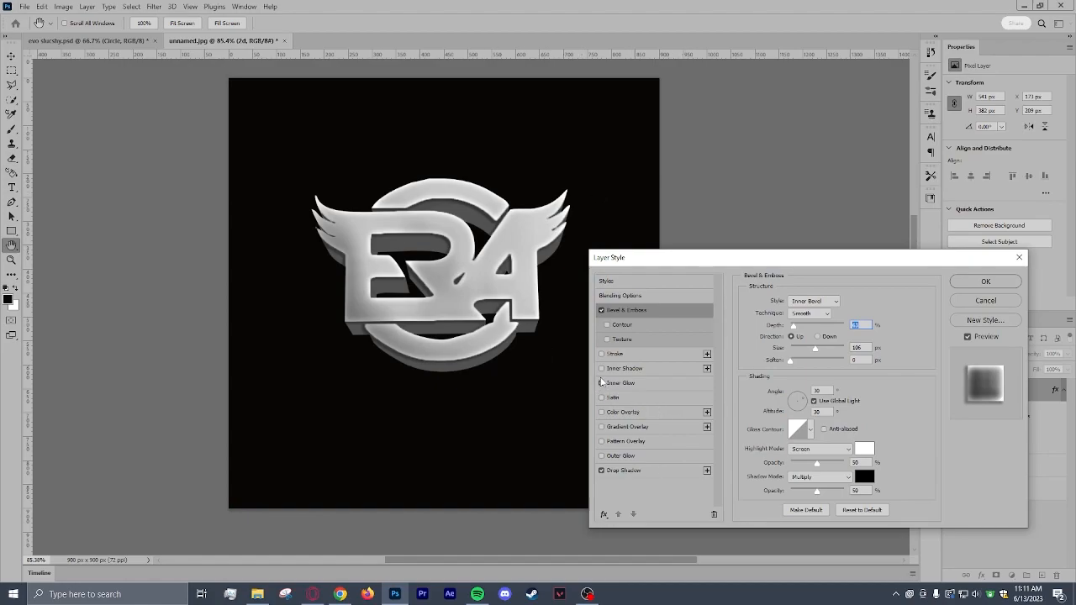
pyautogui.click(600, 383)
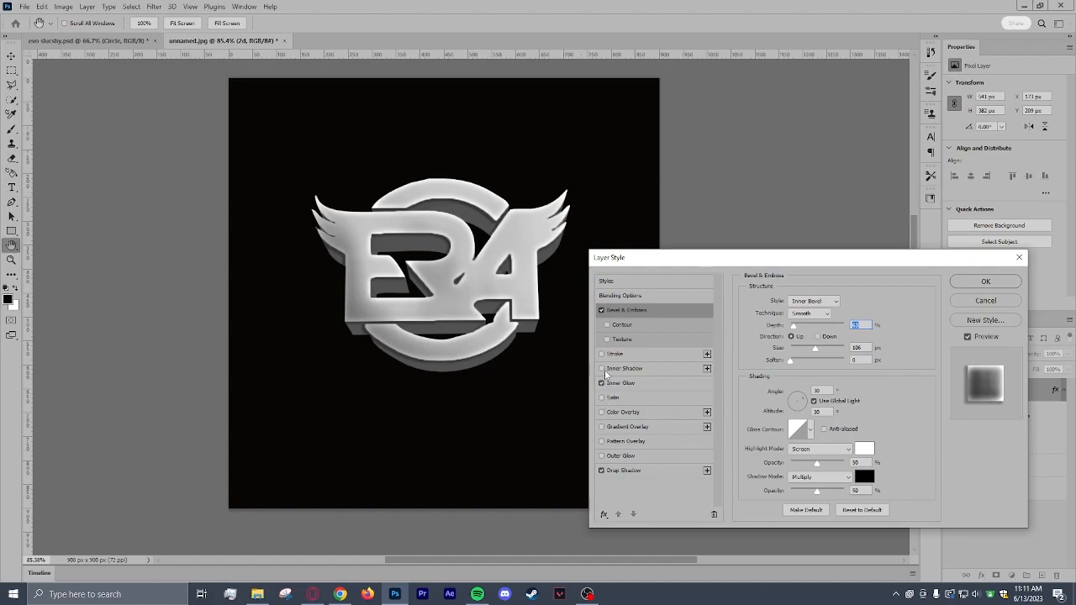
pyautogui.click(623, 368)
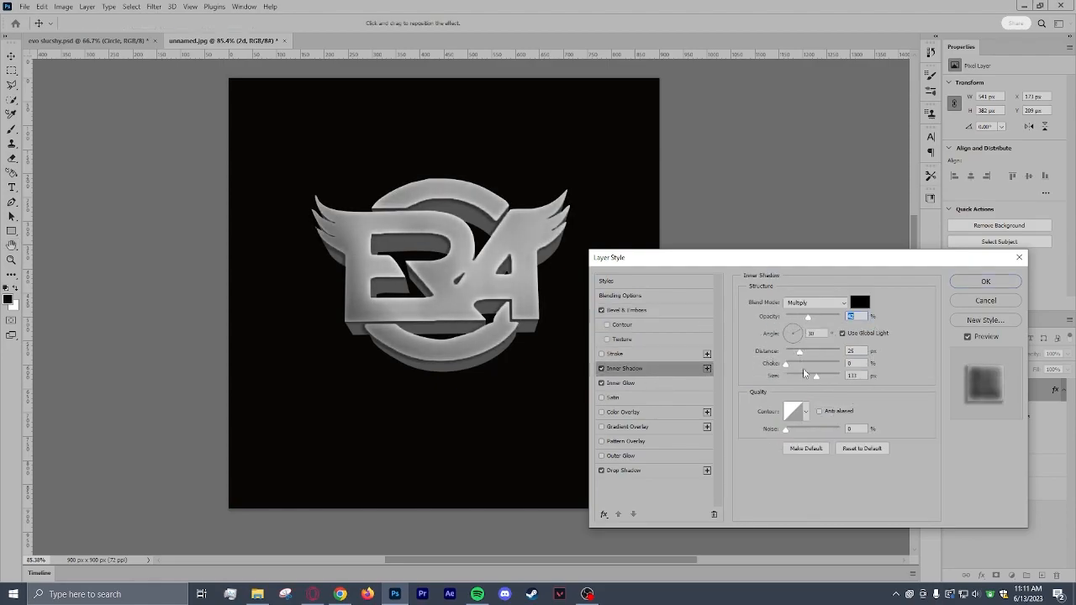
pyautogui.moveTo(815, 375); pyautogui.dragTo(794, 376)
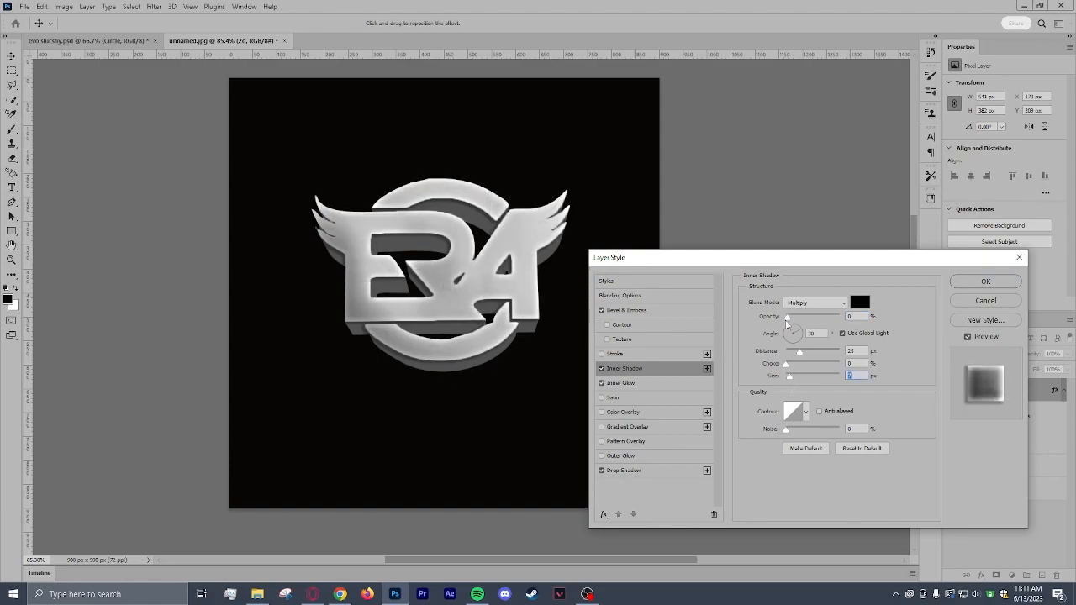
pyautogui.moveTo(787, 316); pyautogui.dragTo(819, 316)
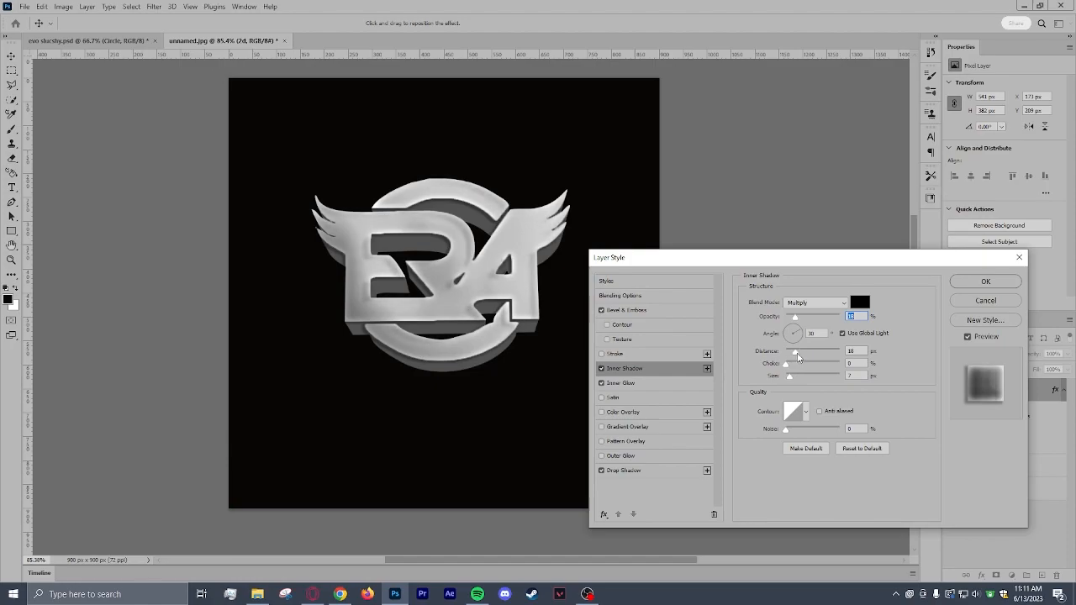
pyautogui.moveTo(797, 351); pyautogui.dragTo(788, 351)
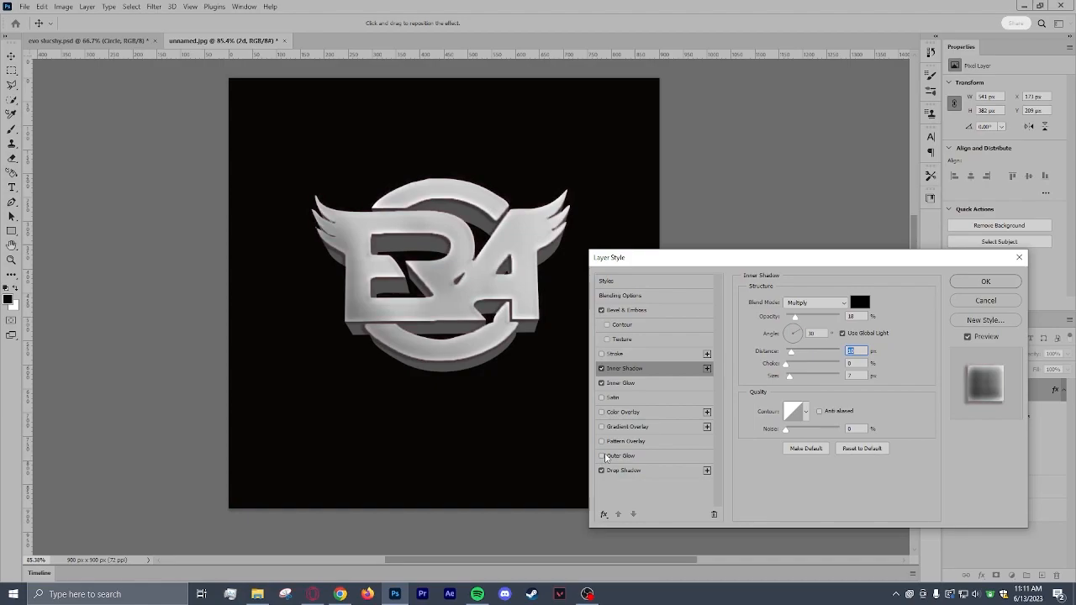
pyautogui.click(985, 281)
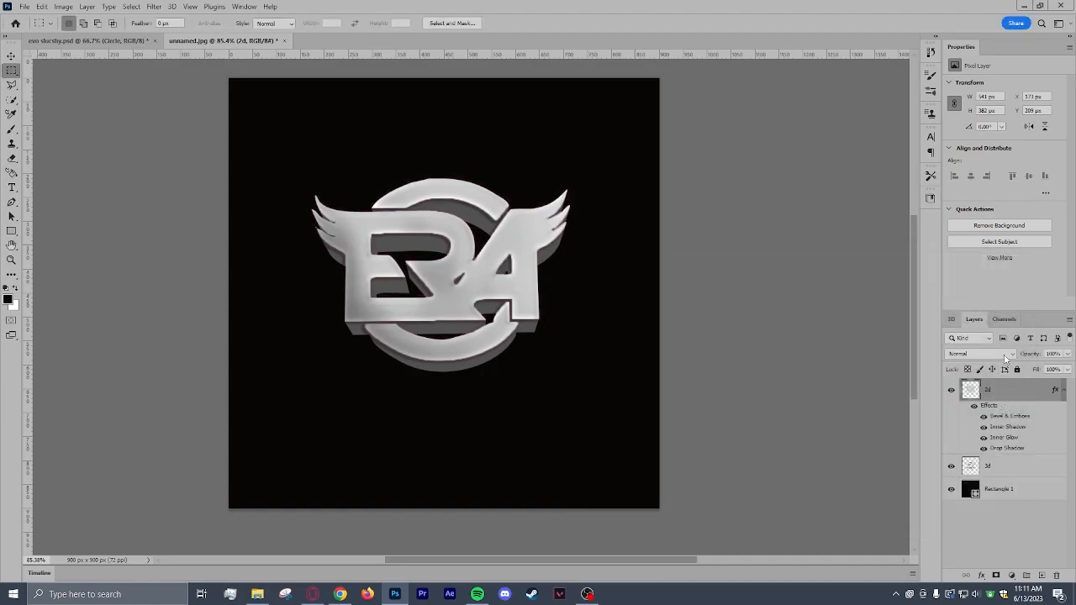
pyautogui.moveTo(1007, 393)
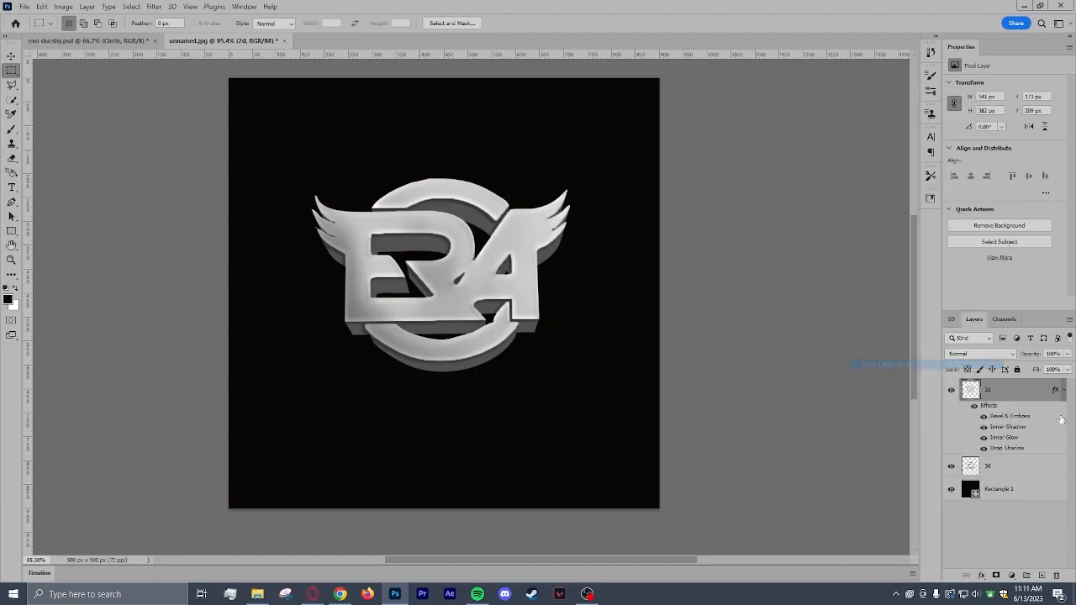
# Copy 2d's effects onto 3d, make its satin black at distance 20, disable Inner Shadow.
pyautogui.rightClick(988, 390)
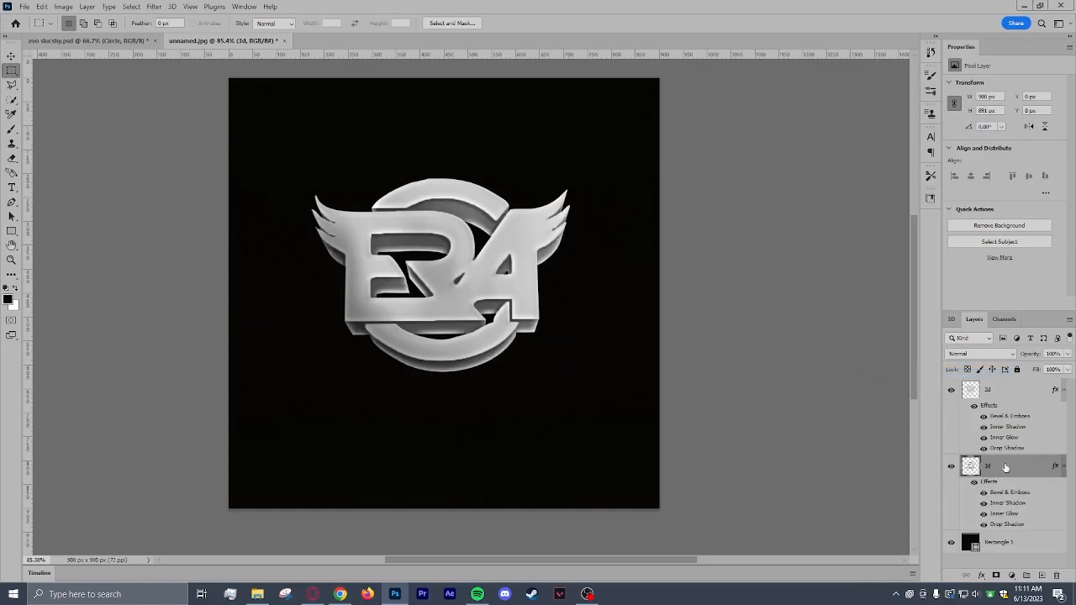
pyautogui.rightClick(988, 467)
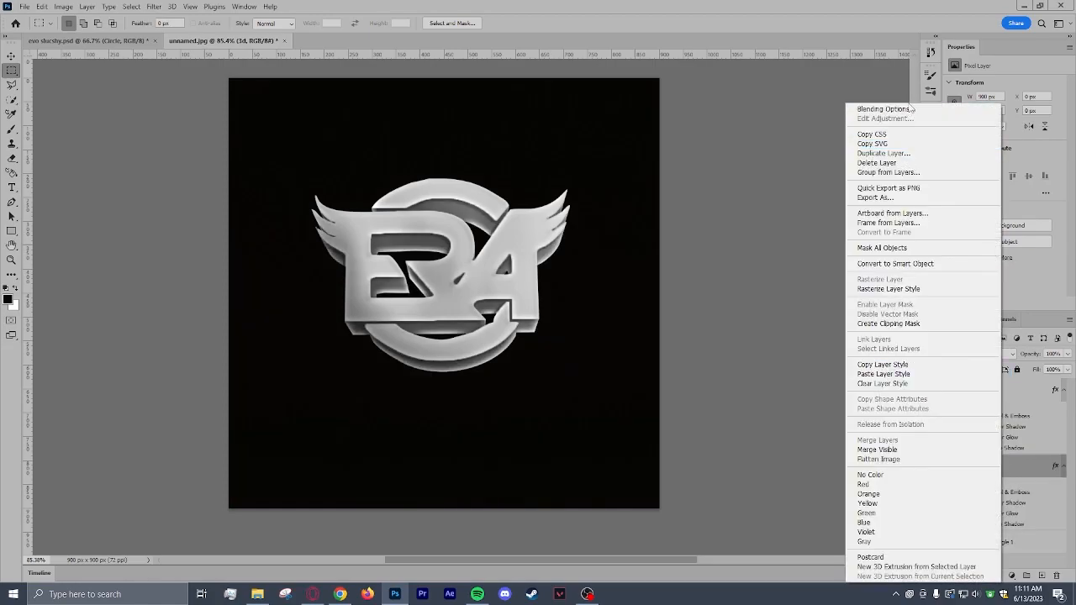
pyautogui.click(884, 109)
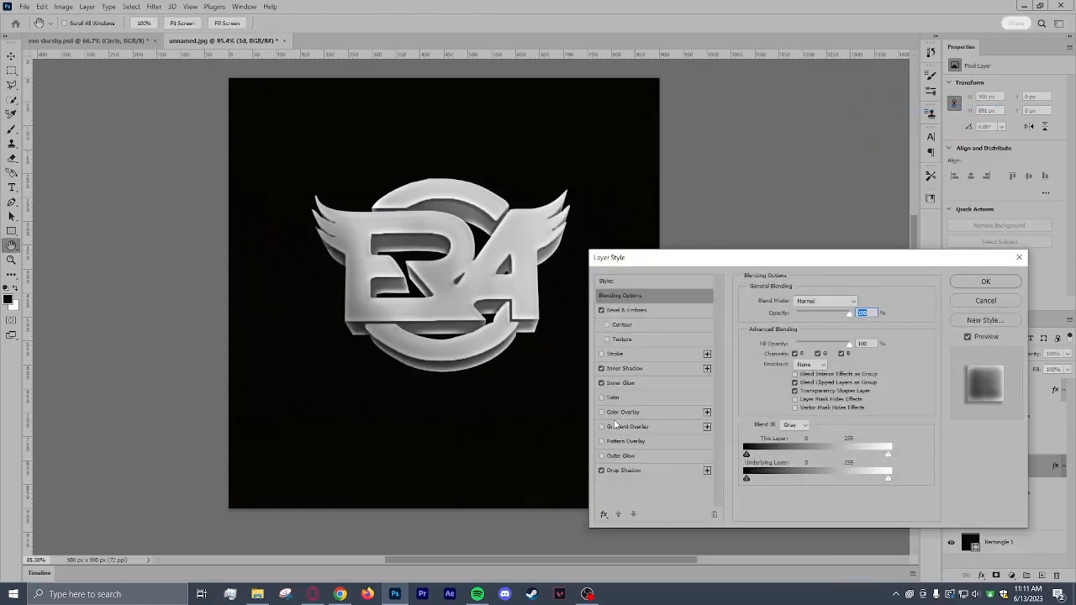
pyautogui.click(613, 397)
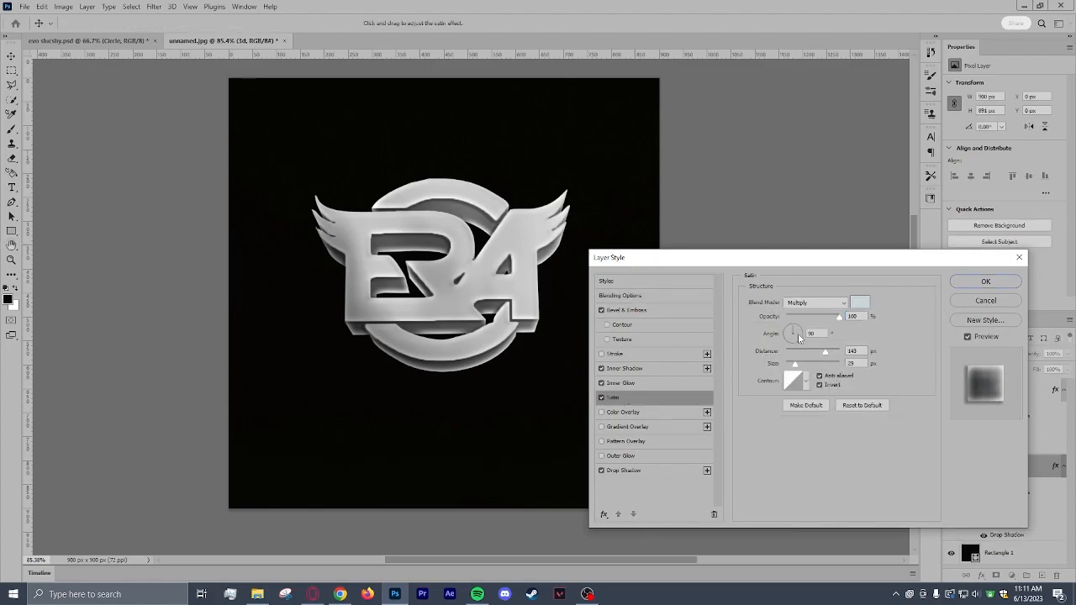
pyautogui.click(859, 303)
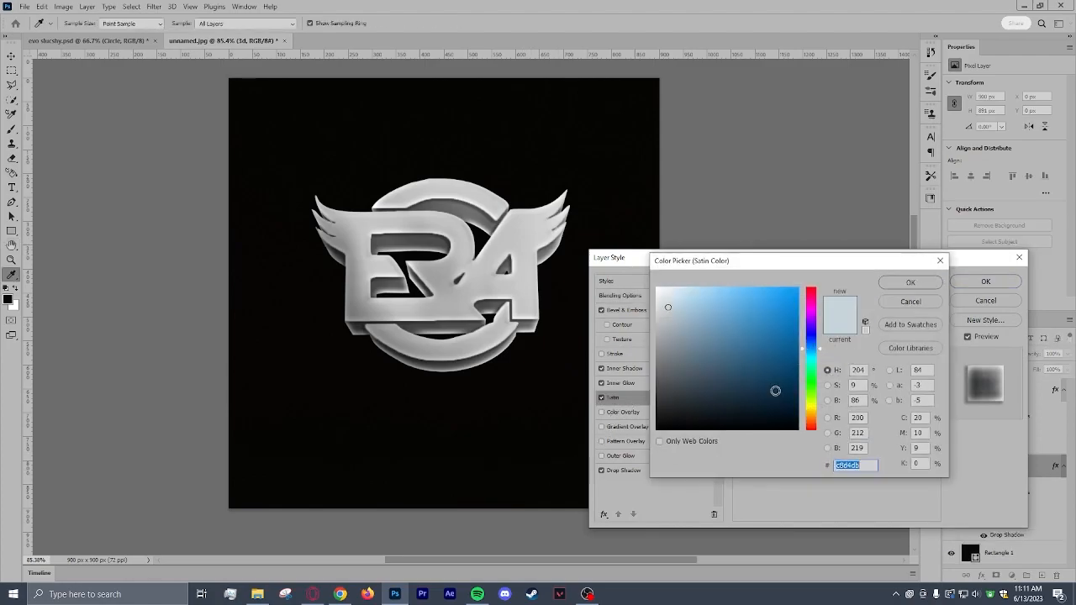
pyautogui.click(909, 283)
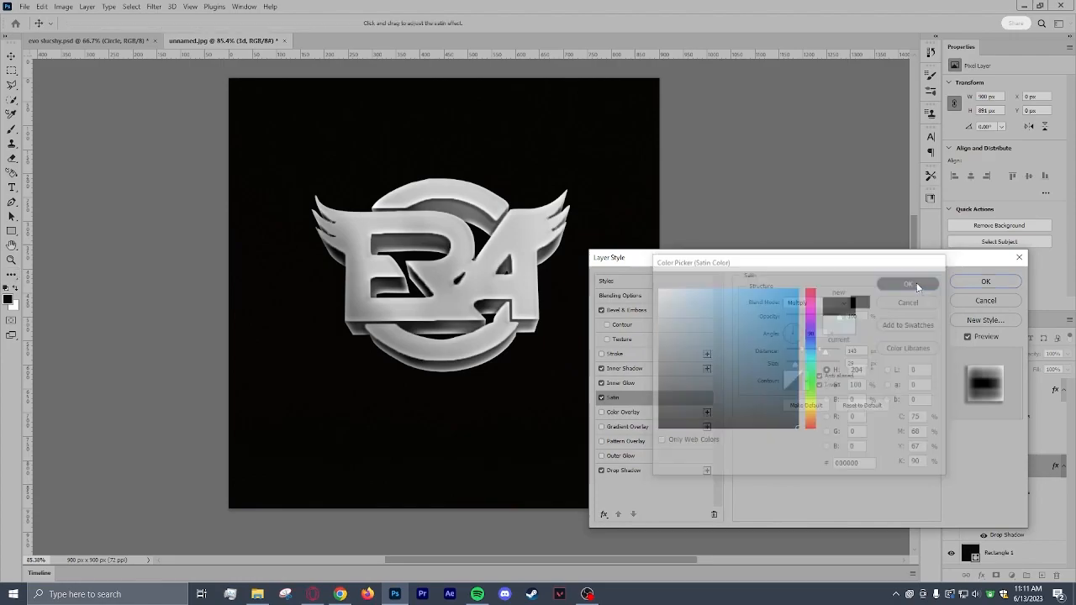
pyautogui.click(907, 283)
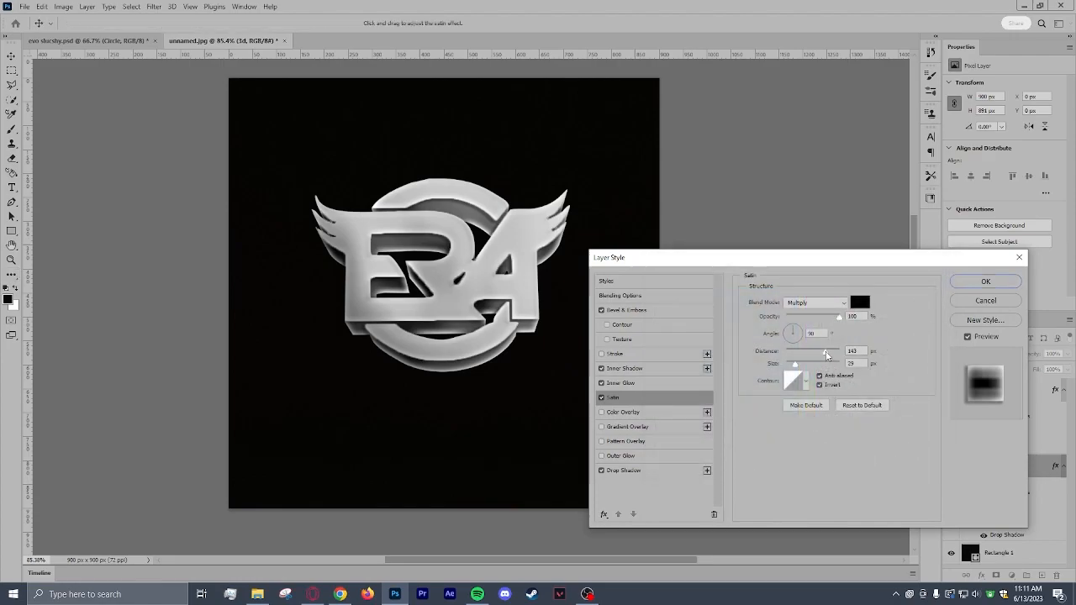
pyautogui.moveTo(828, 352); pyautogui.dragTo(794, 352)
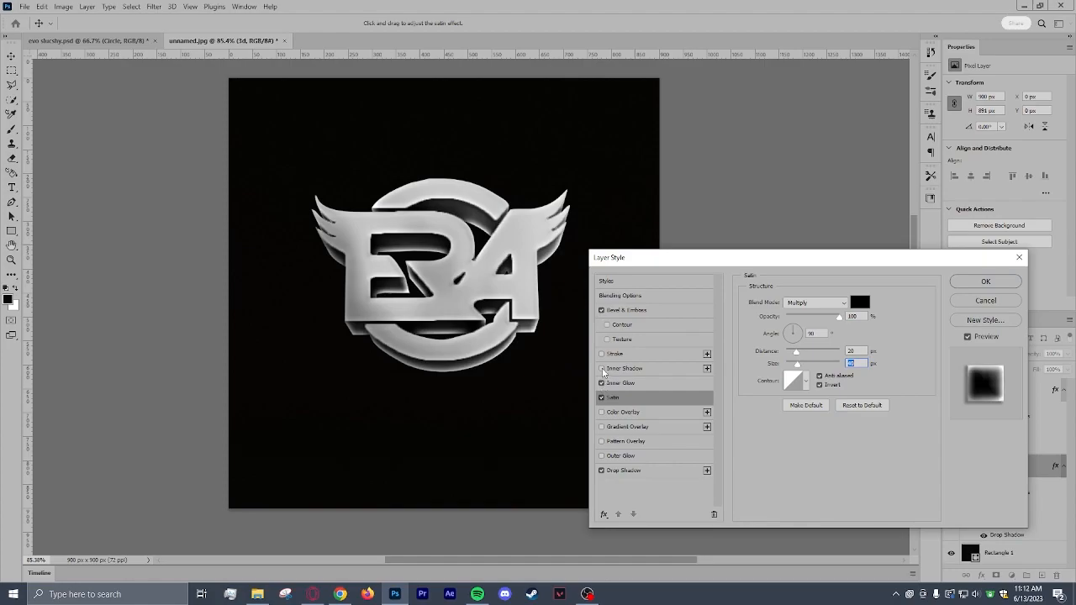
pyautogui.click(602, 310)
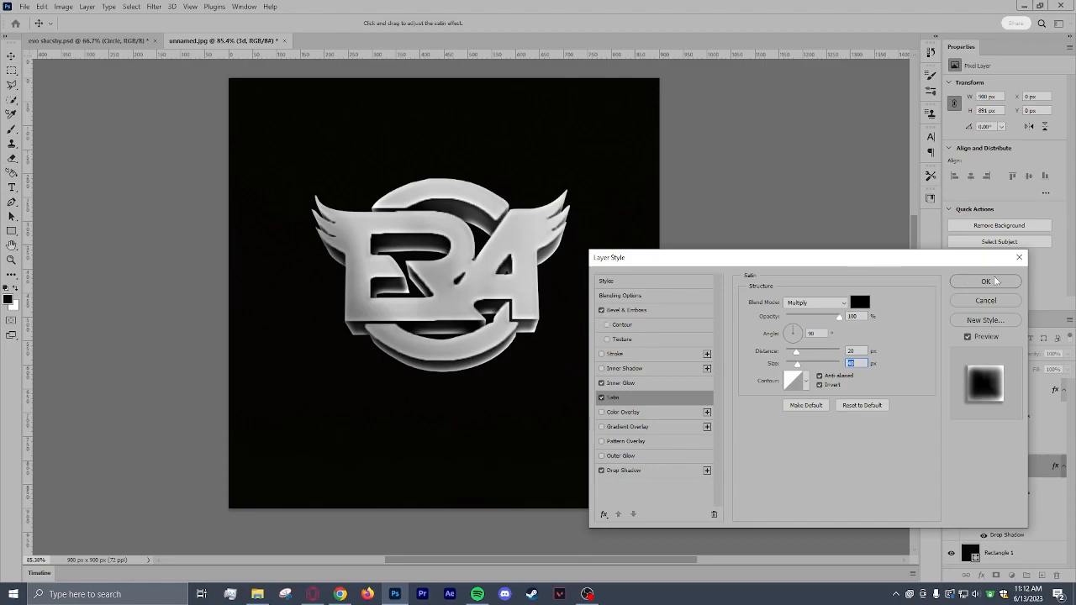
pyautogui.click(985, 281)
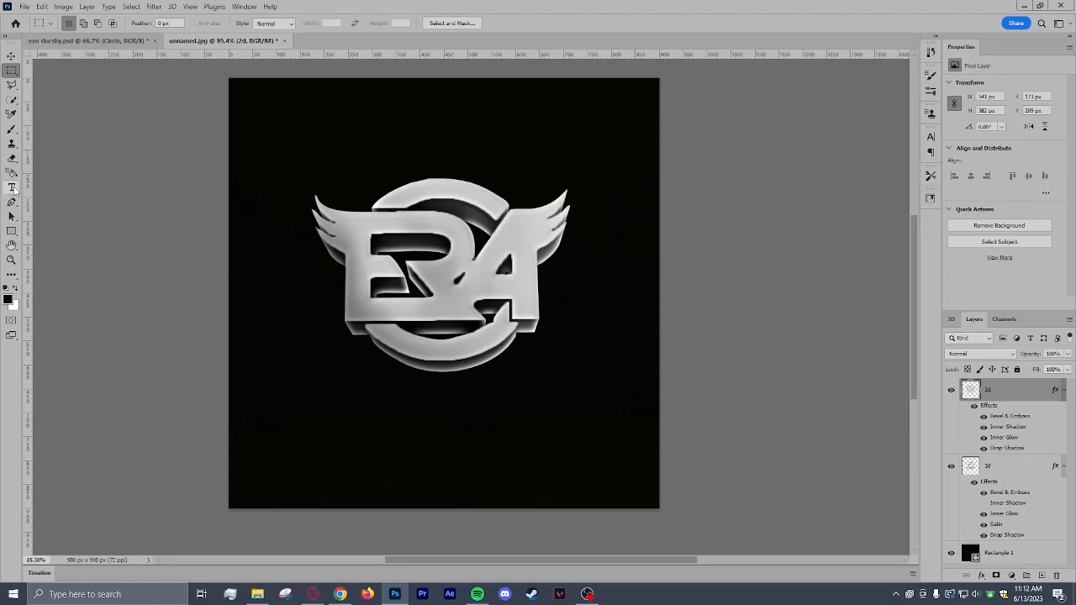
# Draw a text box below the logo and replace the placeholder text with NAME.
pyautogui.moveTo(286, 418); pyautogui.dragTo(595, 473)
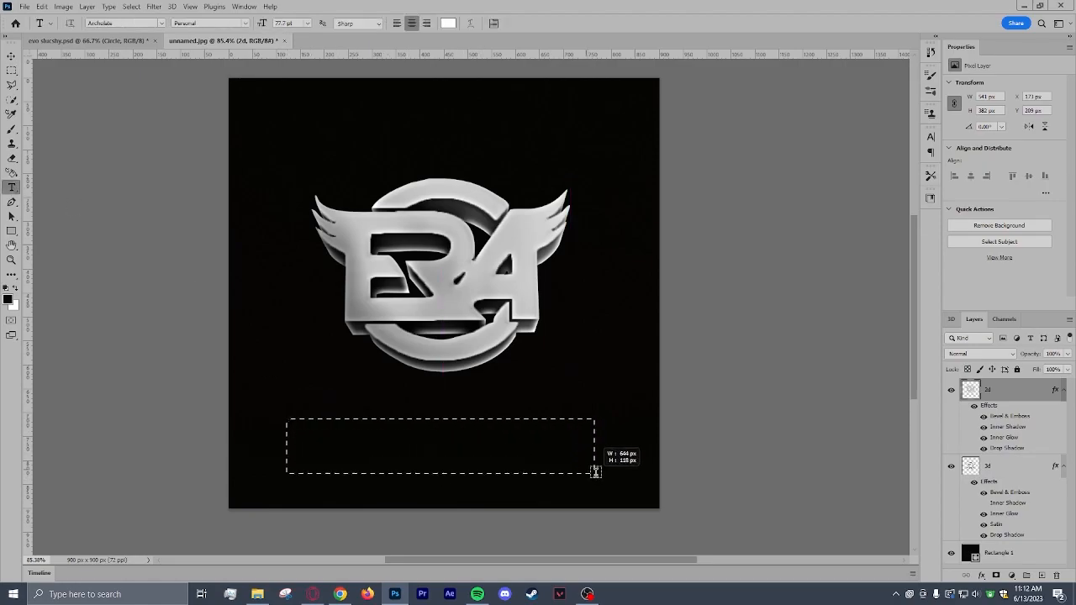
pyautogui.moveTo(595, 470); pyautogui.dragTo(597, 469)
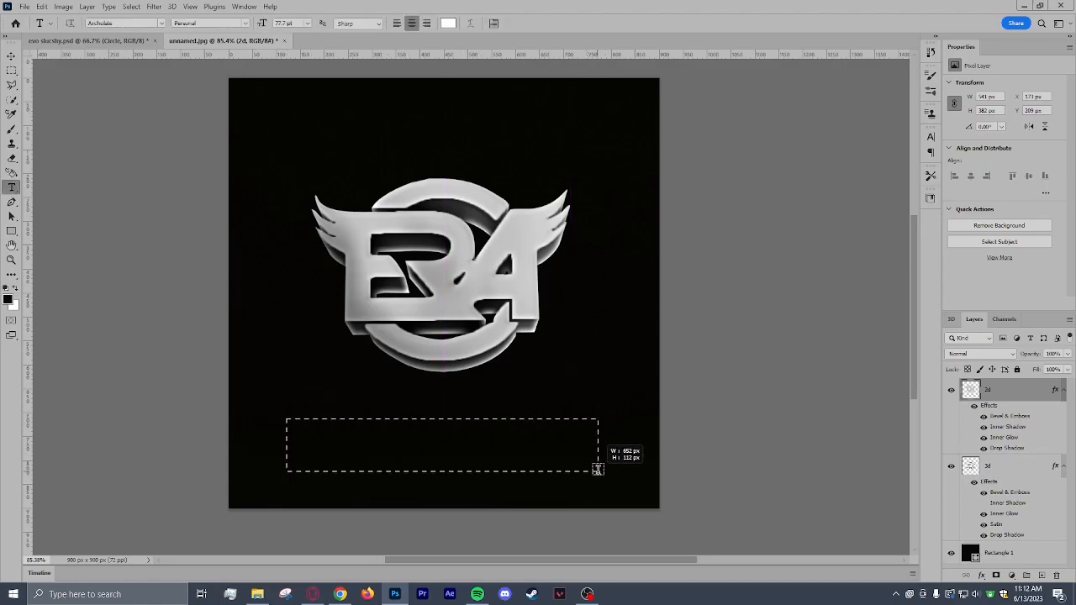
pyautogui.write('LOREM IPSUM')
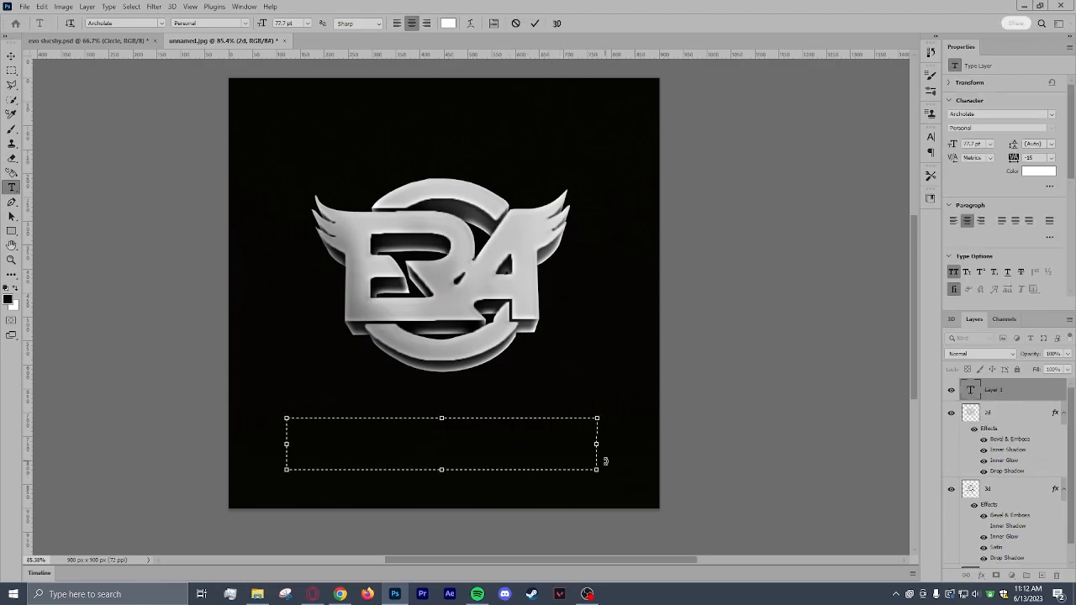
pyautogui.write('NAME')
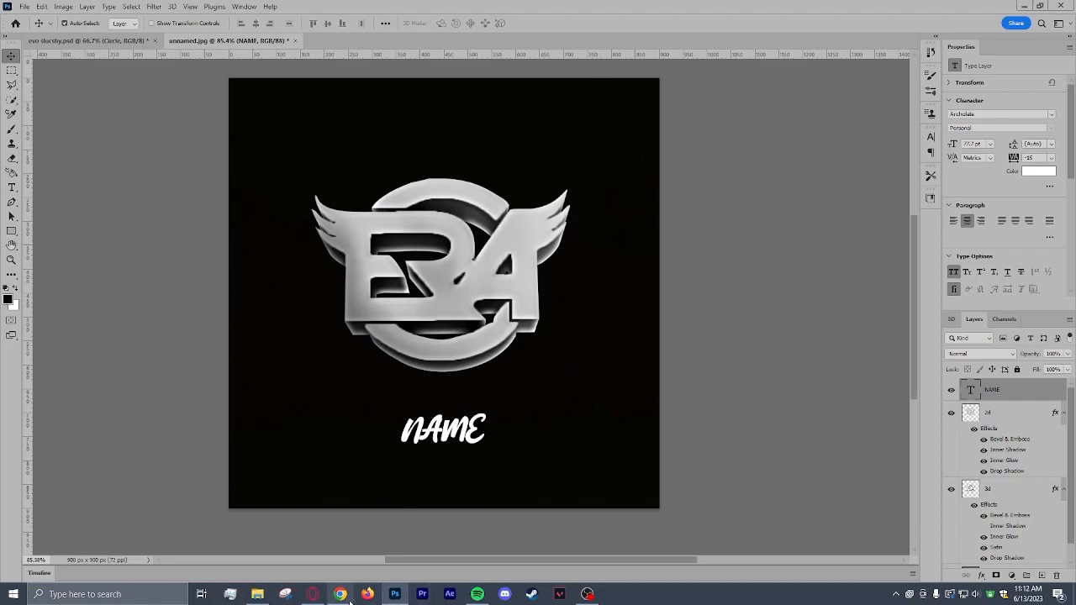
pyautogui.click(340, 595)
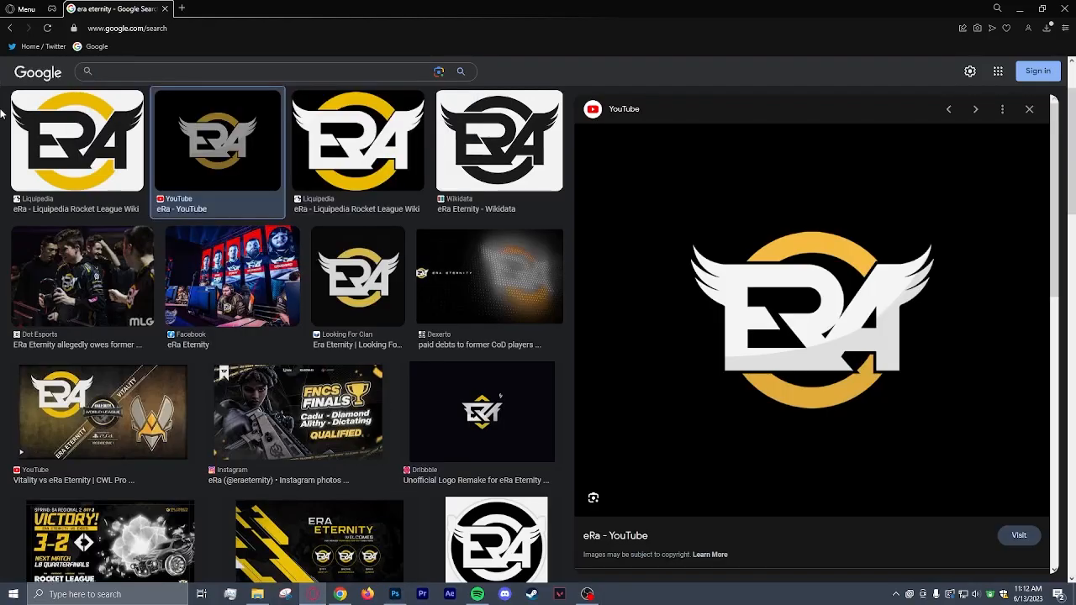
# Search Google Images for 'liquid wallpaper' and choose a purple liquid image.
pyautogui.write('liquid wallpaper')
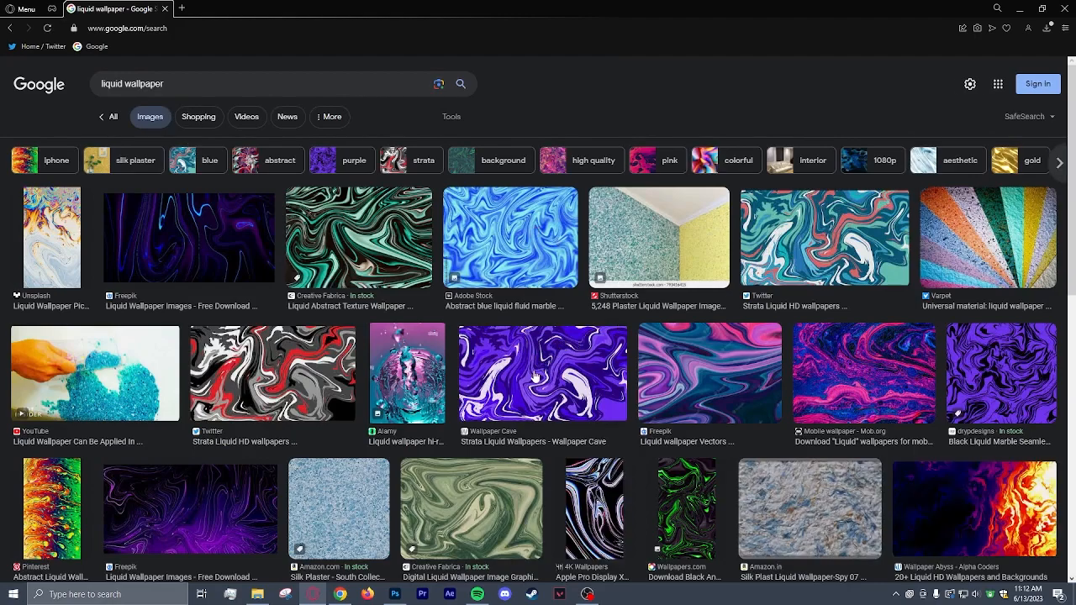
pyautogui.click(863, 373)
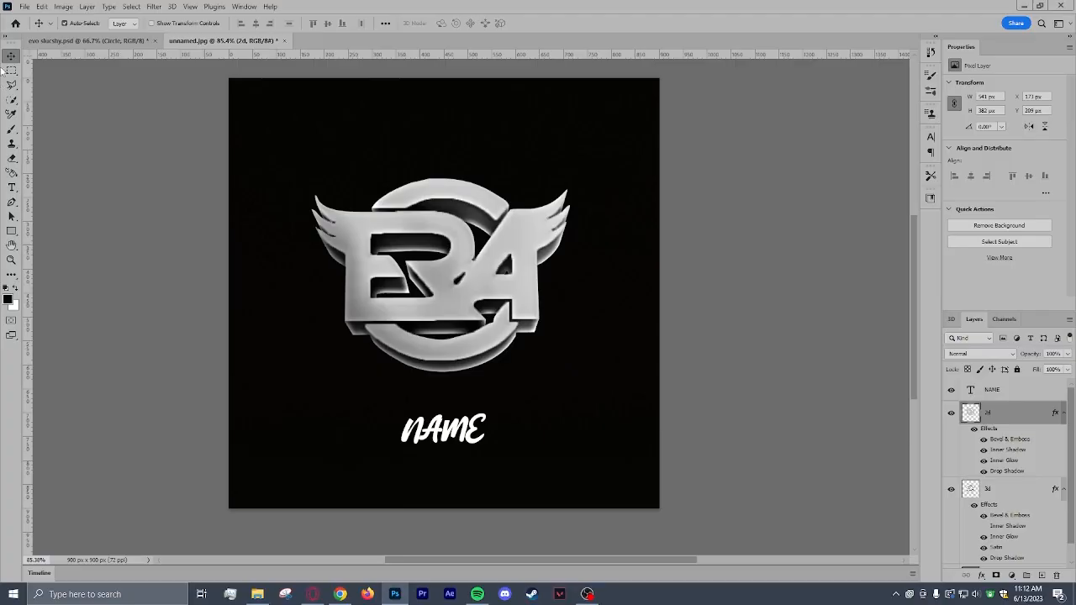
# Place the liquid image as an embedded layer and clip it to the logo layer.
pyautogui.click(24, 6)
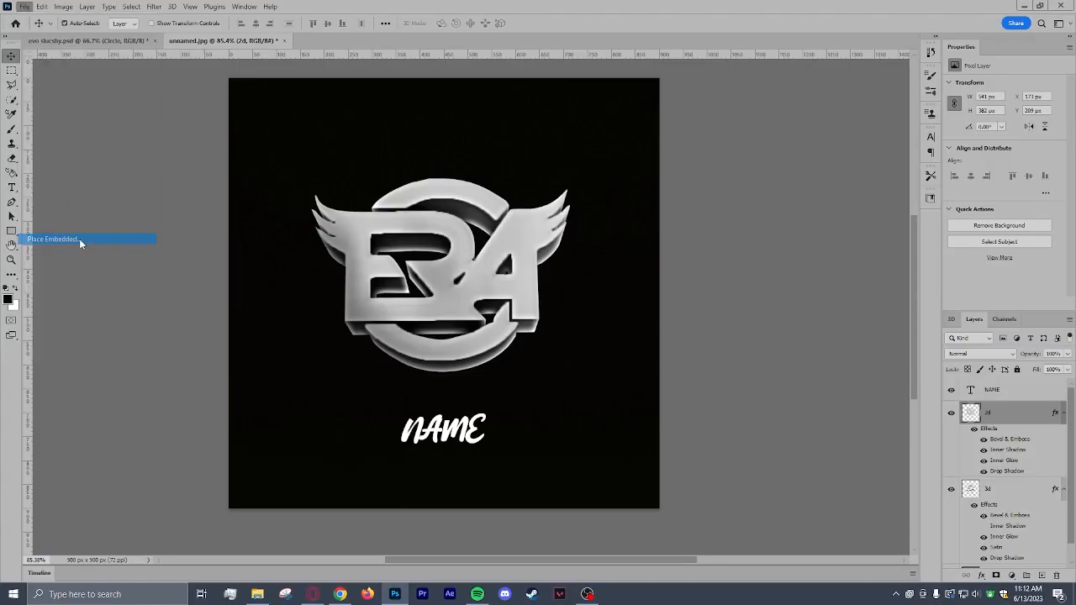
pyautogui.click(80, 240)
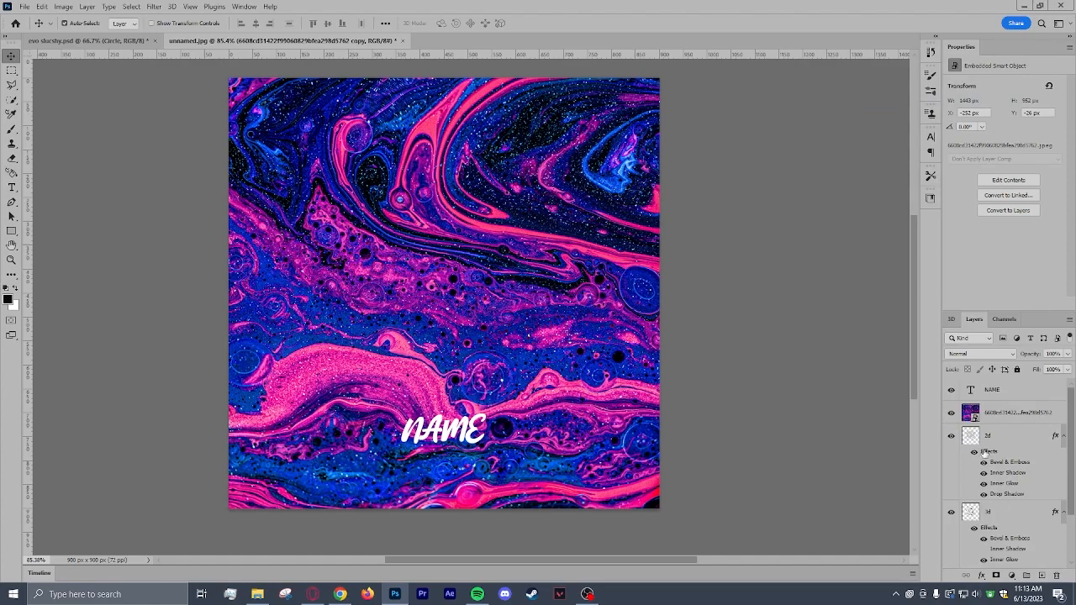
pyautogui.click(1009, 411)
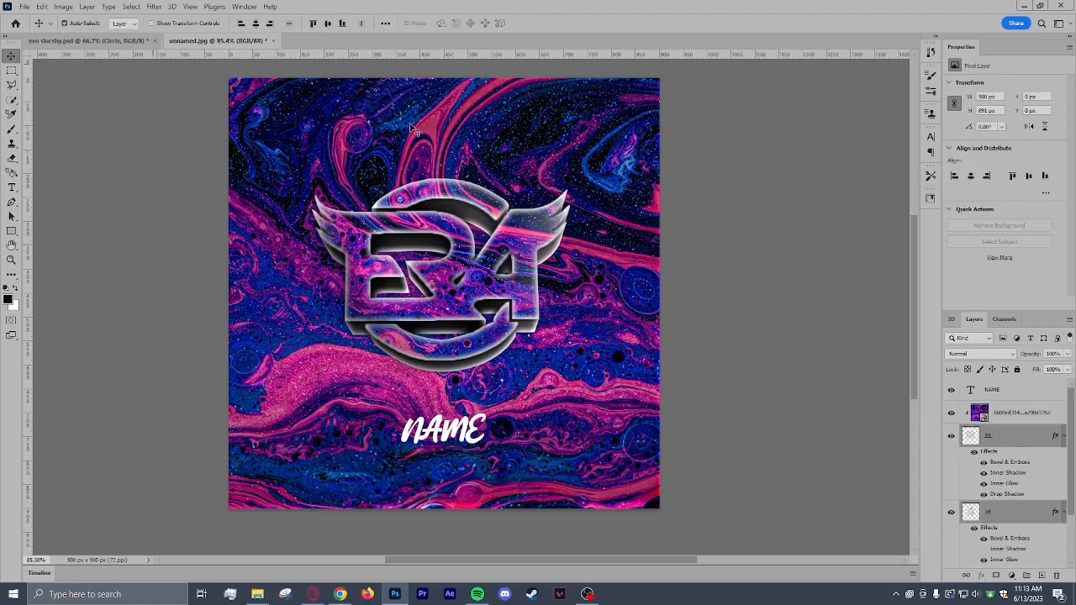
# Free Transform the logo layers and scale the emblem up on the canvas.
pyautogui.click(42, 7)
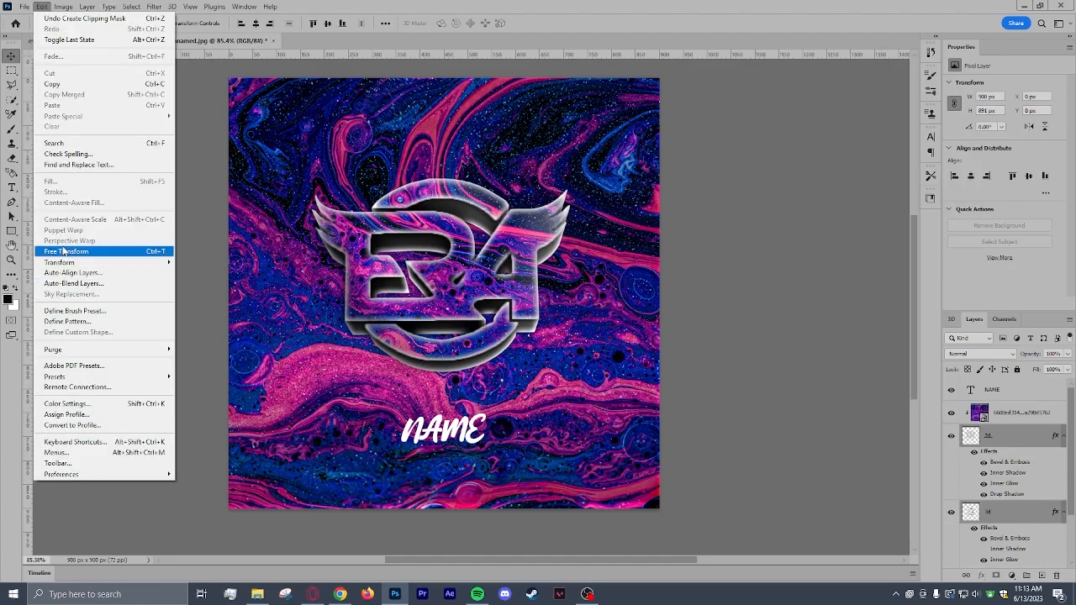
pyautogui.click(67, 251)
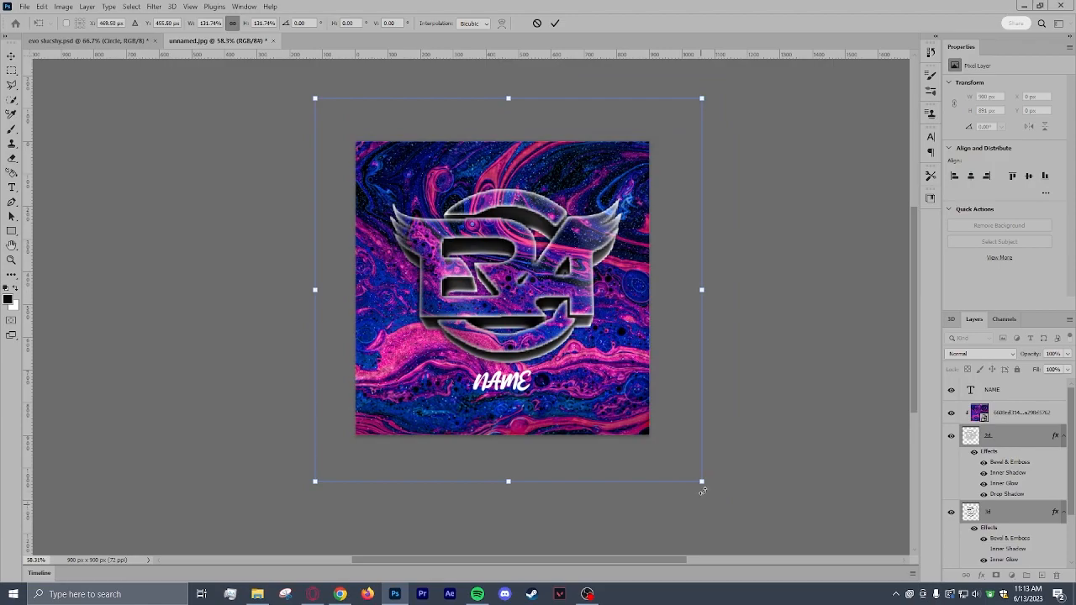
pyautogui.moveTo(702, 482); pyautogui.dragTo(690, 480)
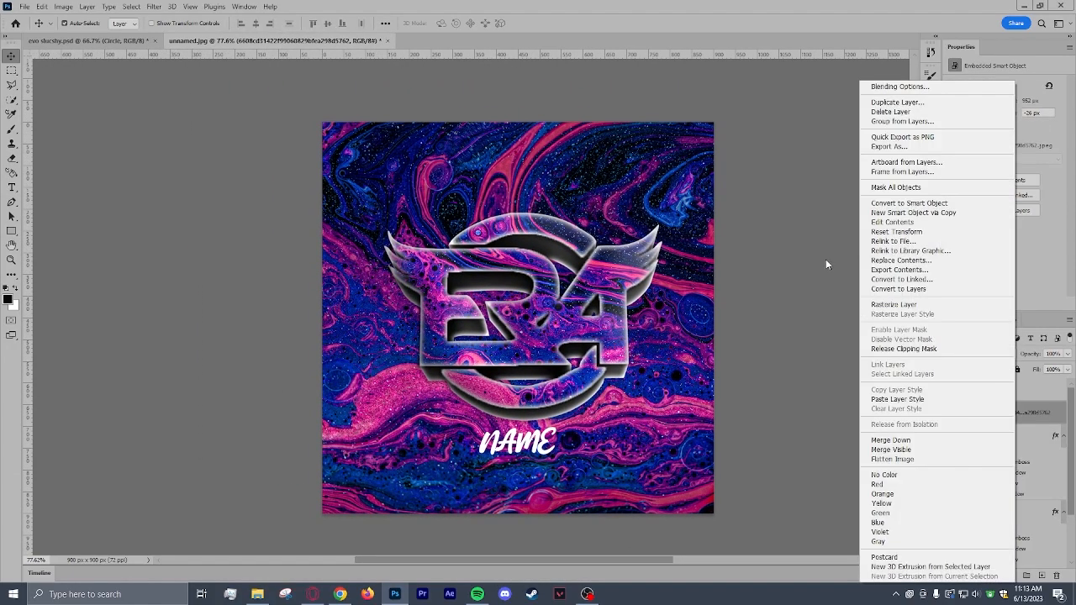
# Duplicate the liquid image layer as a dimmed, lower-opacity background behind the logo.
pyautogui.click(897, 102)
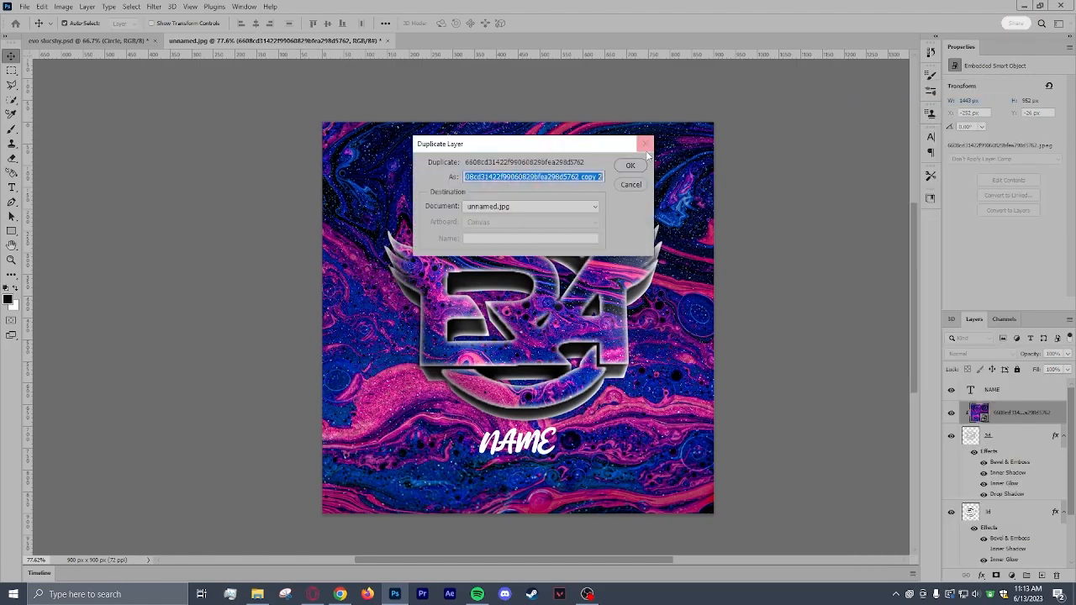
pyautogui.click(630, 165)
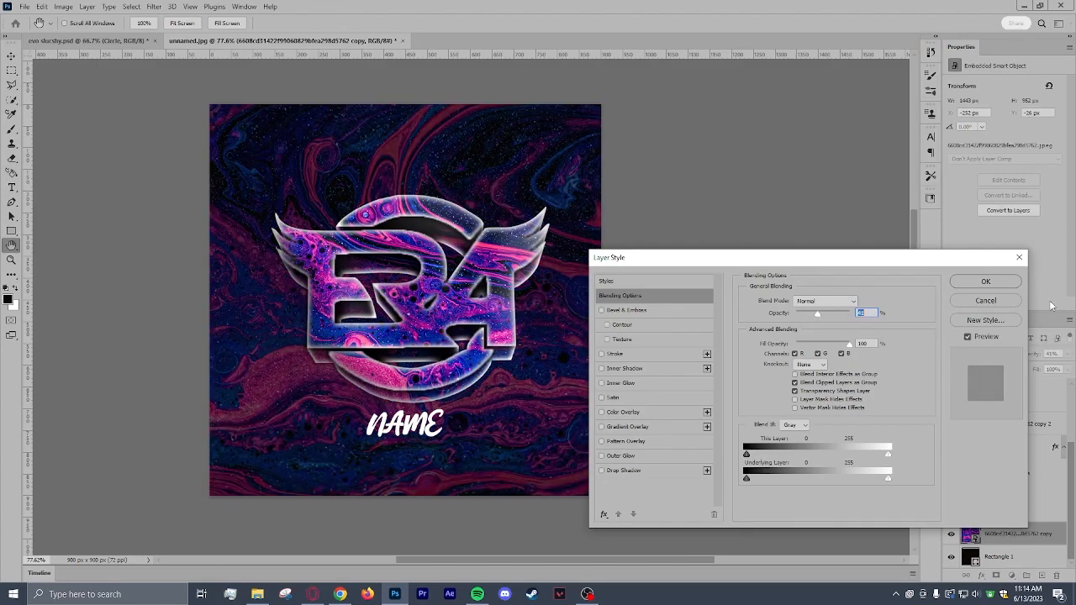
pyautogui.click(985, 281)
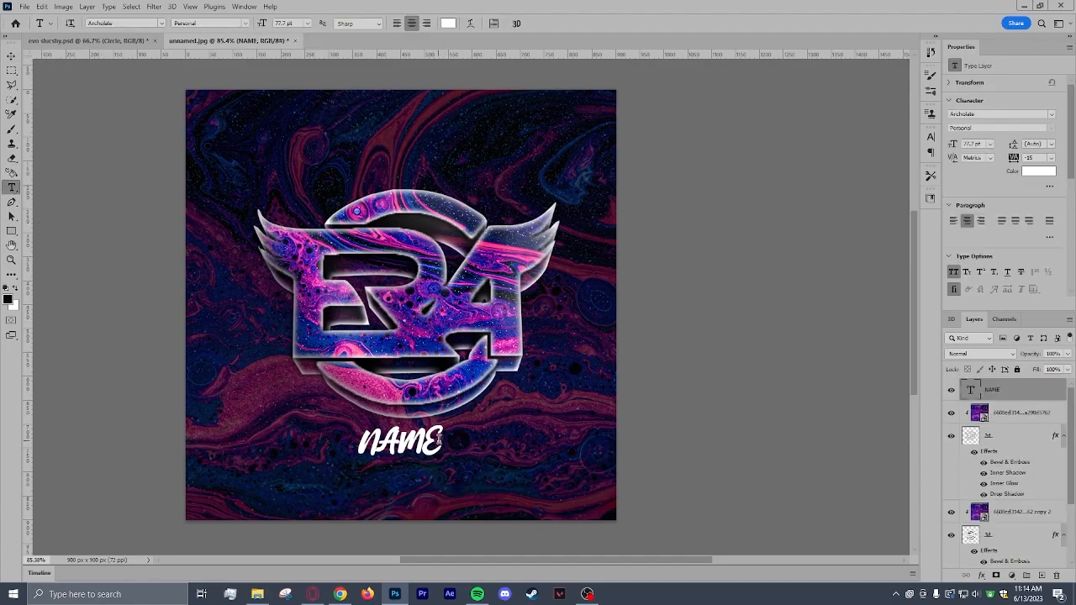
# Change the NAME text's font to Monofonto.
pyautogui.click(122, 23)
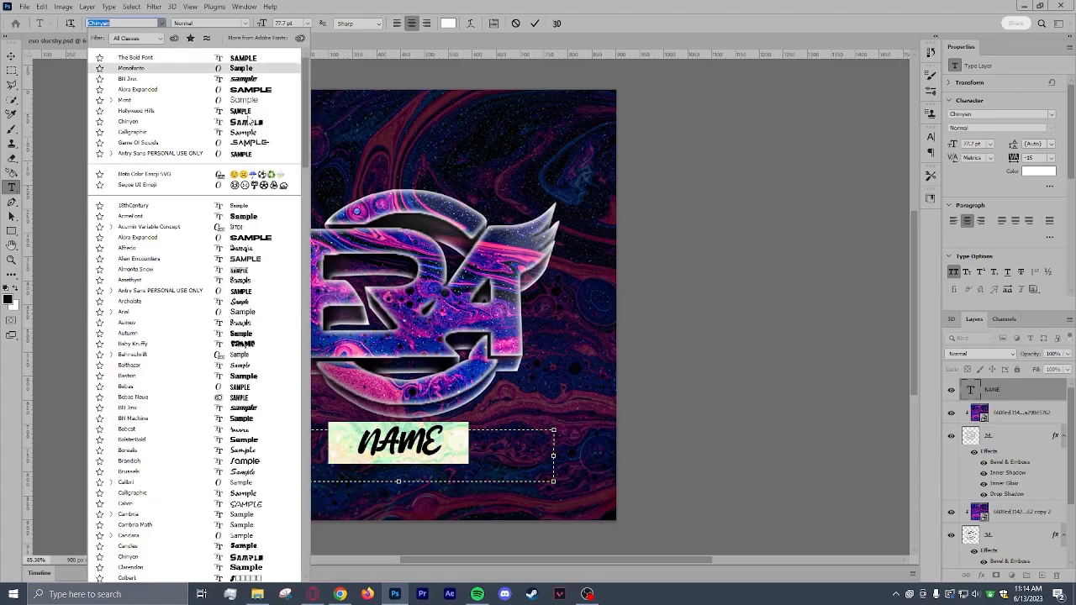
pyautogui.click(137, 89)
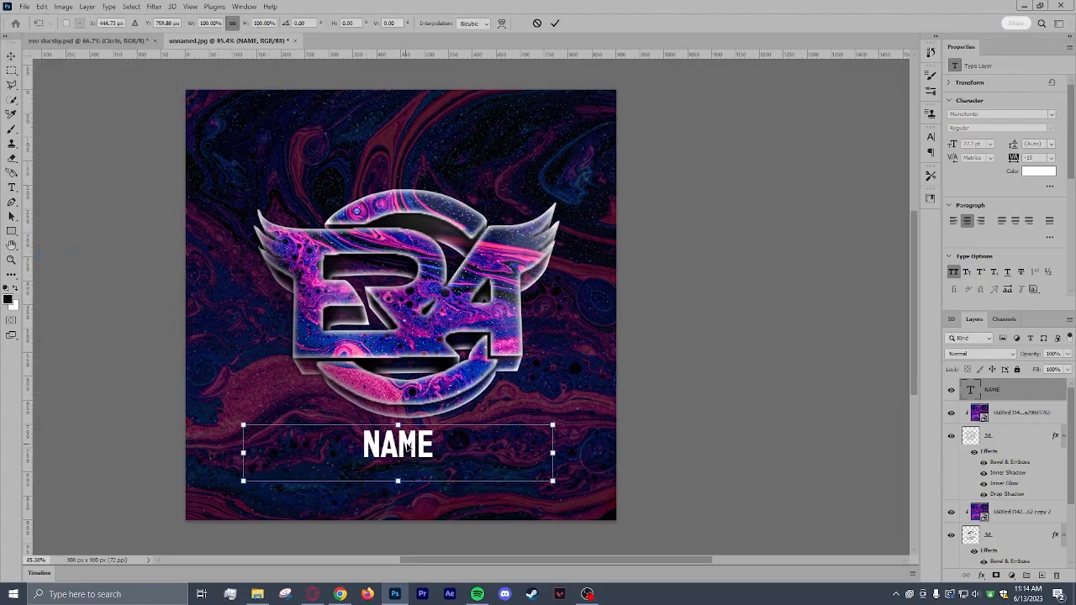
# Commit the NAME font change and copy the 2d logo layer's style.
pyautogui.click(11, 57)
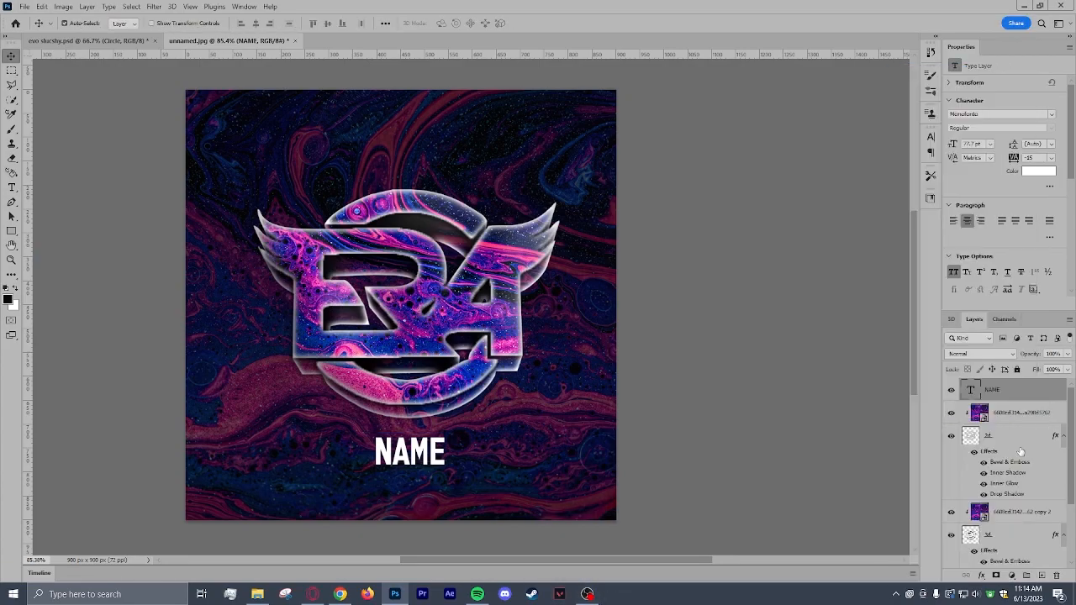
pyautogui.click(990, 435)
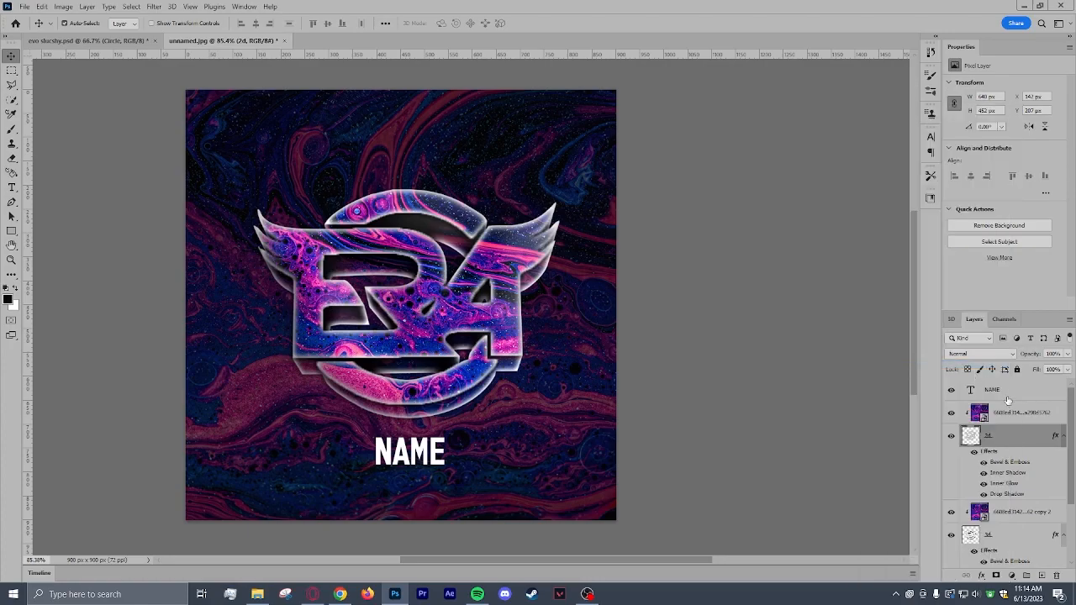
pyautogui.rightClick(992, 389)
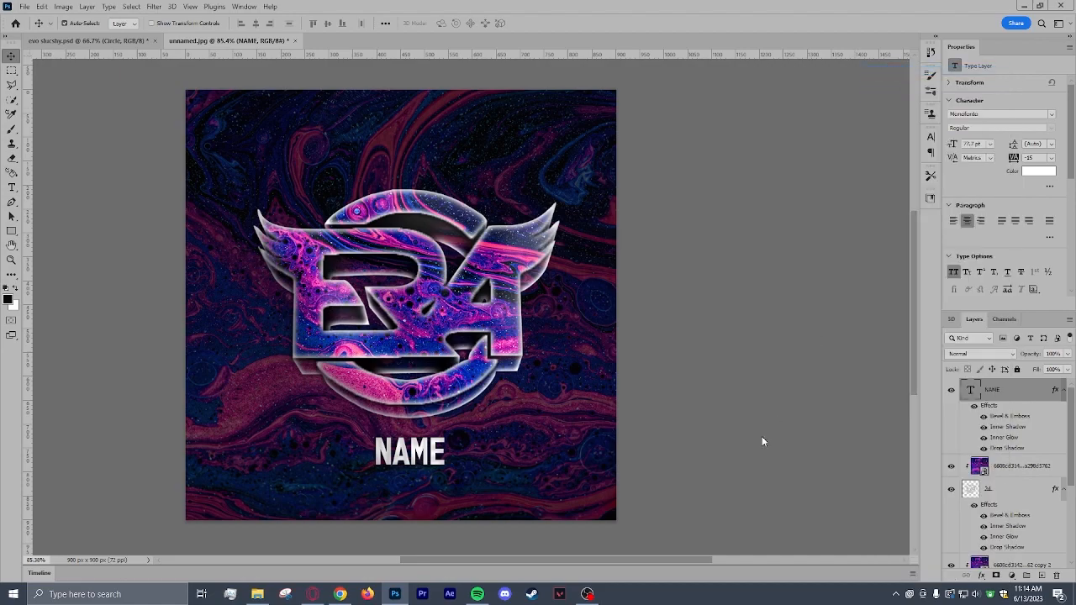
# Review the NAME layer's inner shadow and bevel and emboss settings.
pyautogui.doubleClick(1002, 437)
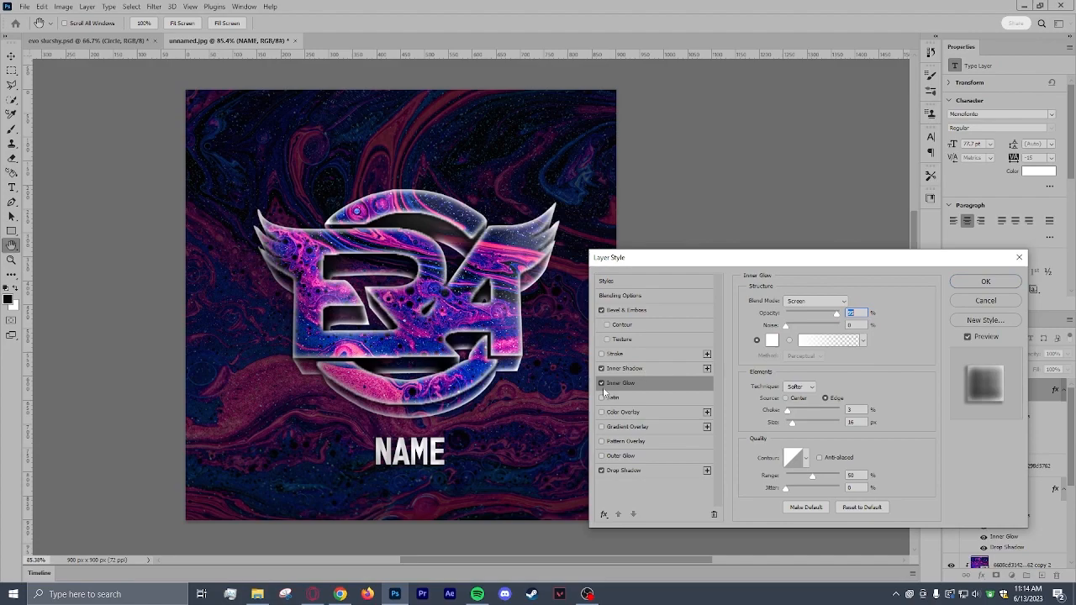
pyautogui.click(624, 368)
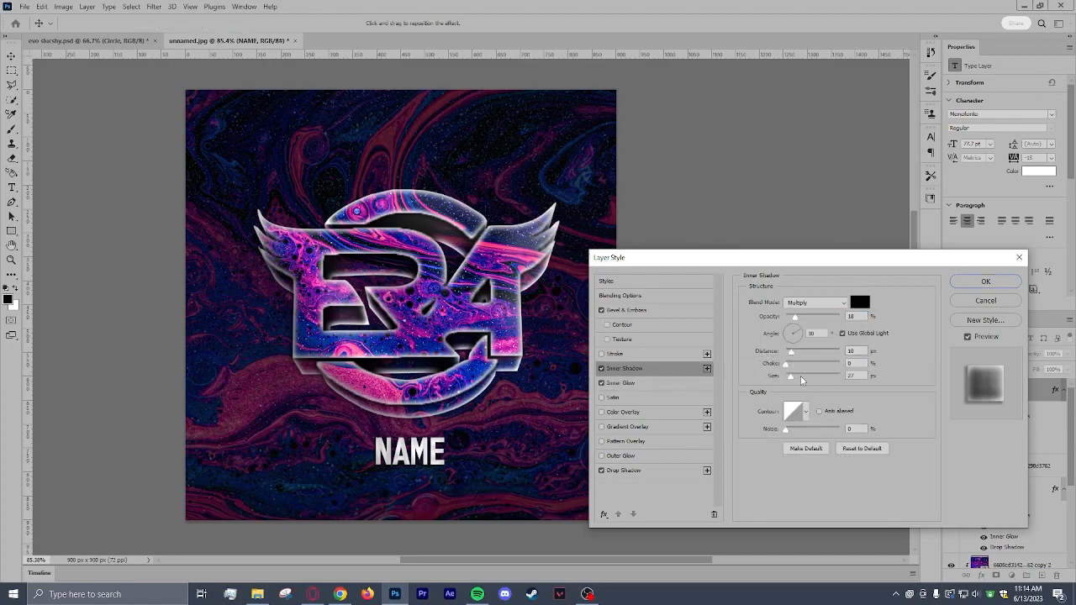
pyautogui.click(624, 311)
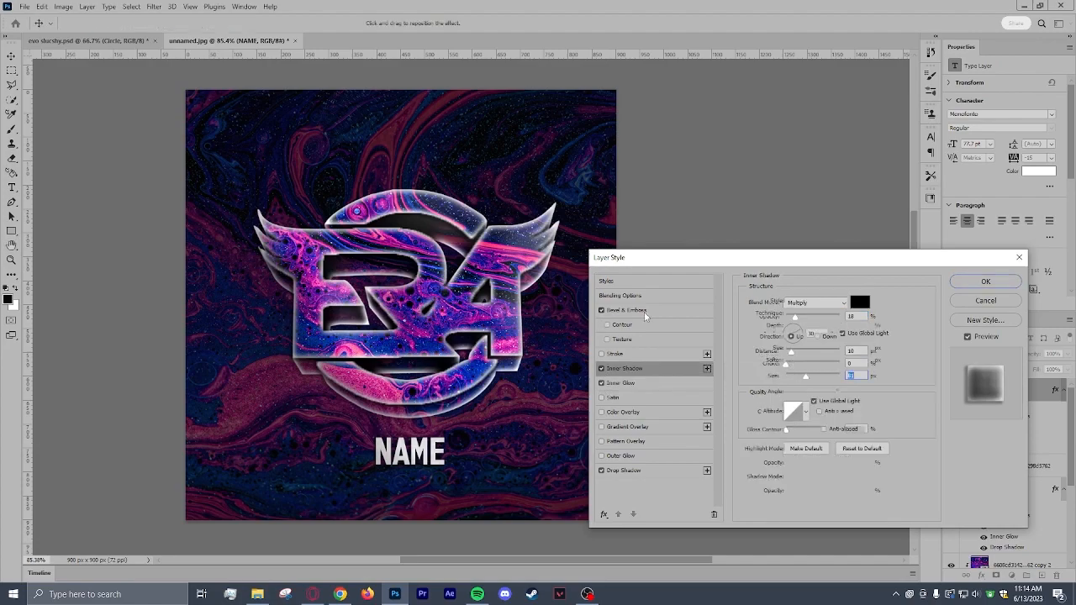
pyautogui.click(626, 310)
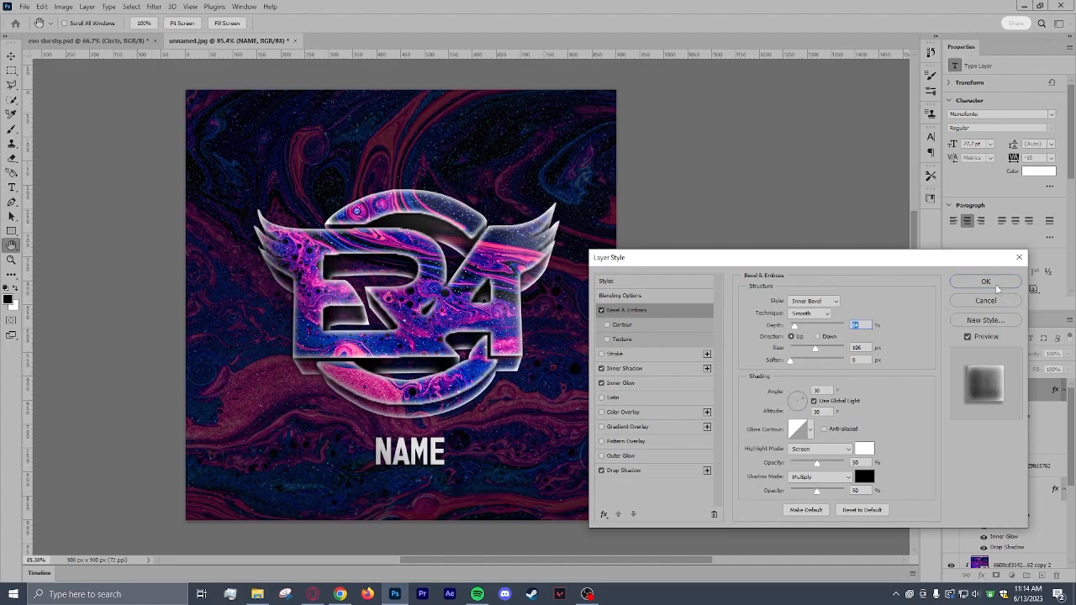
# Add a white #ffffff outer glow with a slightly larger size to NAME.
pyautogui.click(621, 455)
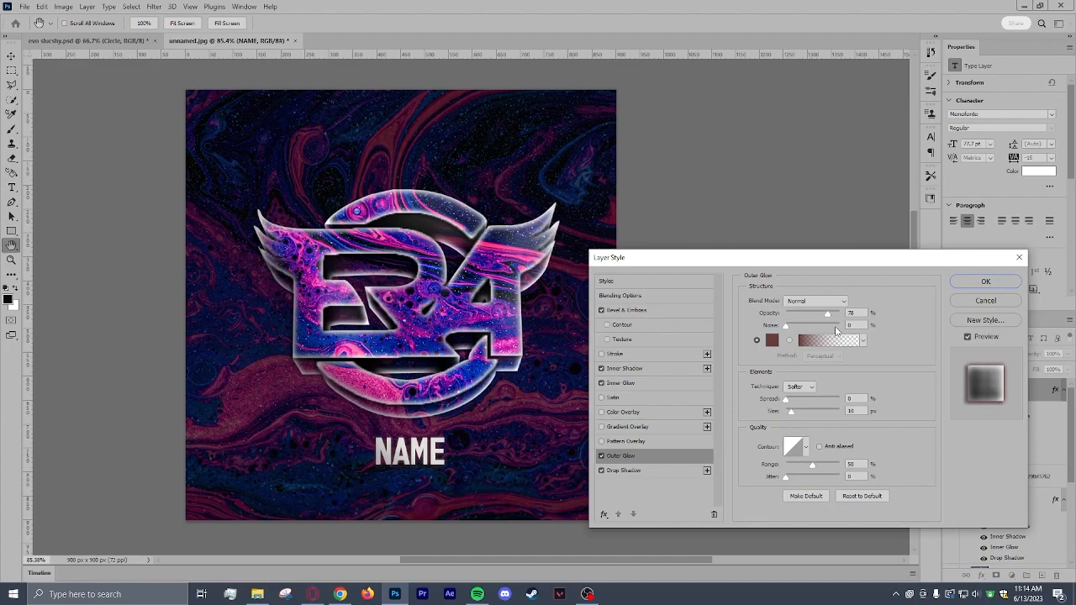
pyautogui.click(770, 340)
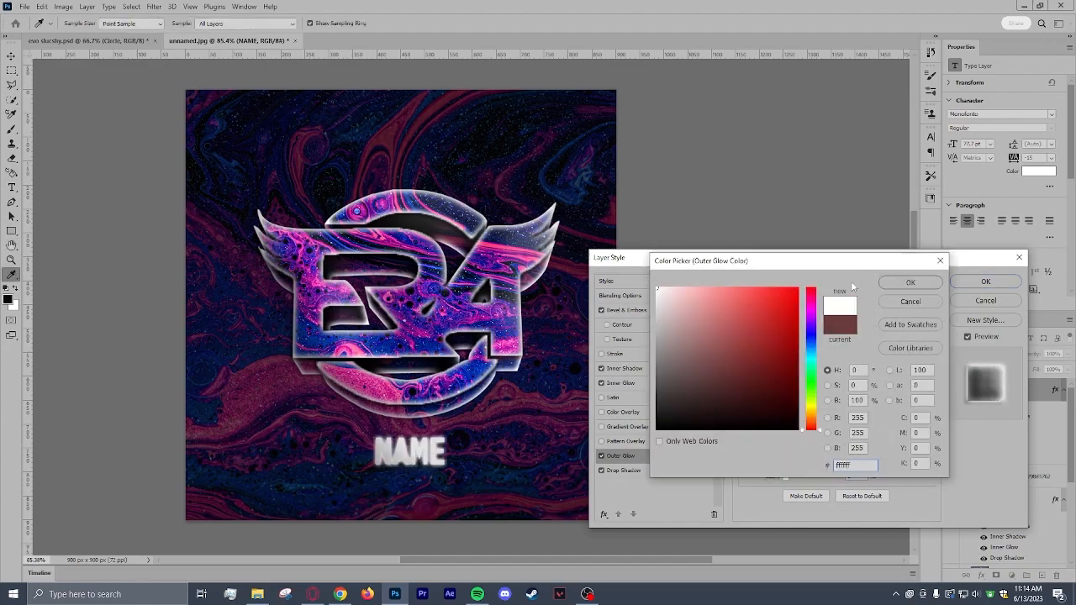
pyautogui.click(910, 282)
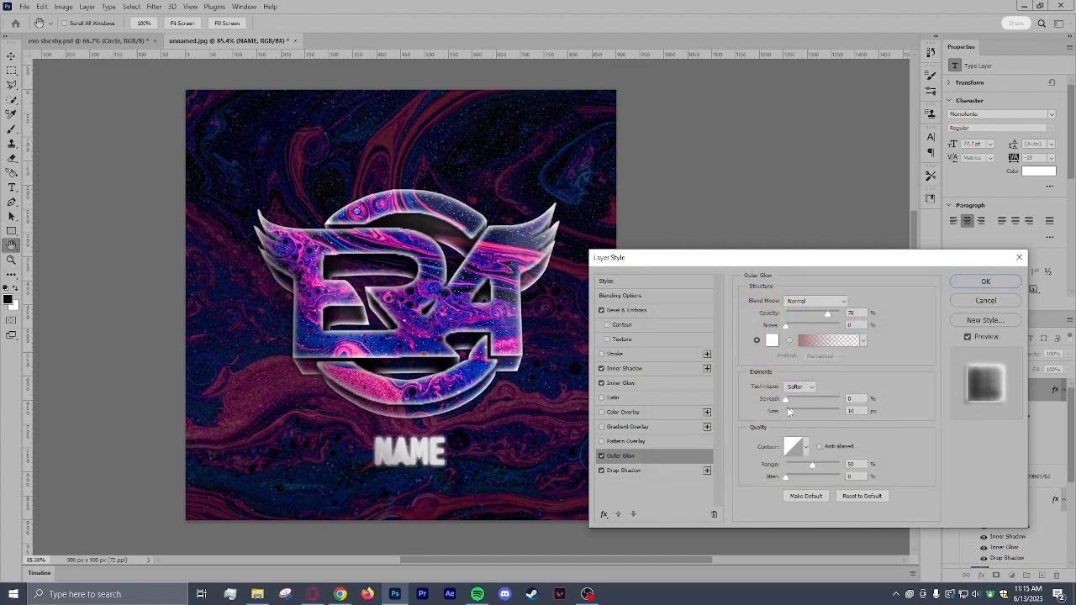
pyautogui.moveTo(788, 411); pyautogui.dragTo(796, 411)
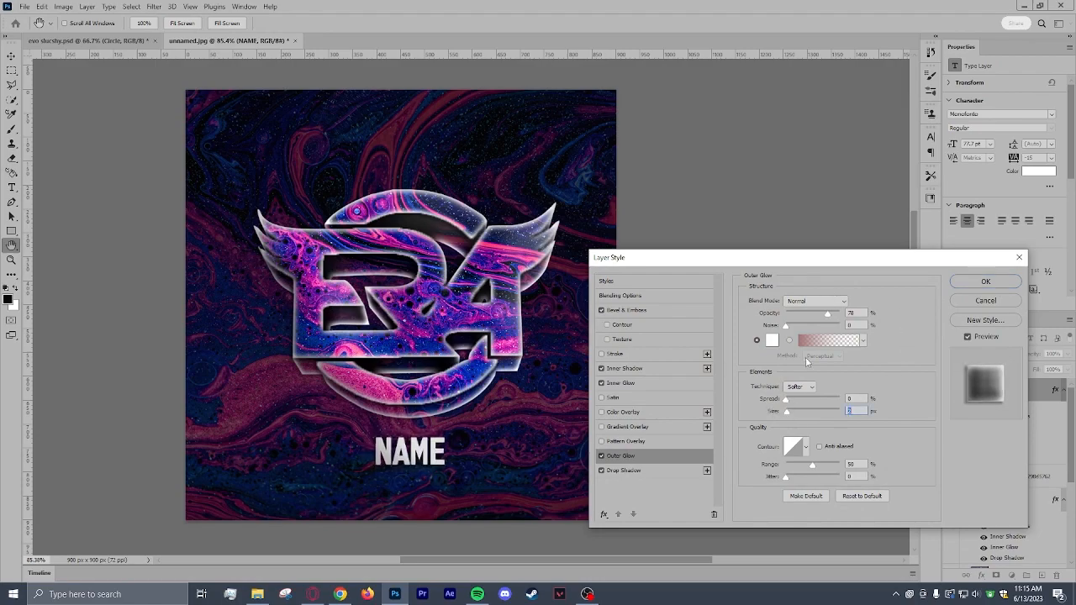
pyautogui.click(985, 280)
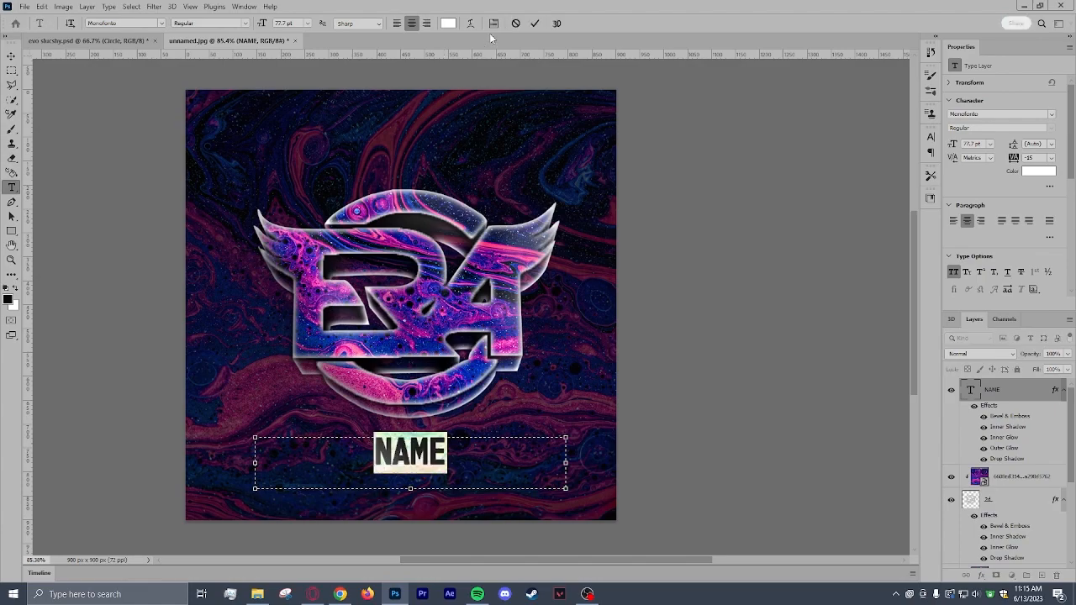
# Browse the Warp Text styles for NAME, leaving the text unwarped.
pyautogui.click(470, 23)
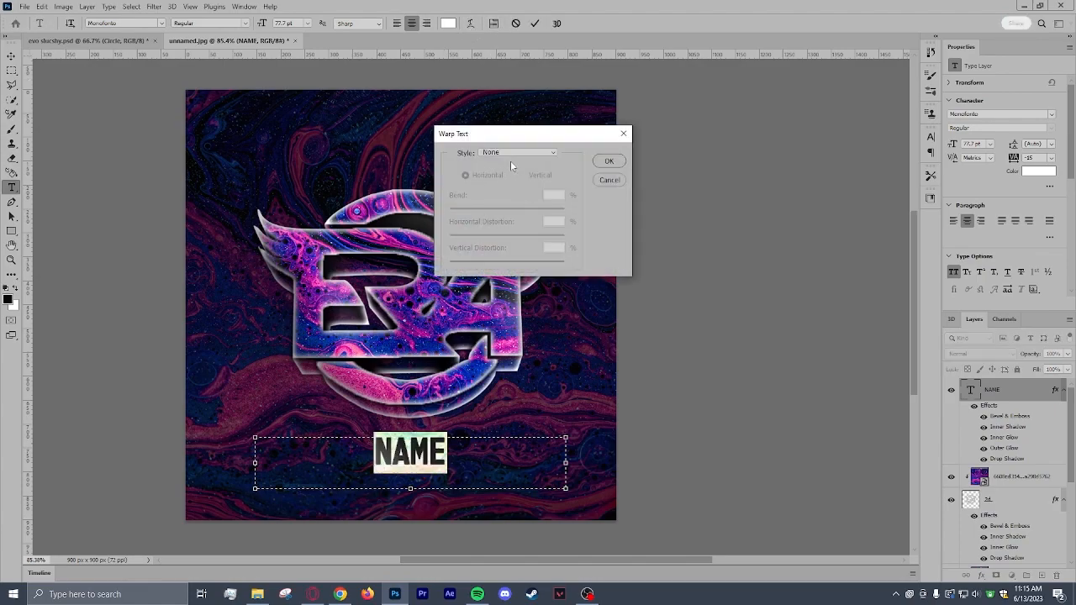
pyautogui.click(518, 152)
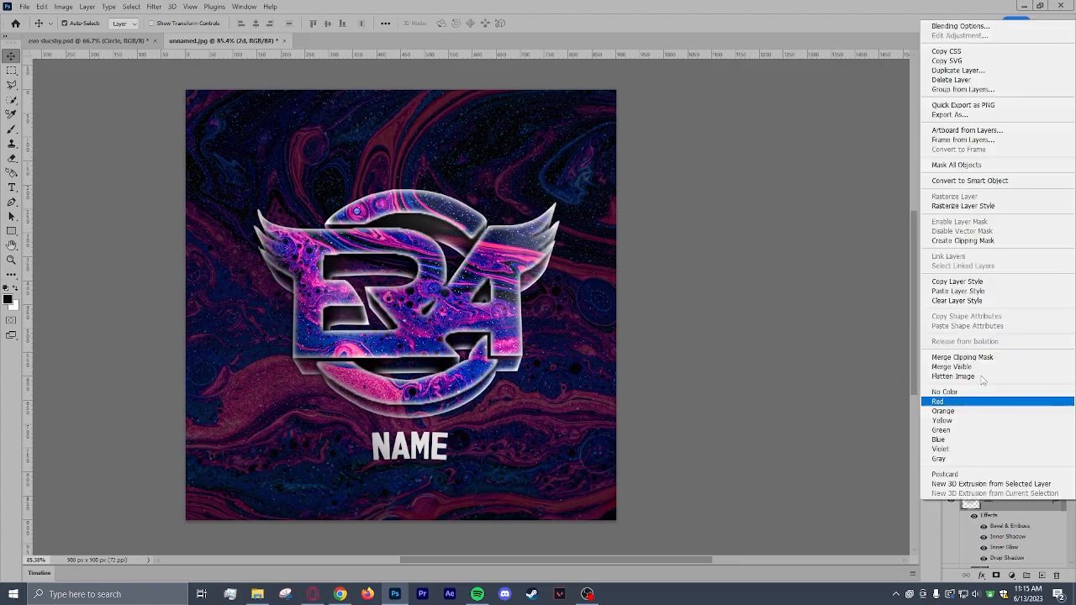
# Give the 2d logo layer a white outer glow at 53% opacity with adjusted size.
pyautogui.click(961, 27)
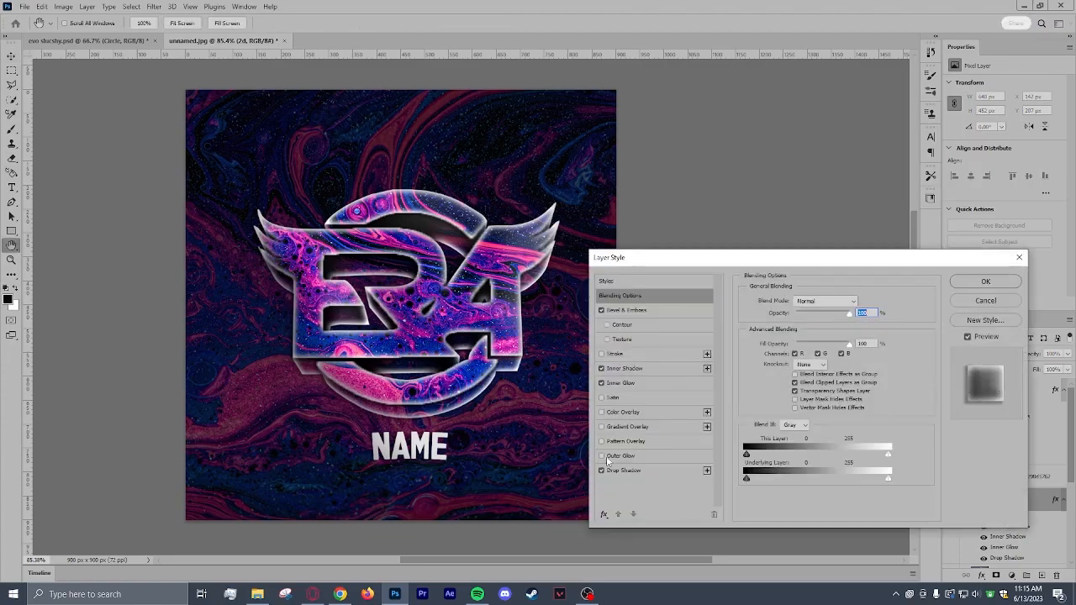
pyautogui.click(601, 455)
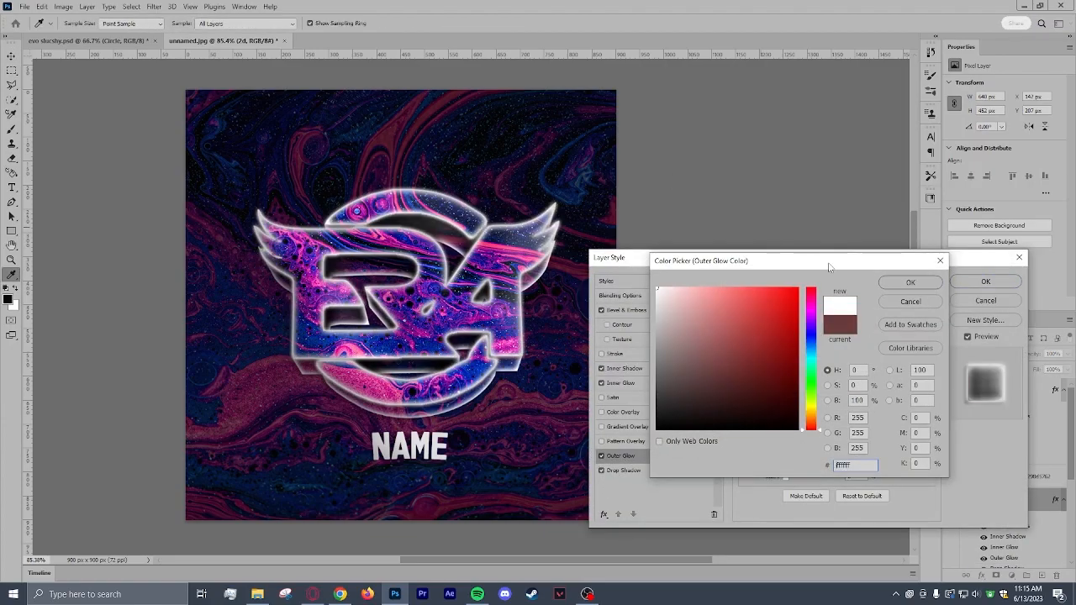
pyautogui.click(909, 281)
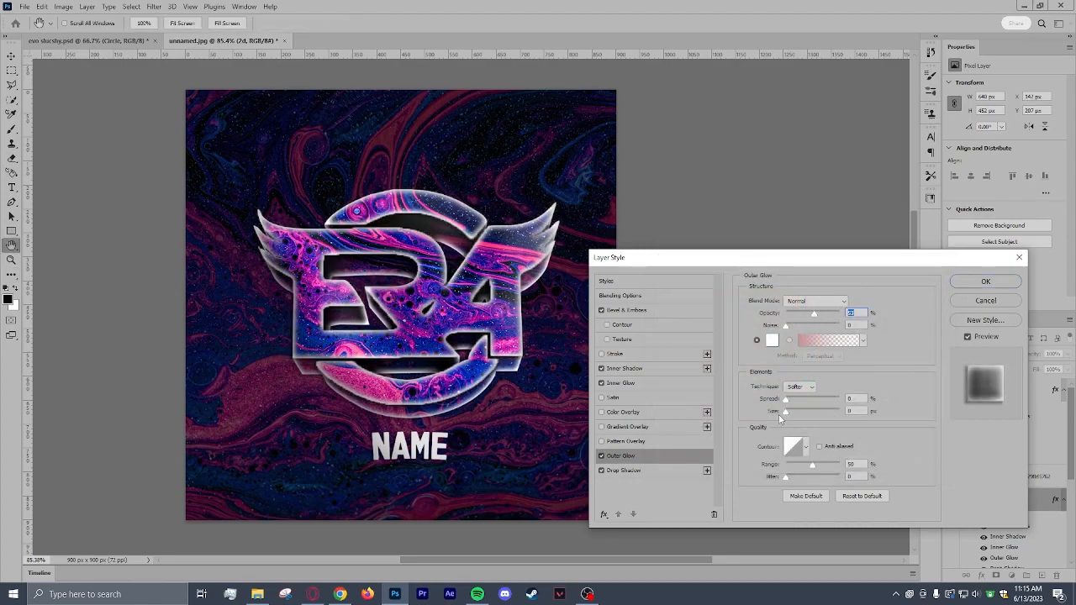
pyautogui.moveTo(785, 411); pyautogui.dragTo(807, 411)
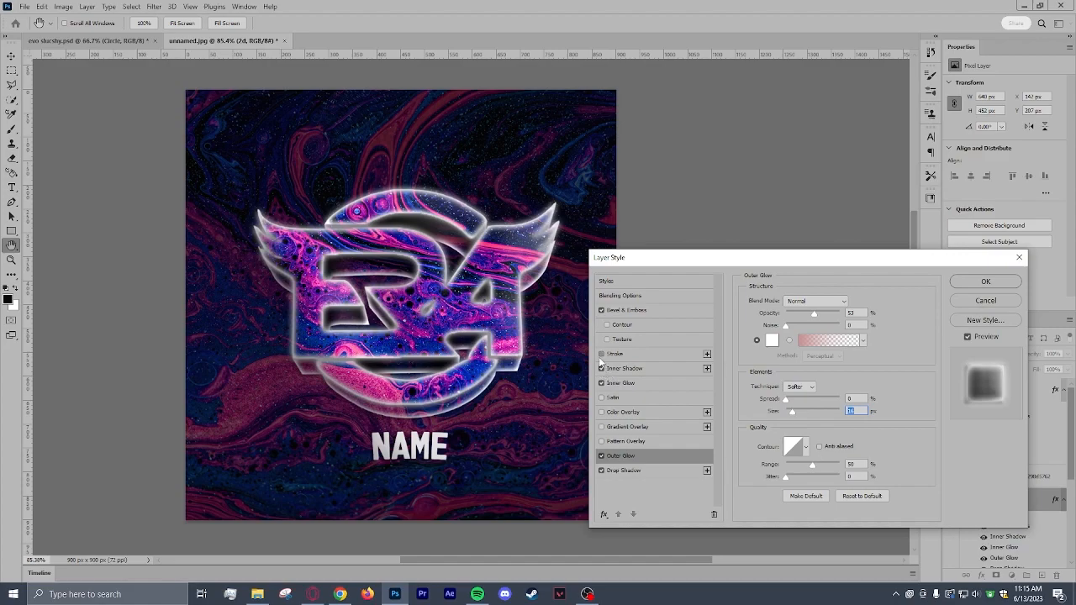
pyautogui.click(618, 354)
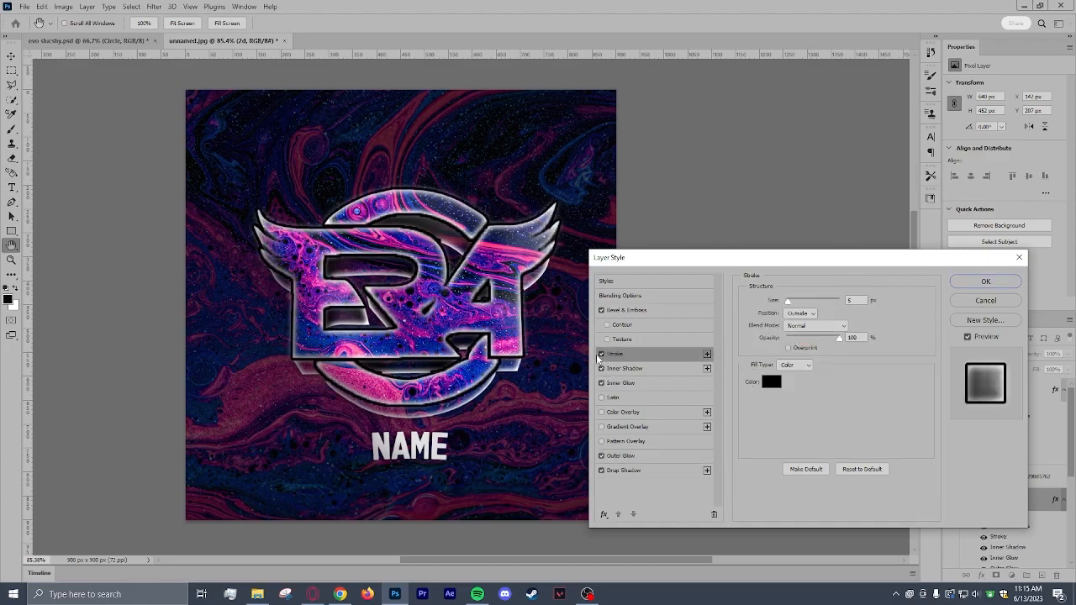
pyautogui.click(601, 354)
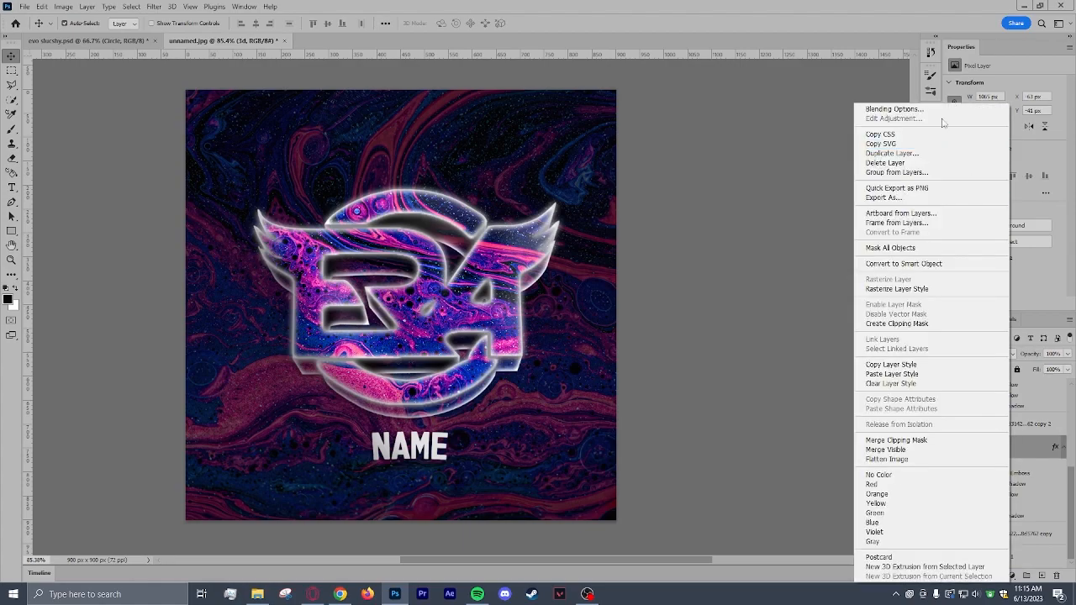
# Give the 3d layer a thin white outer glow and a satin effect.
pyautogui.click(894, 110)
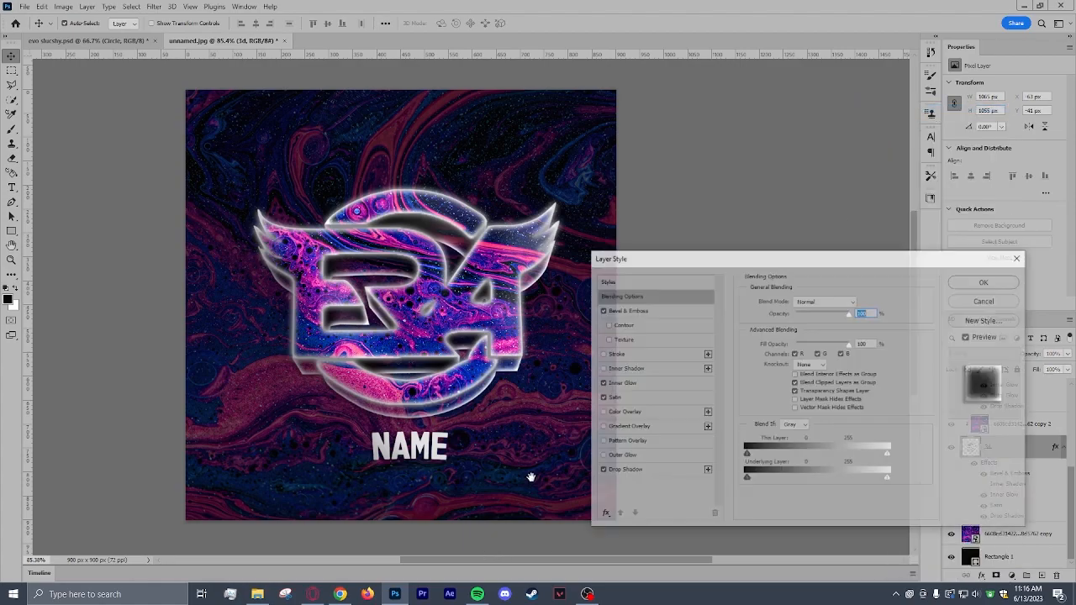
pyautogui.click(619, 455)
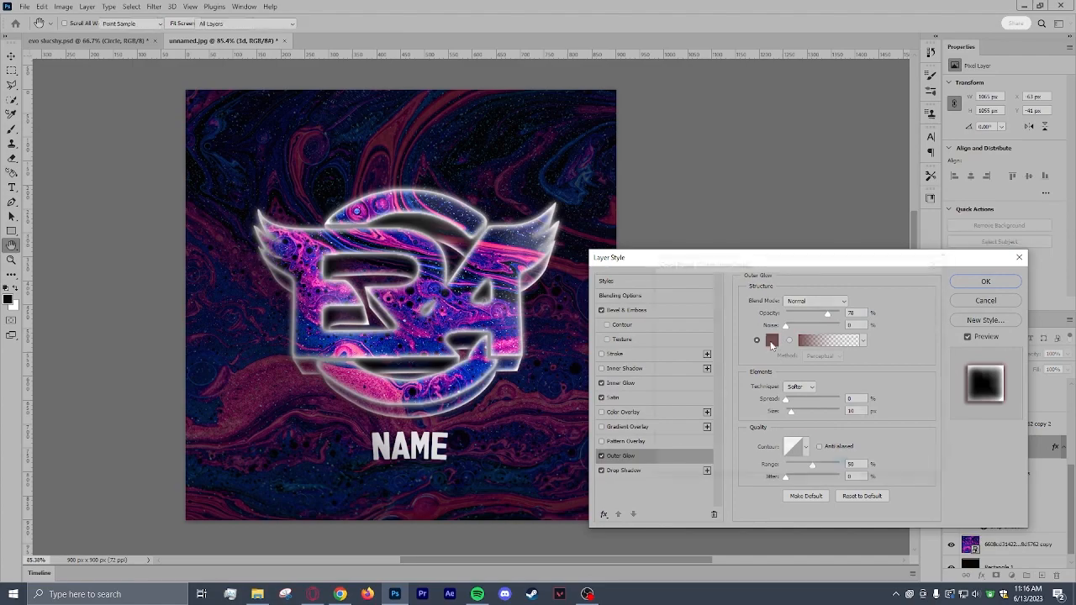
pyautogui.click(772, 340)
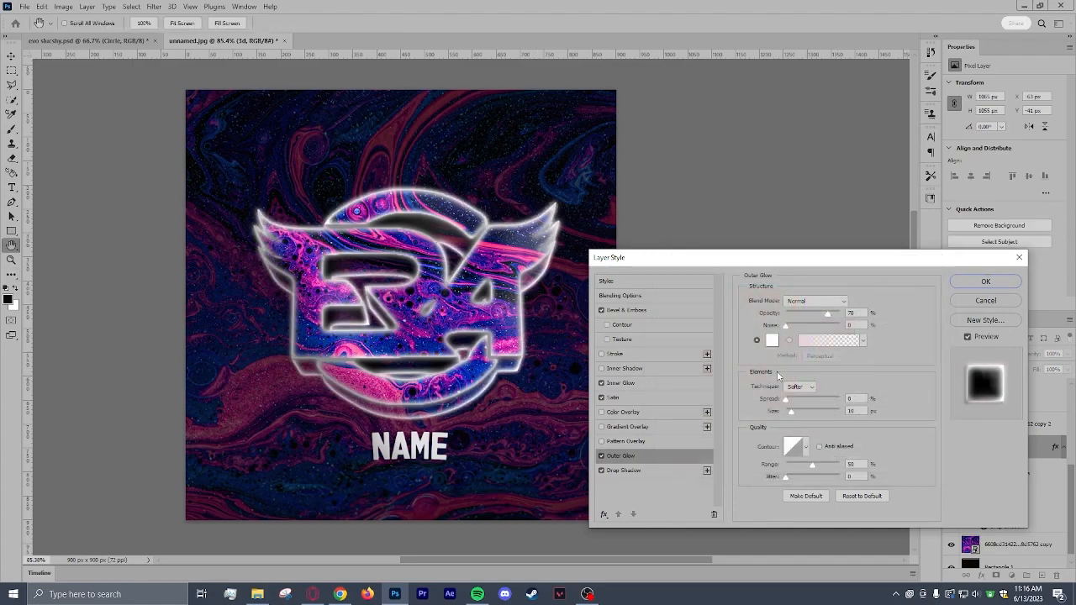
pyautogui.moveTo(789, 411); pyautogui.dragTo(804, 411)
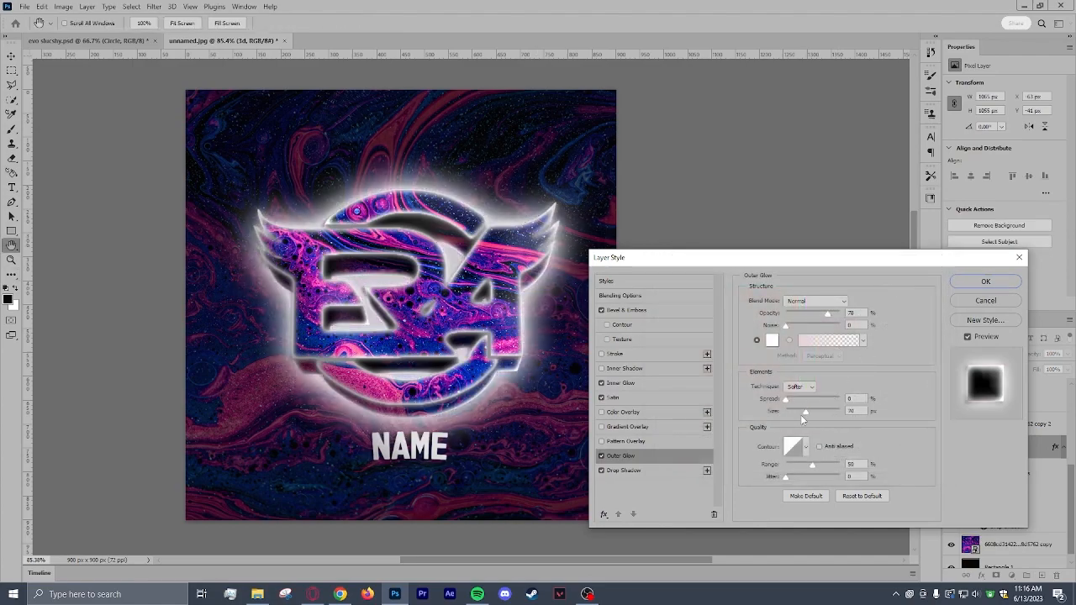
pyautogui.moveTo(805, 412); pyautogui.dragTo(790, 411)
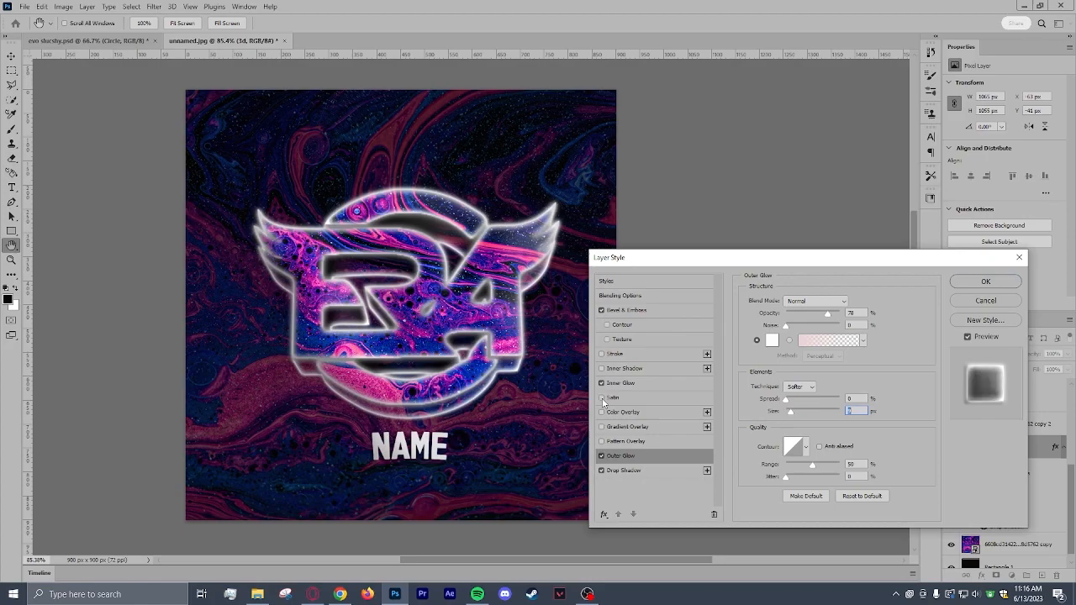
pyautogui.click(613, 396)
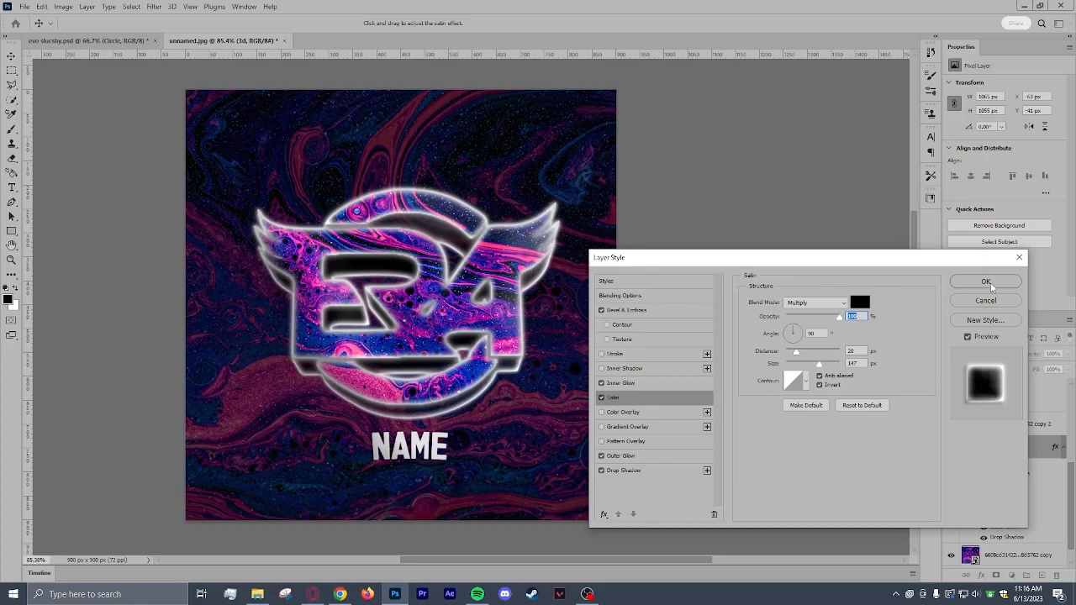
pyautogui.click(985, 281)
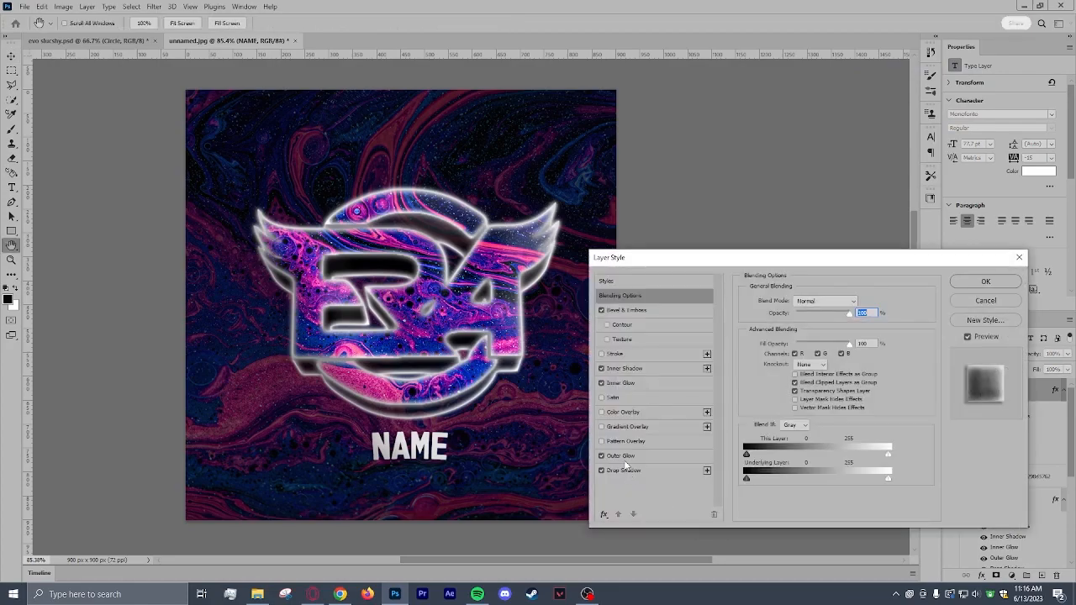
# Apply a revised outer glow size to the NAME text.
pyautogui.click(621, 455)
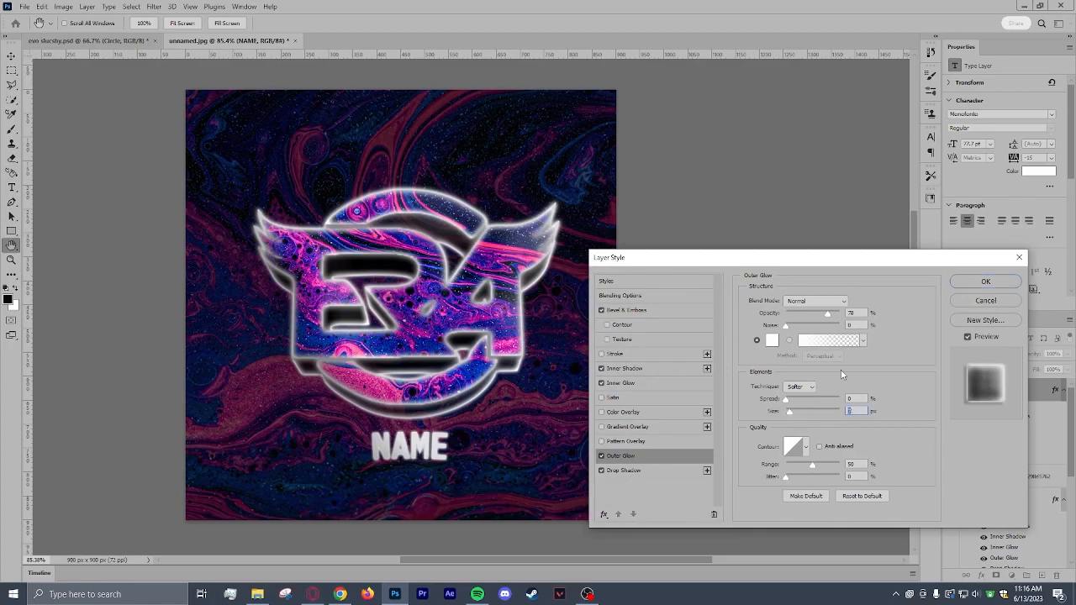
pyautogui.click(985, 281)
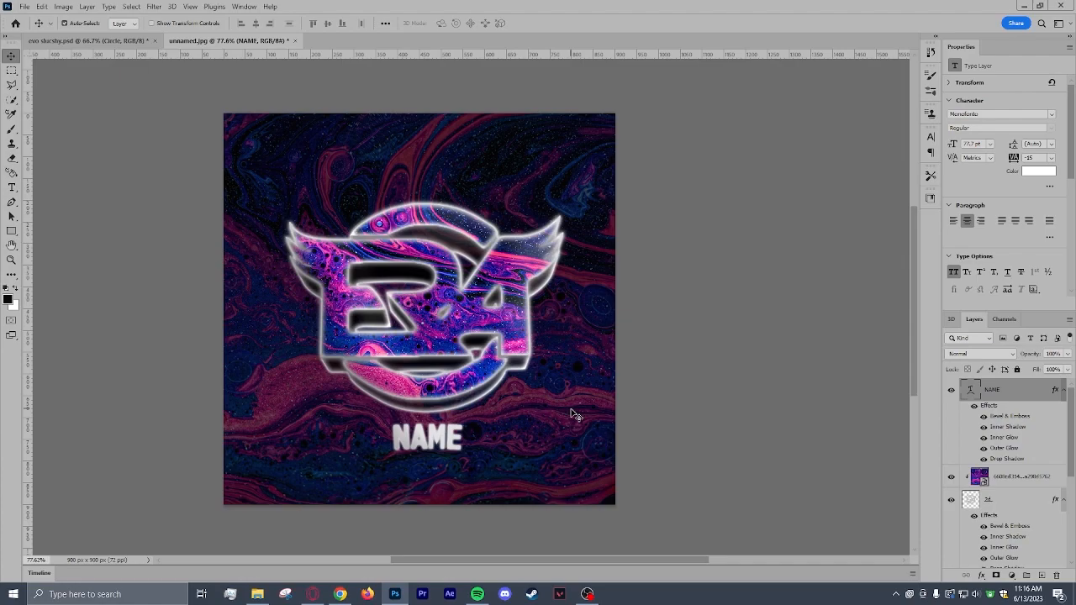
pyautogui.moveTo(321, 305)
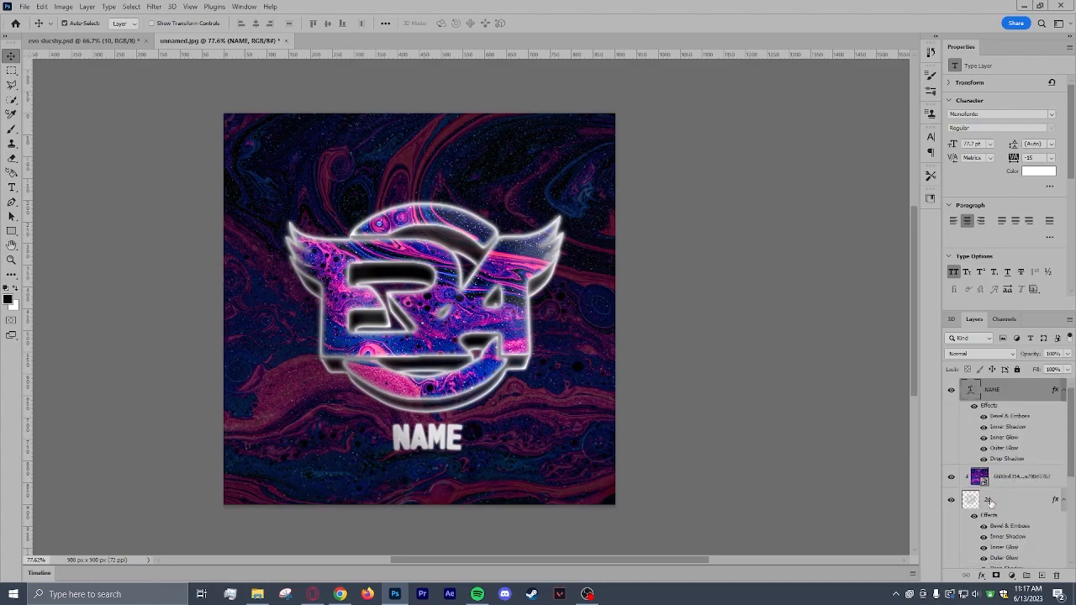
pyautogui.moveTo(713, 360)
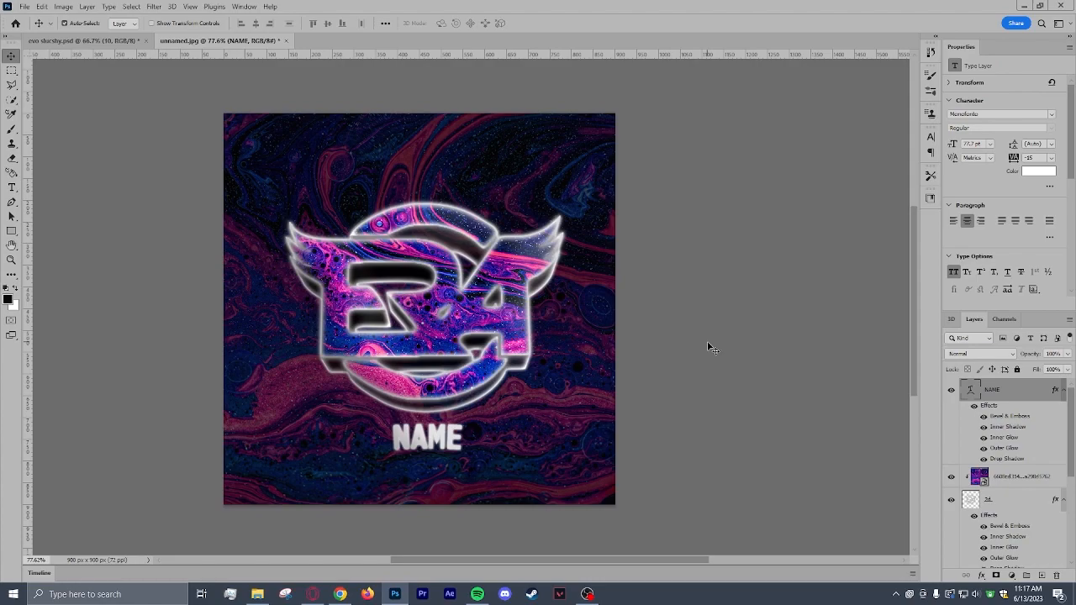
pyautogui.moveTo(619, 322)
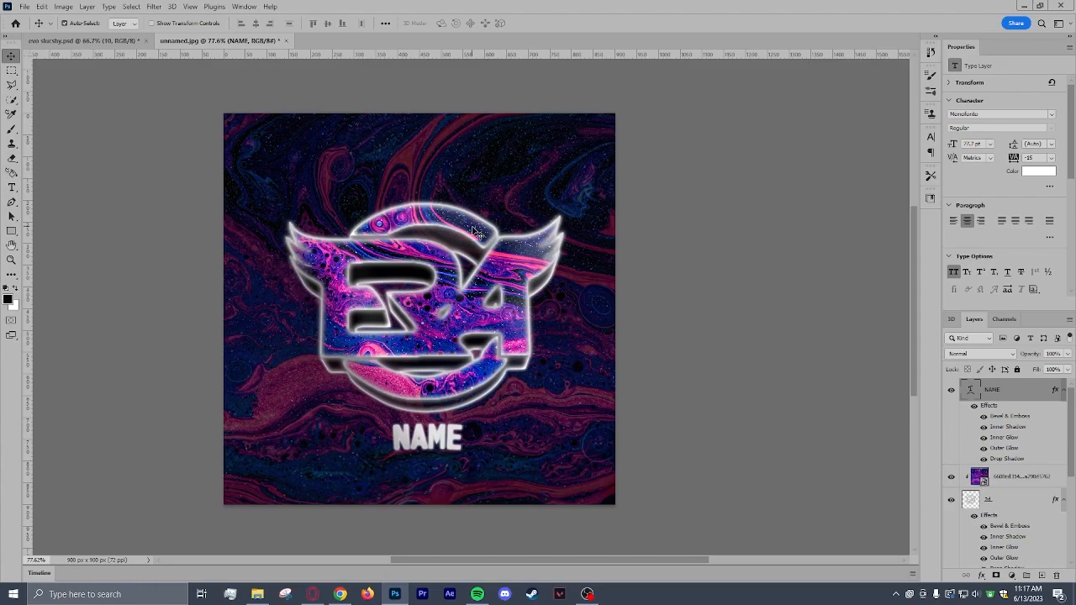
pyautogui.moveTo(580, 441)
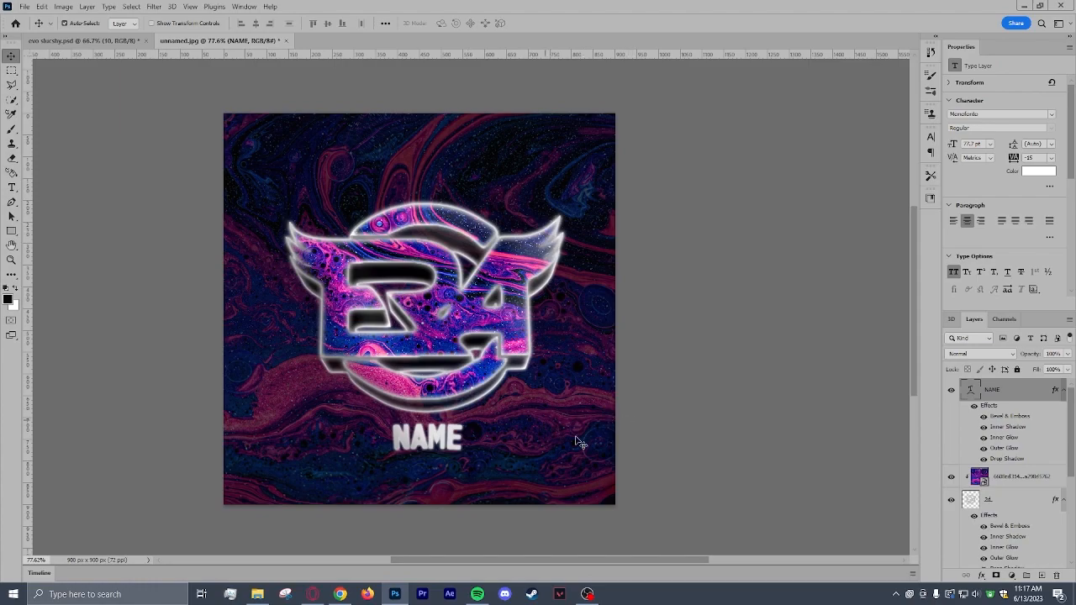
pyautogui.moveTo(336, 247)
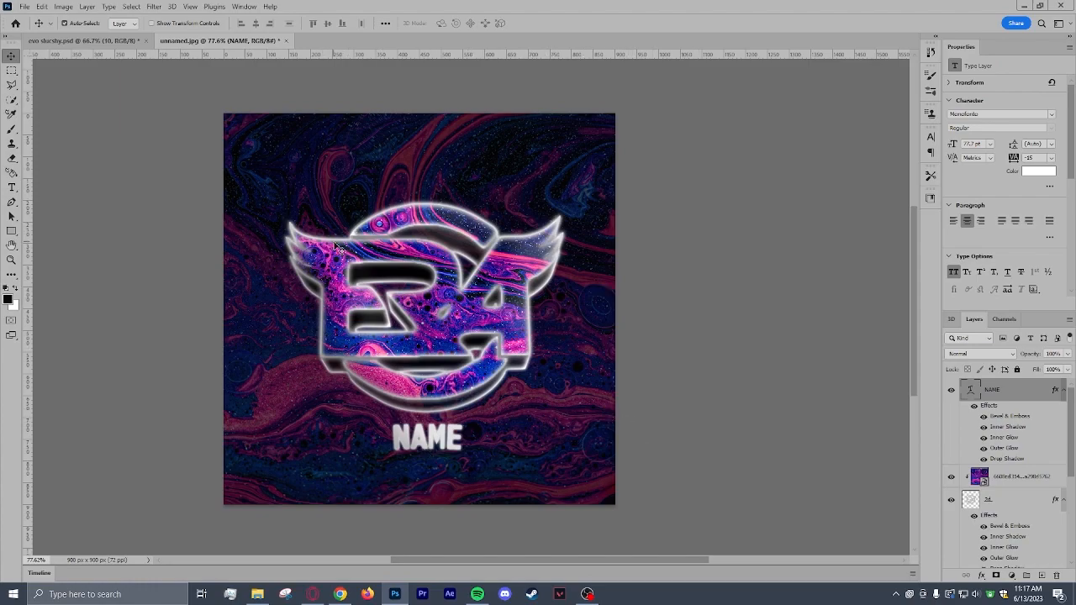
pyautogui.moveTo(722, 334)
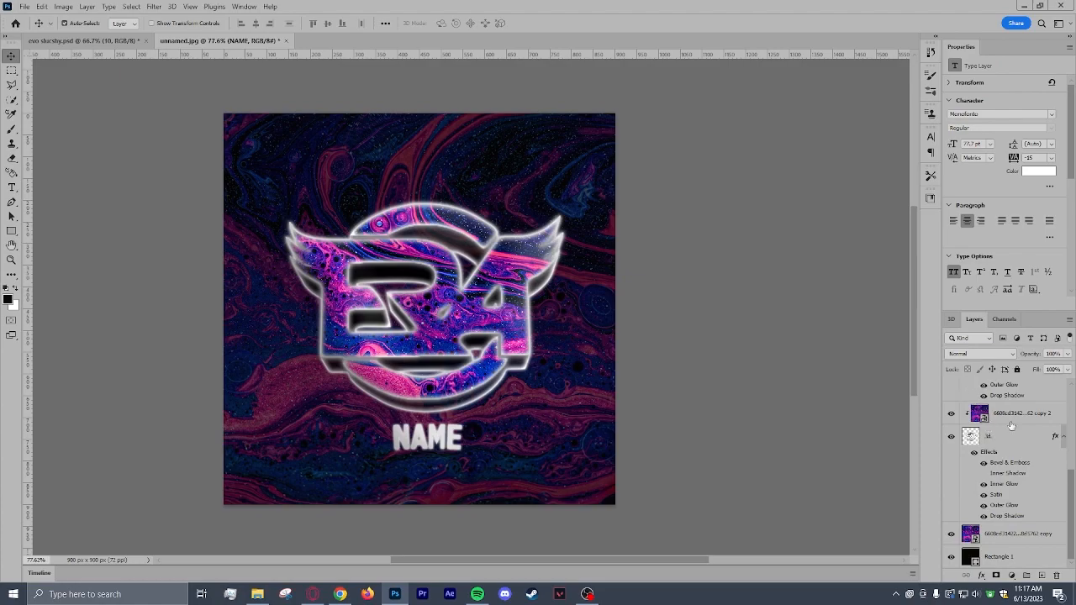
pyautogui.moveTo(1012, 430)
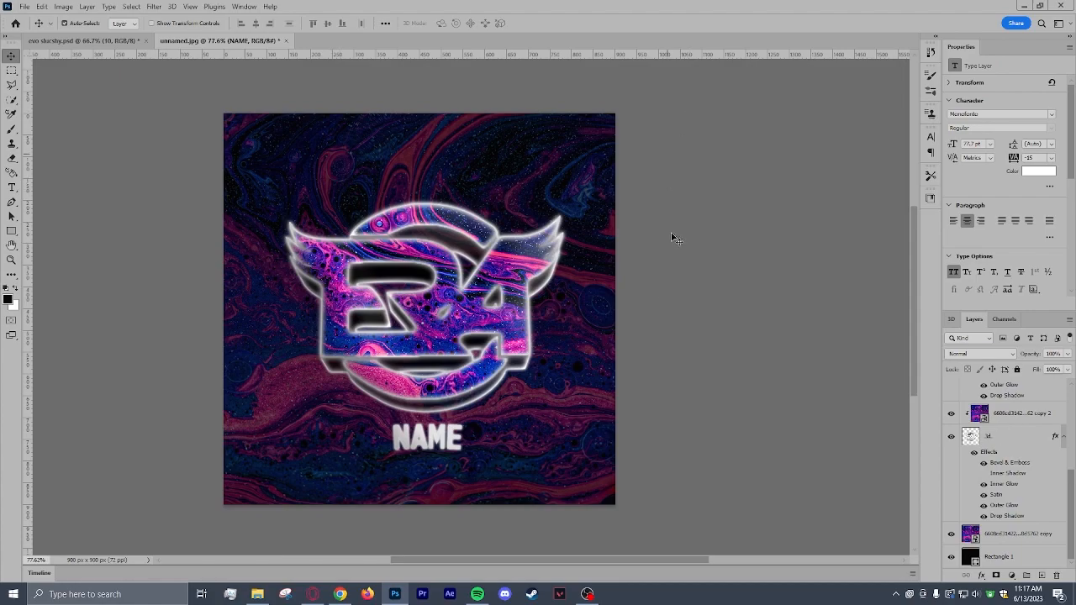
pyautogui.moveTo(797, 296)
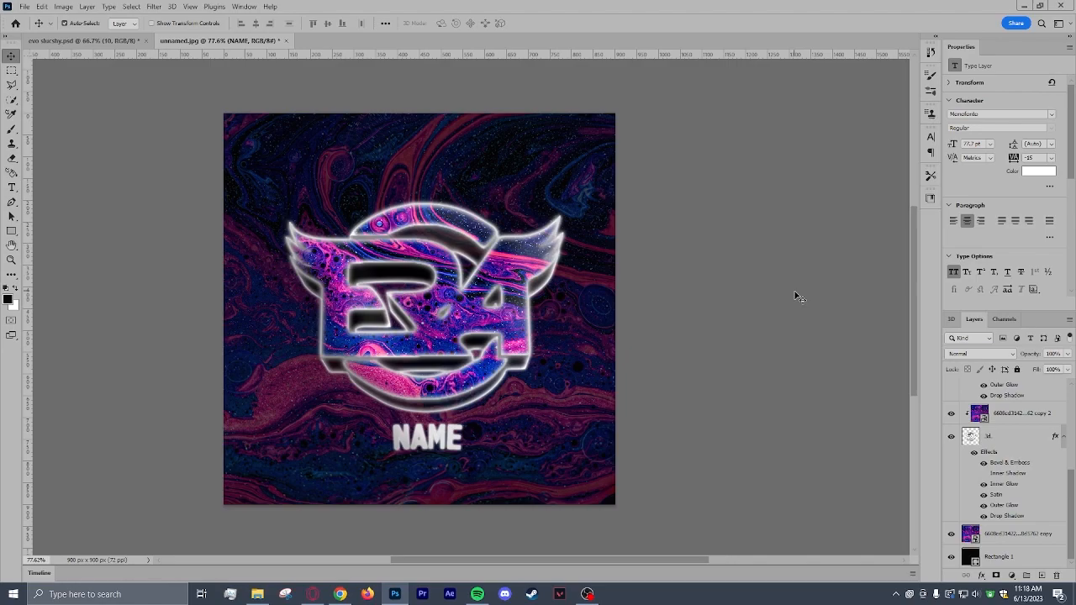
pyautogui.moveTo(797, 296)
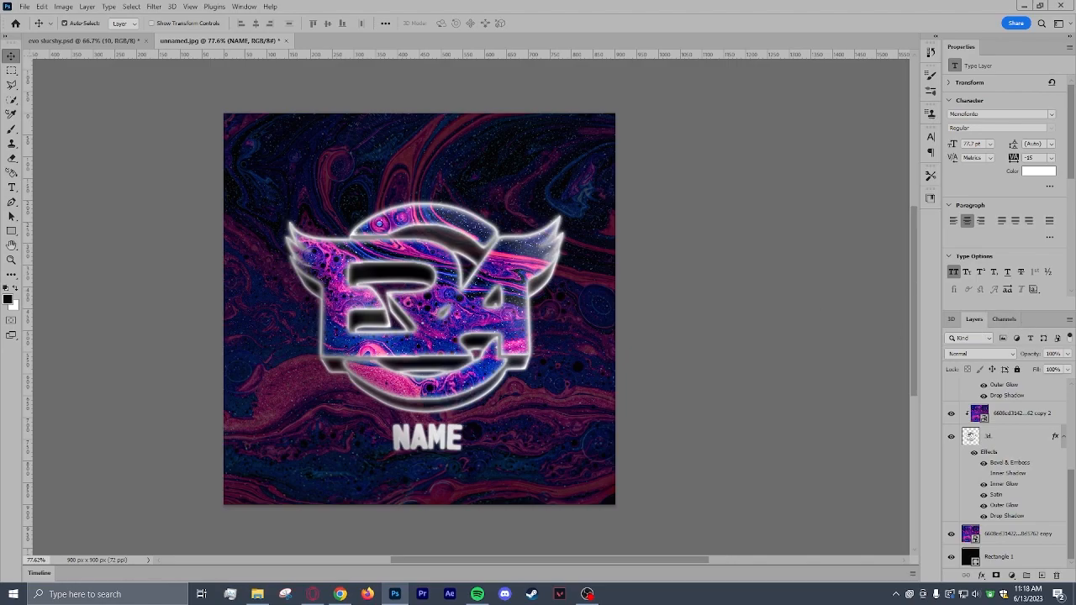